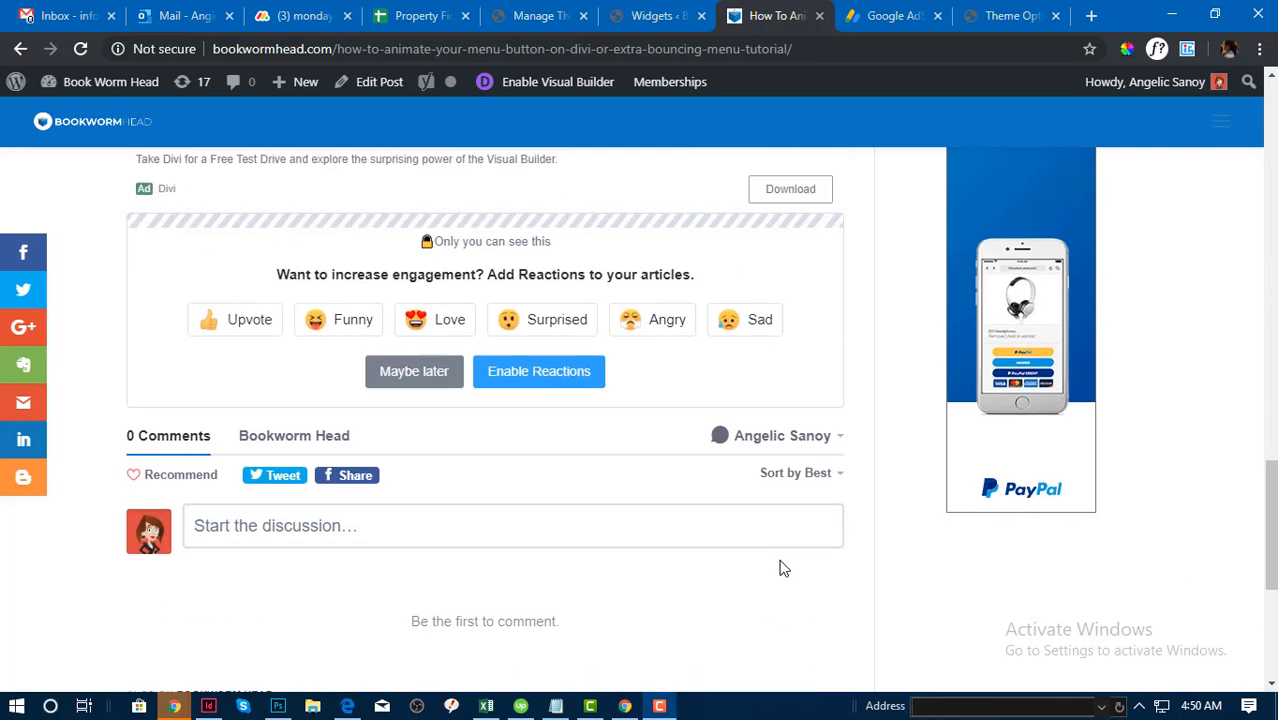
# Compare the ads shown on the blog post against the existing AdSense ad unit formats
pyautogui.scroll(3)
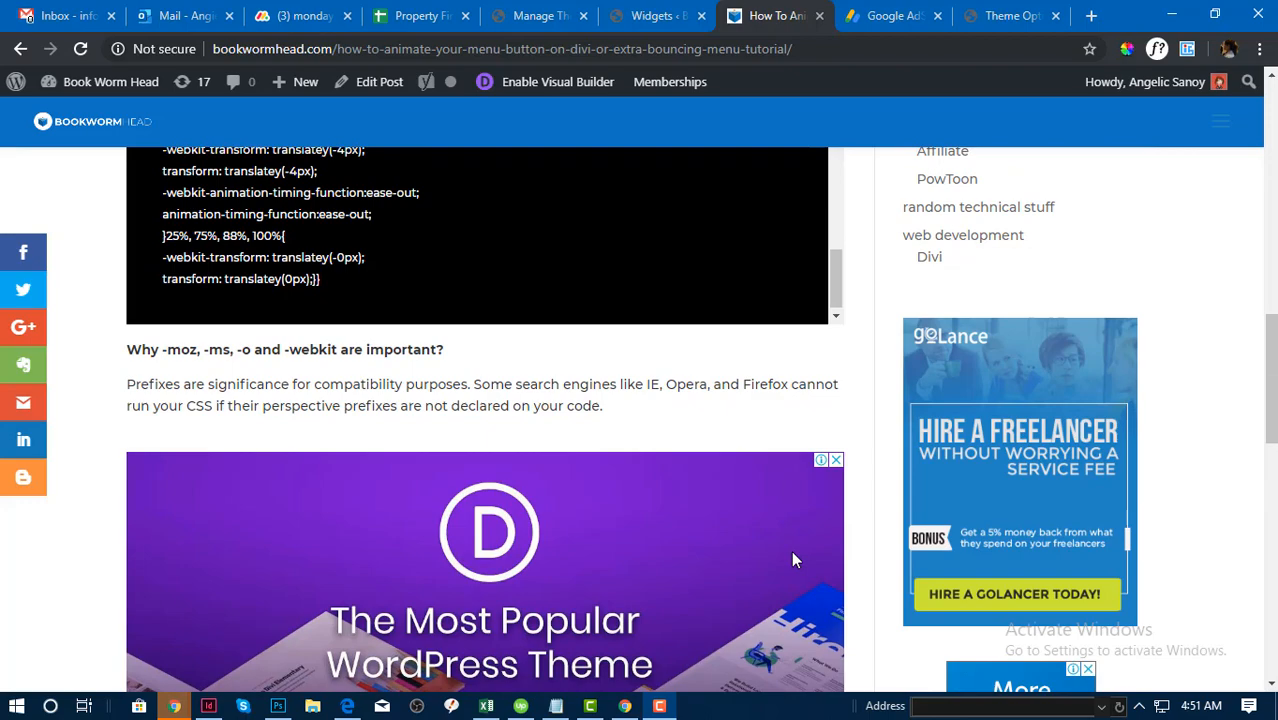
pyautogui.scroll(-3)
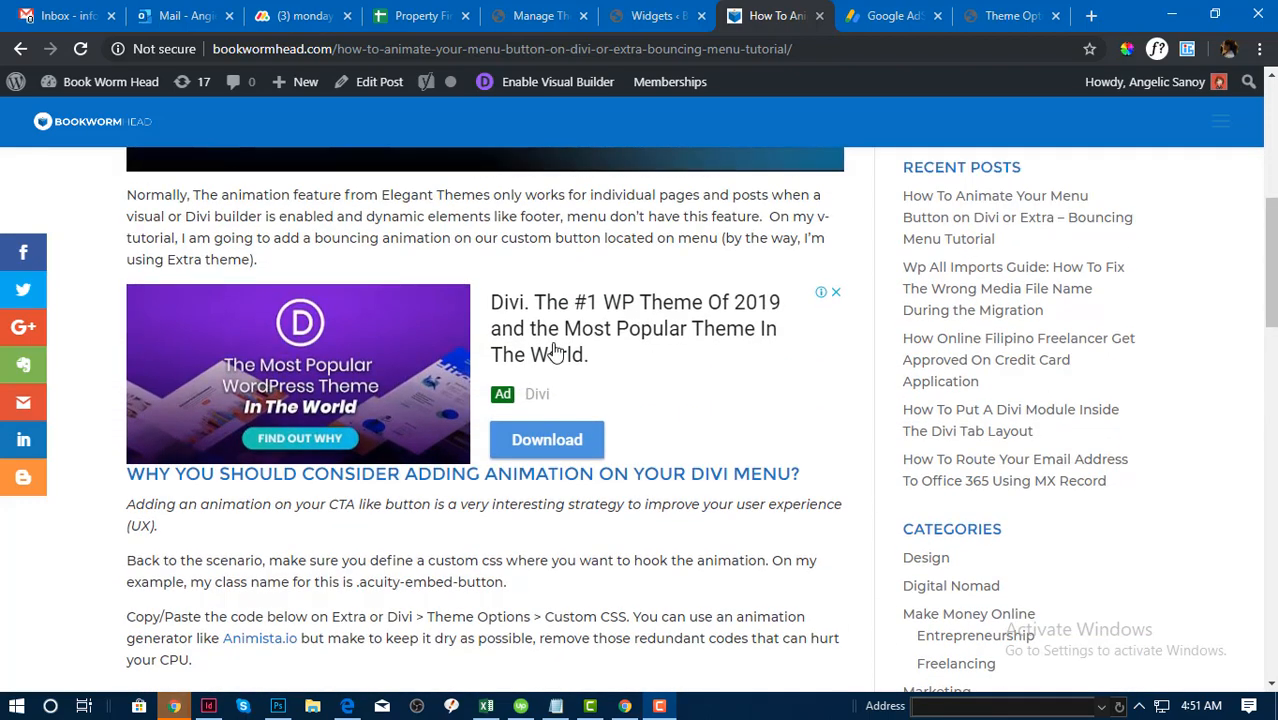
pyautogui.click(890, 16)
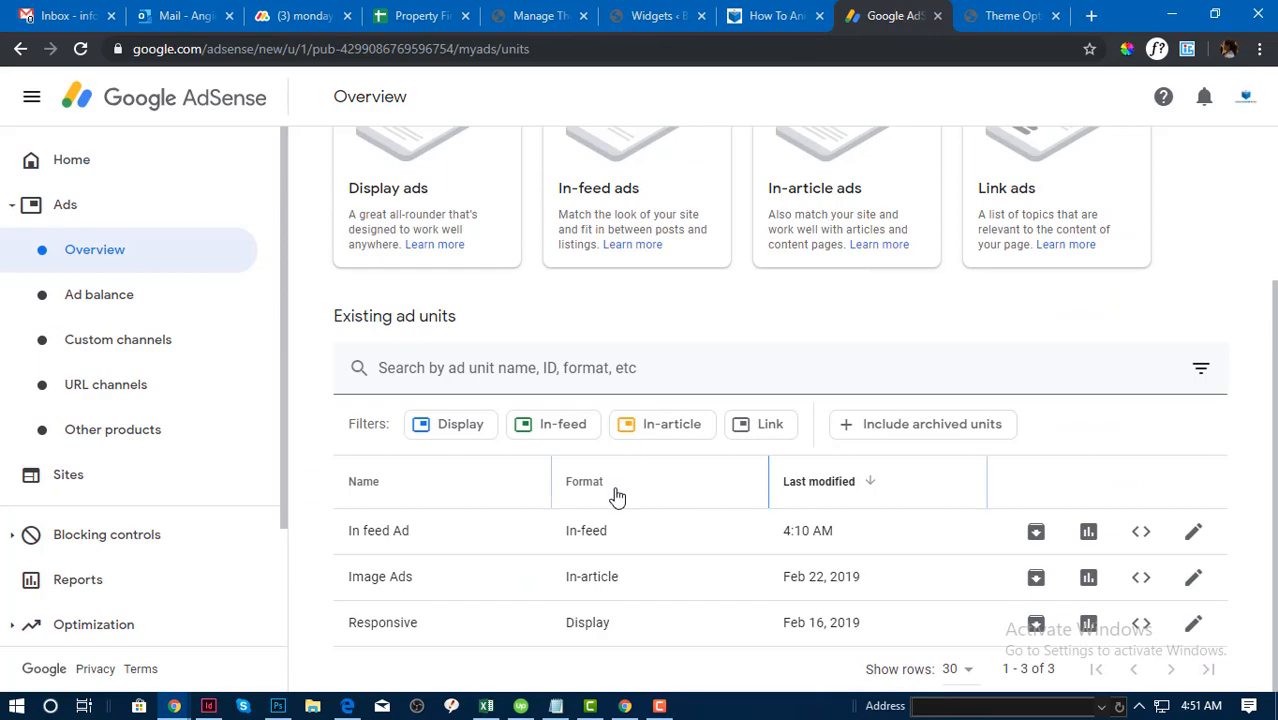
pyautogui.click(776, 16)
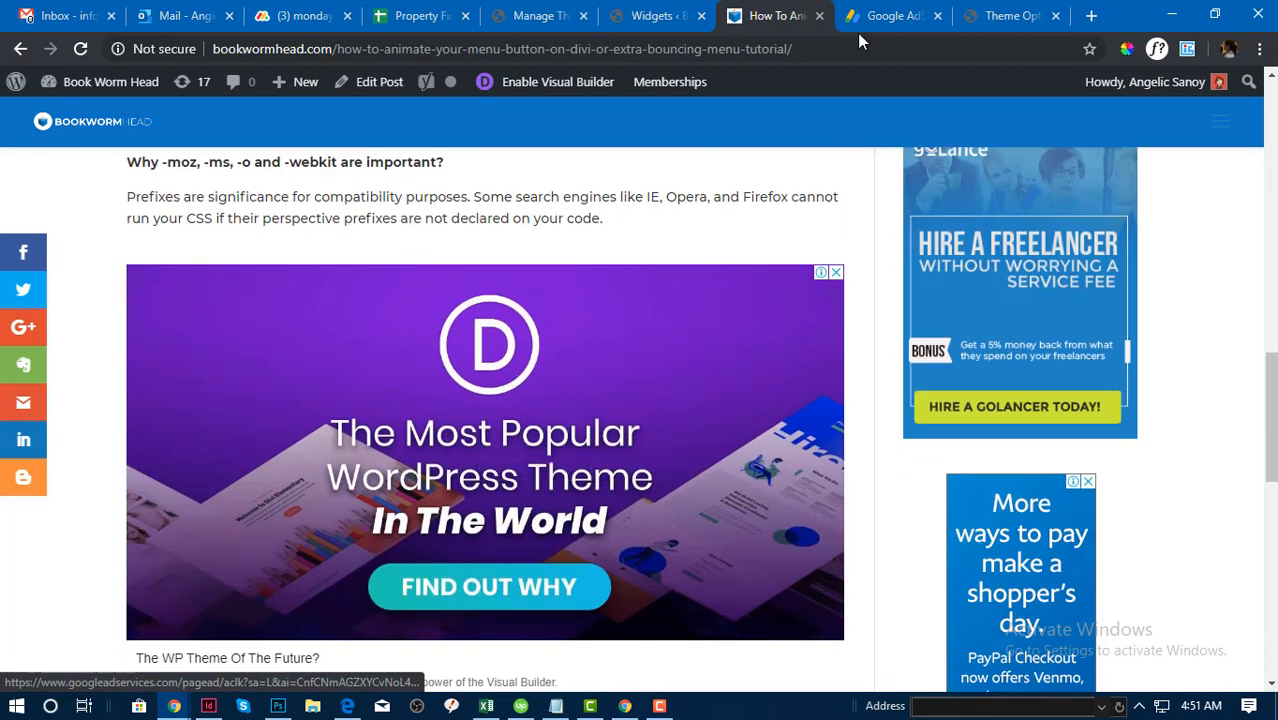
pyautogui.scroll(-3)
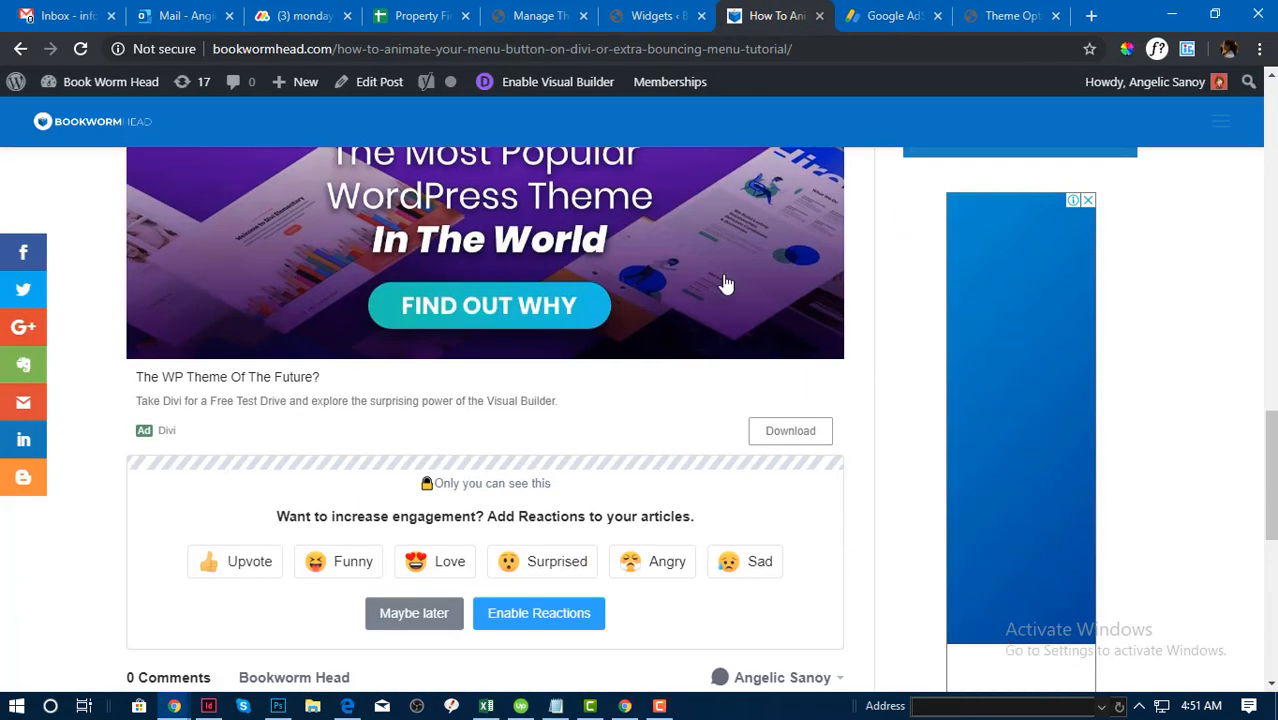
pyautogui.click(890, 16)
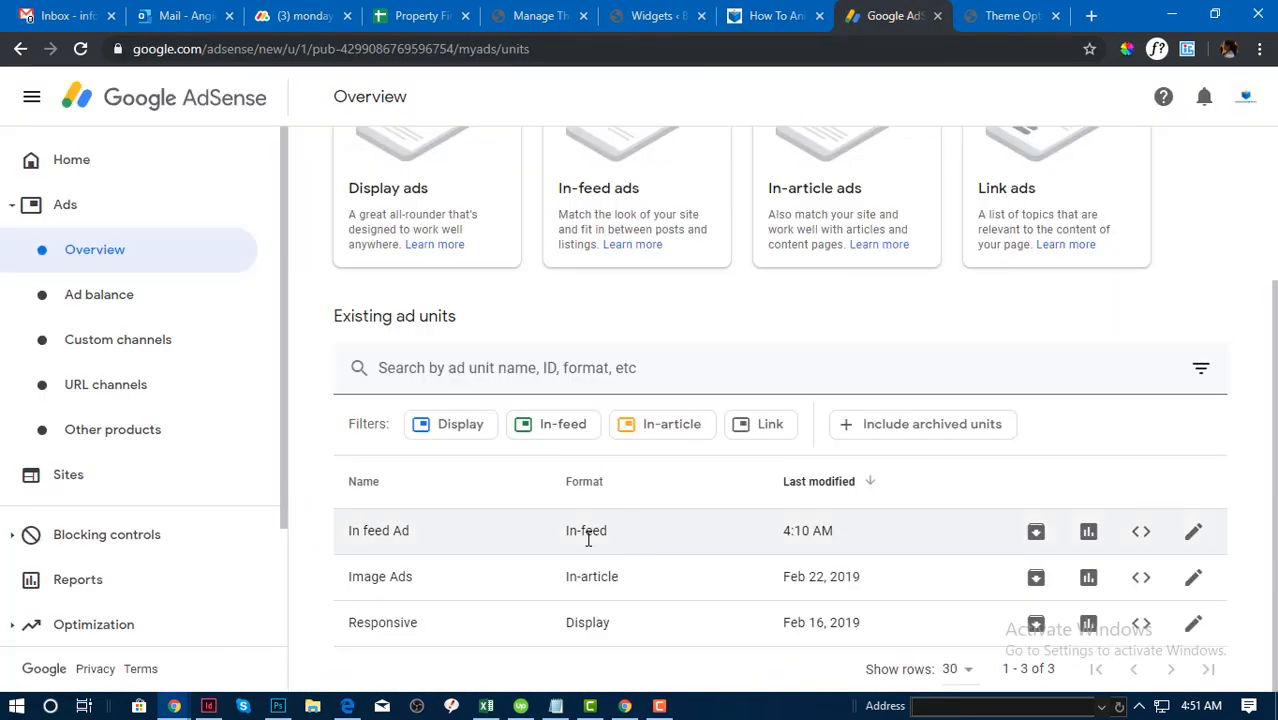
pyautogui.click(776, 16)
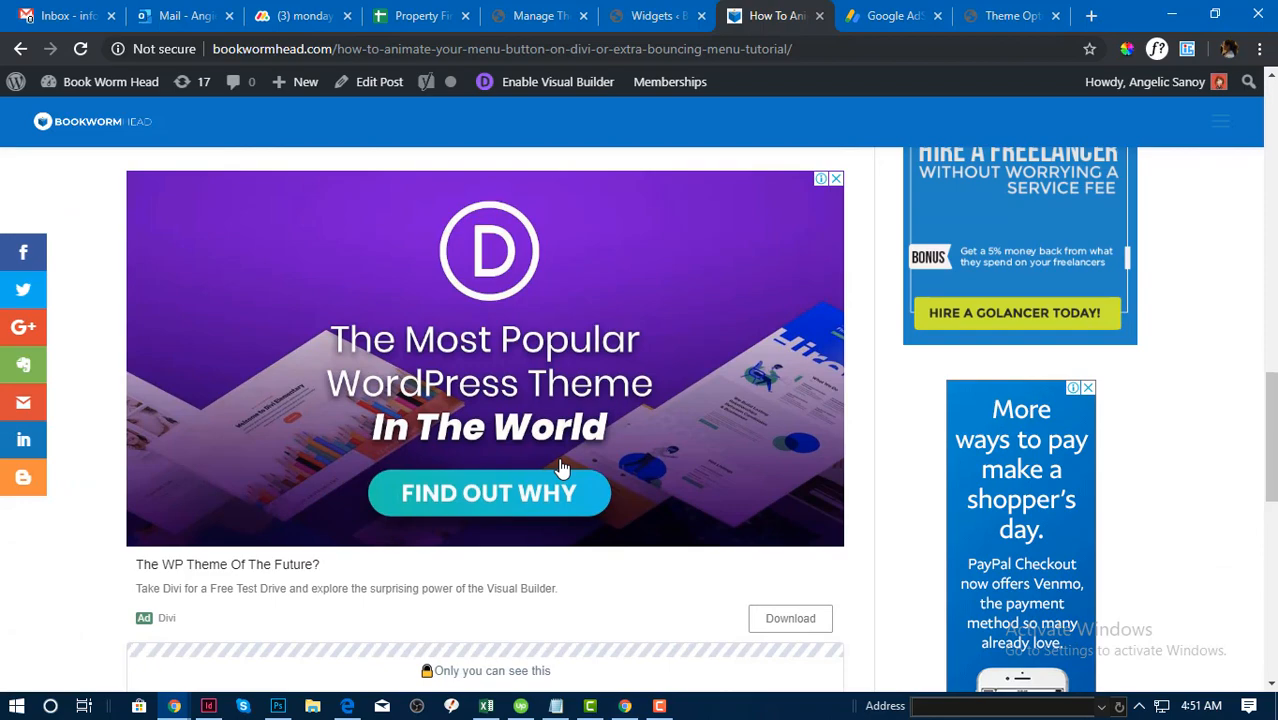
pyautogui.scroll(-3)
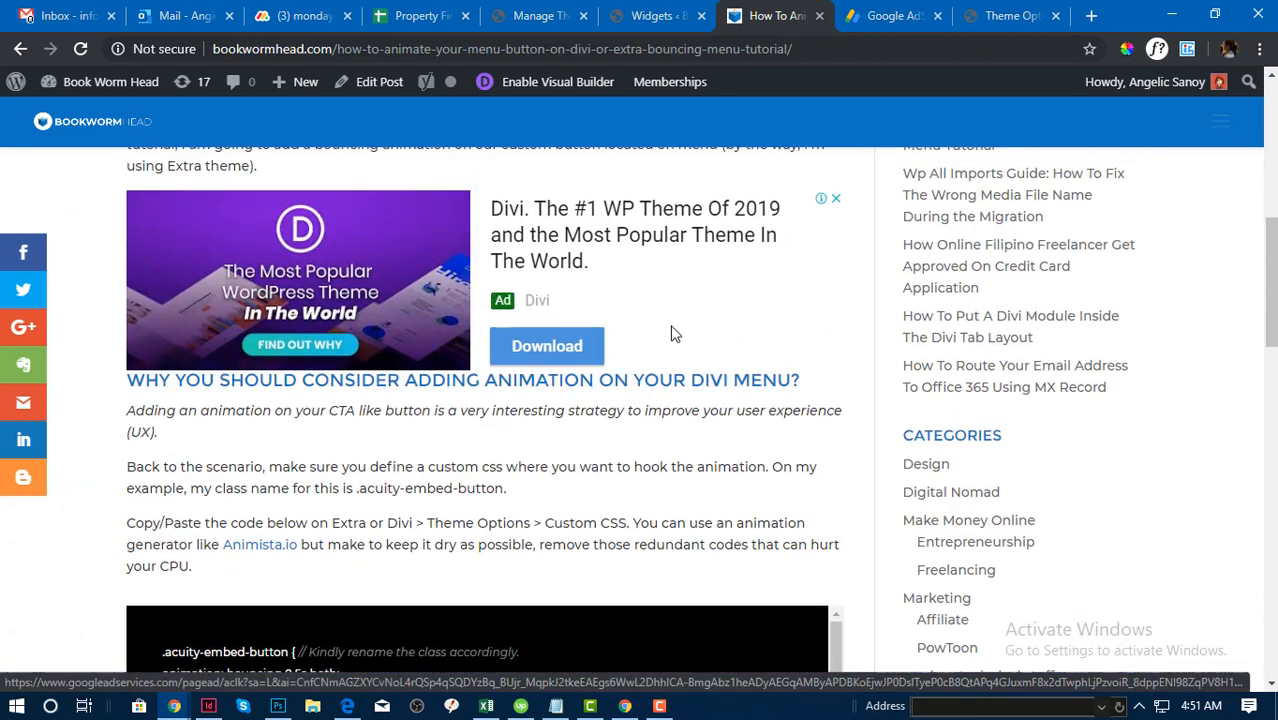
pyautogui.click(890, 16)
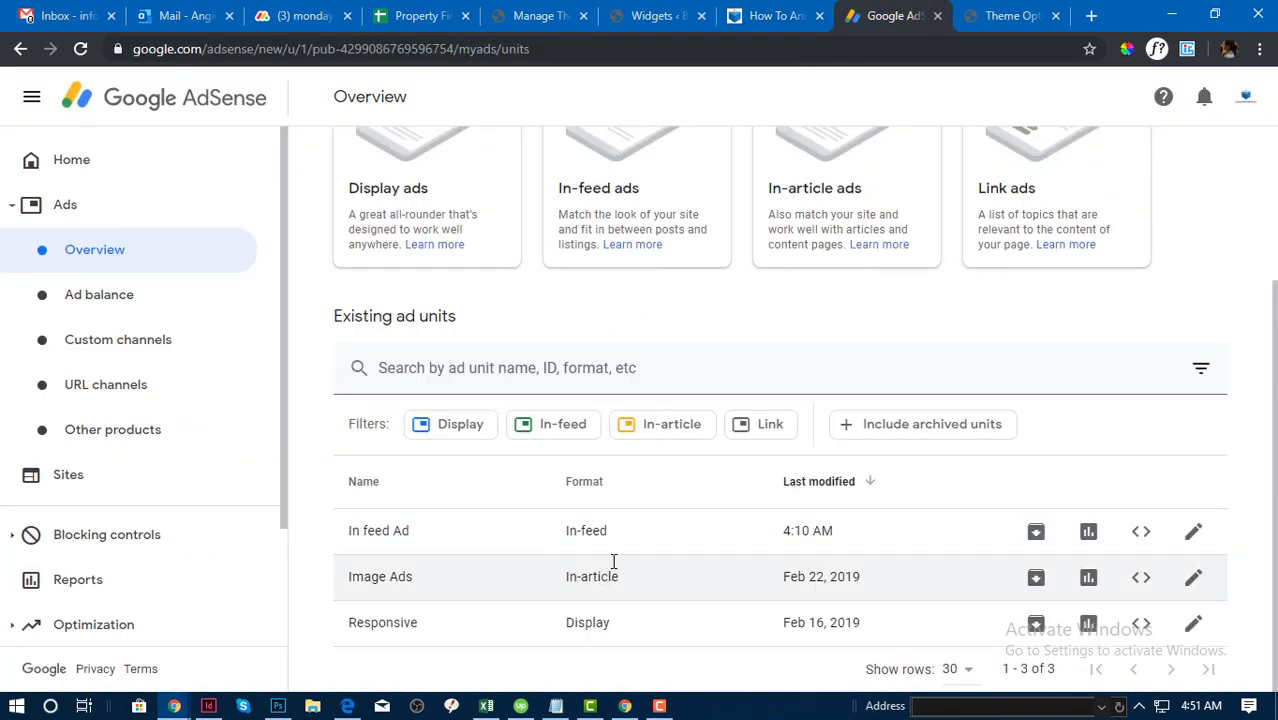
pyautogui.click(776, 16)
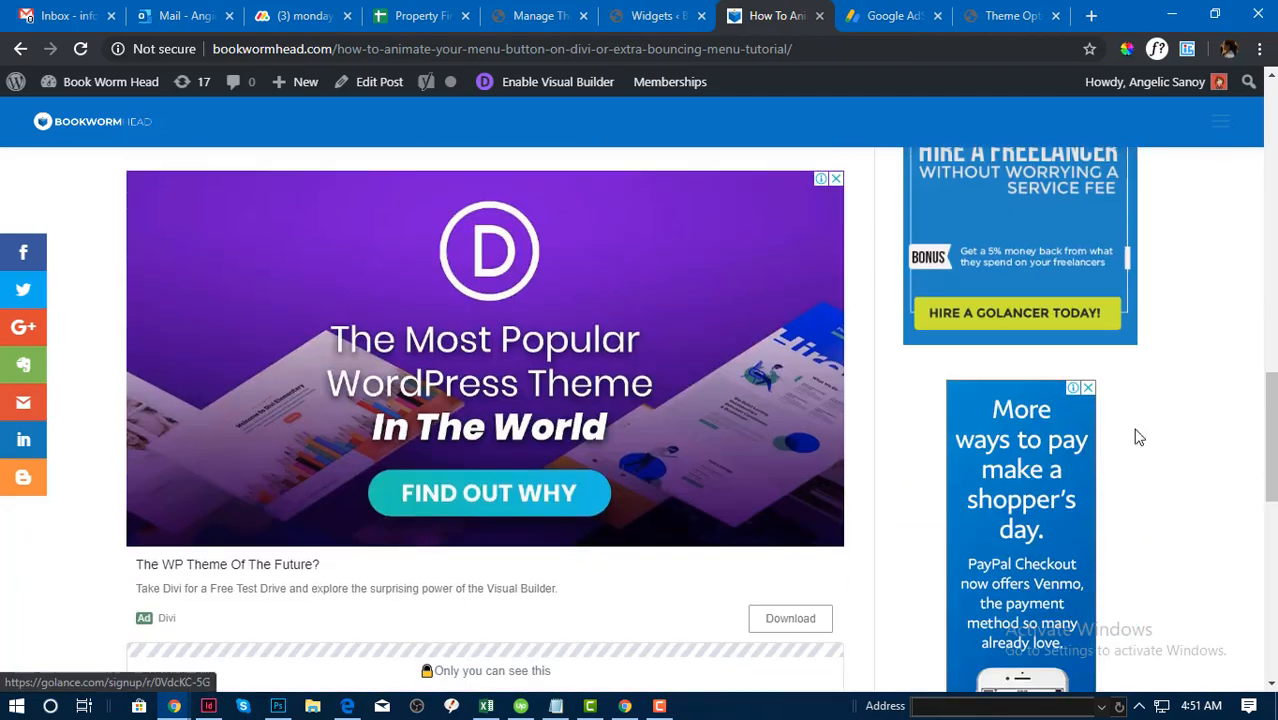
pyautogui.scroll(-3)
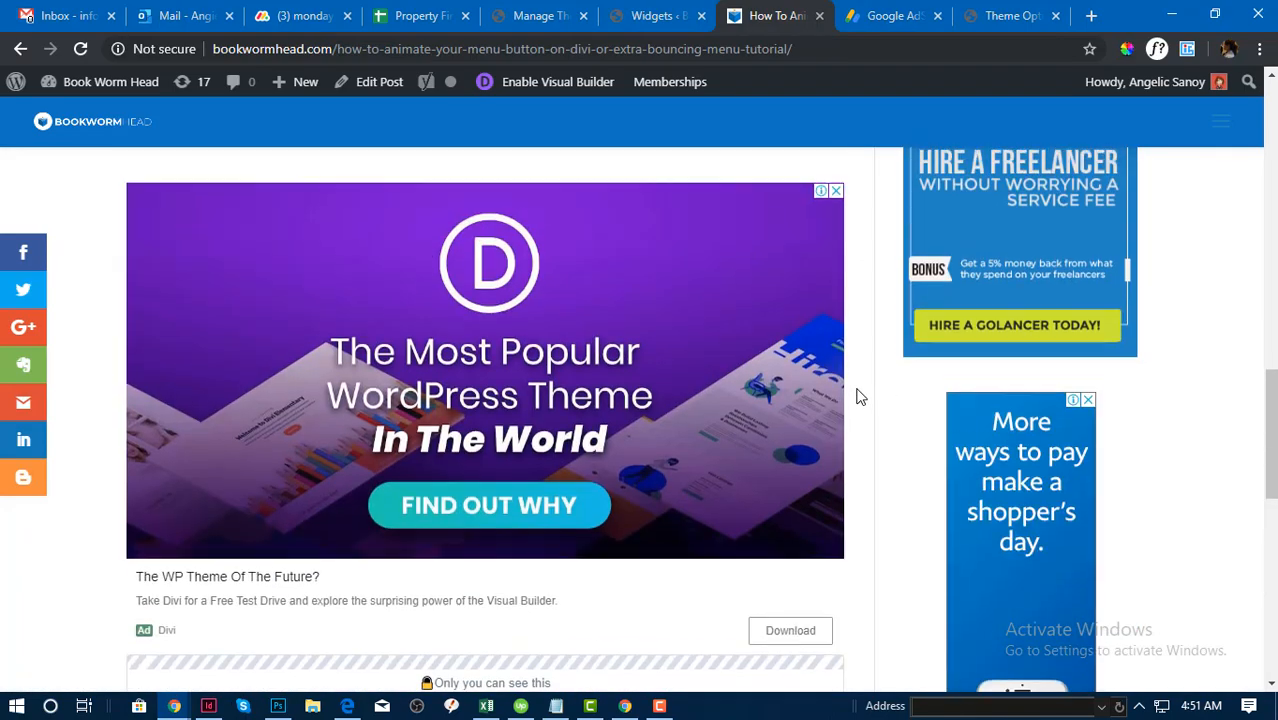
pyautogui.scroll(-3)
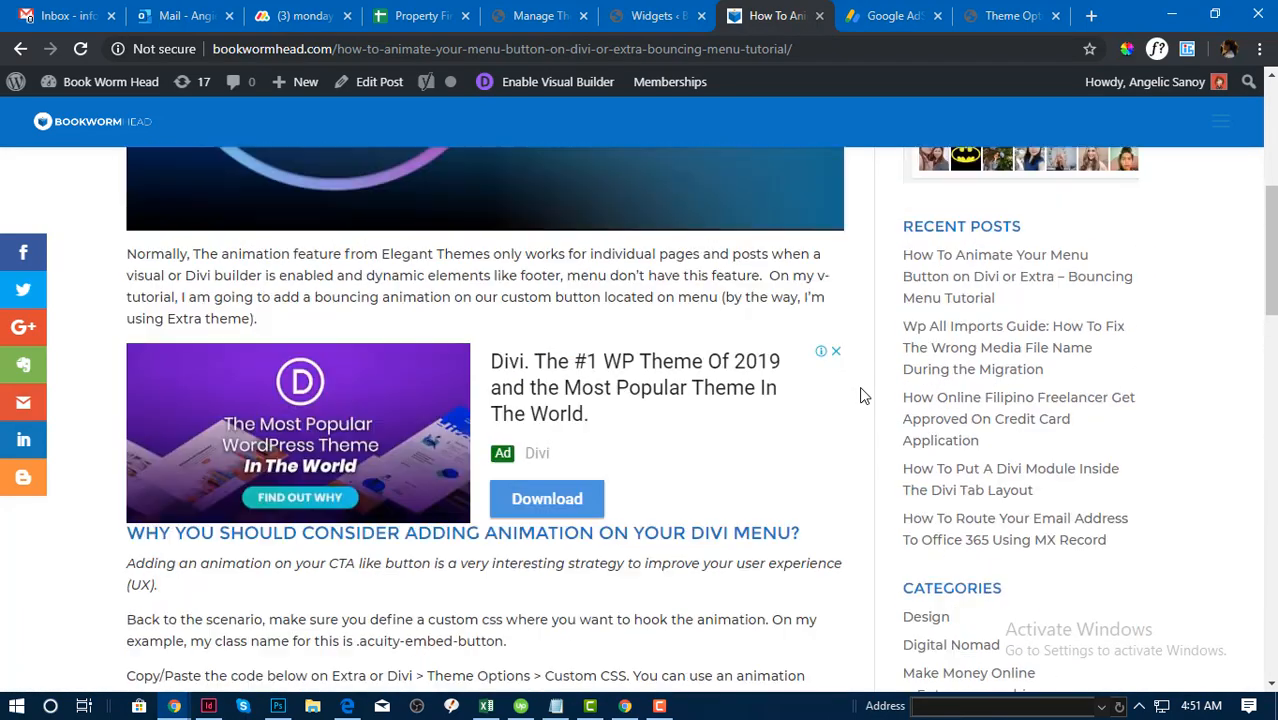
pyautogui.scroll(-3)
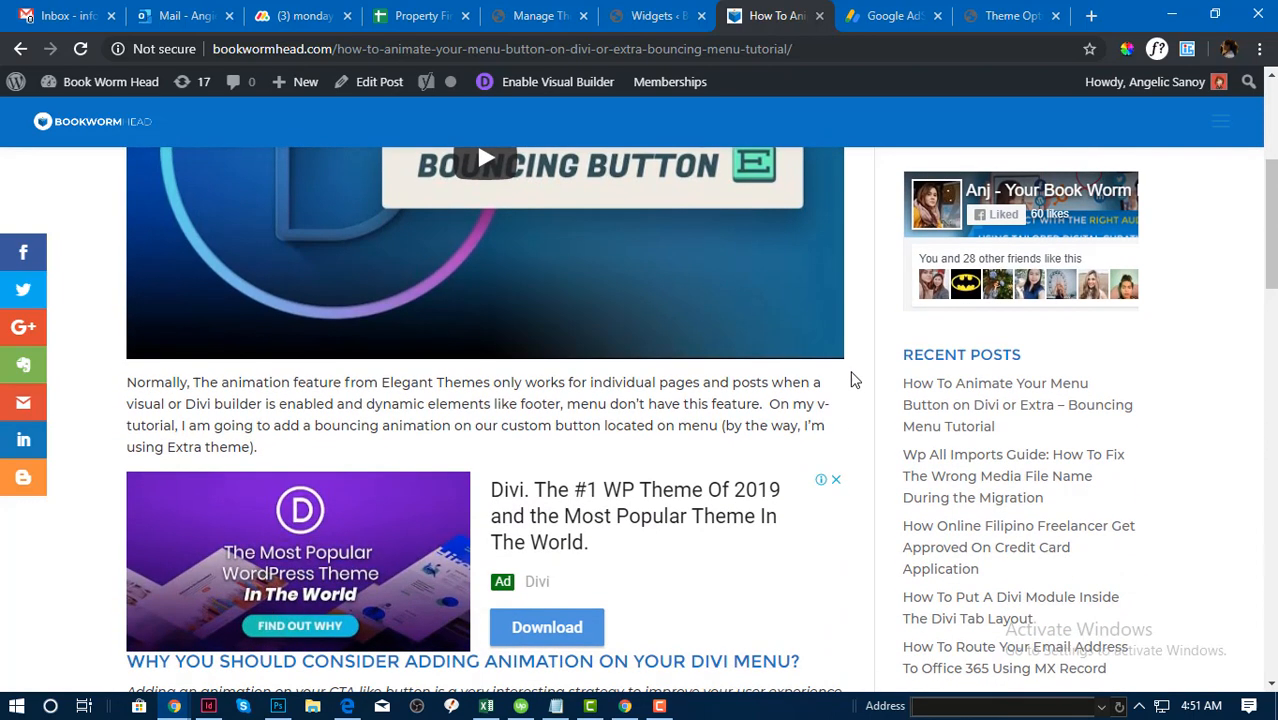
pyautogui.moveTo(948, 608)
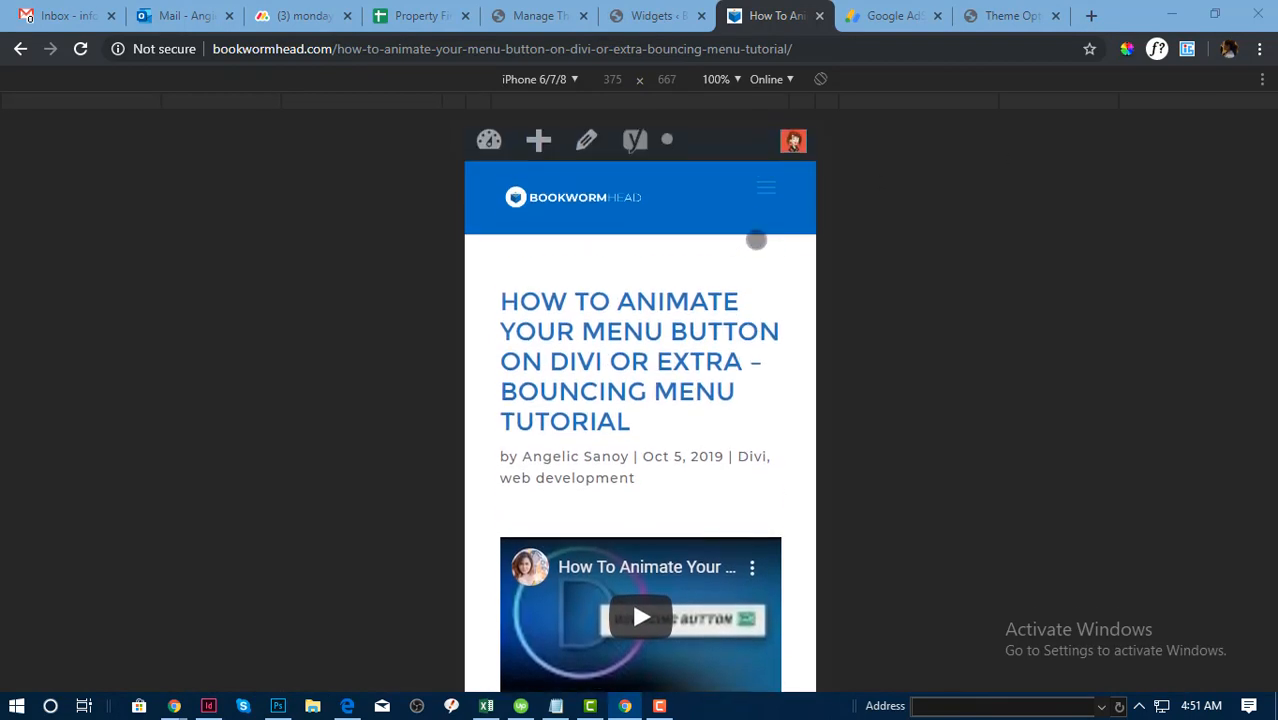
# Locate the sidebar ad further down the post and bring up the site's widget settings
pyautogui.scroll(-3)
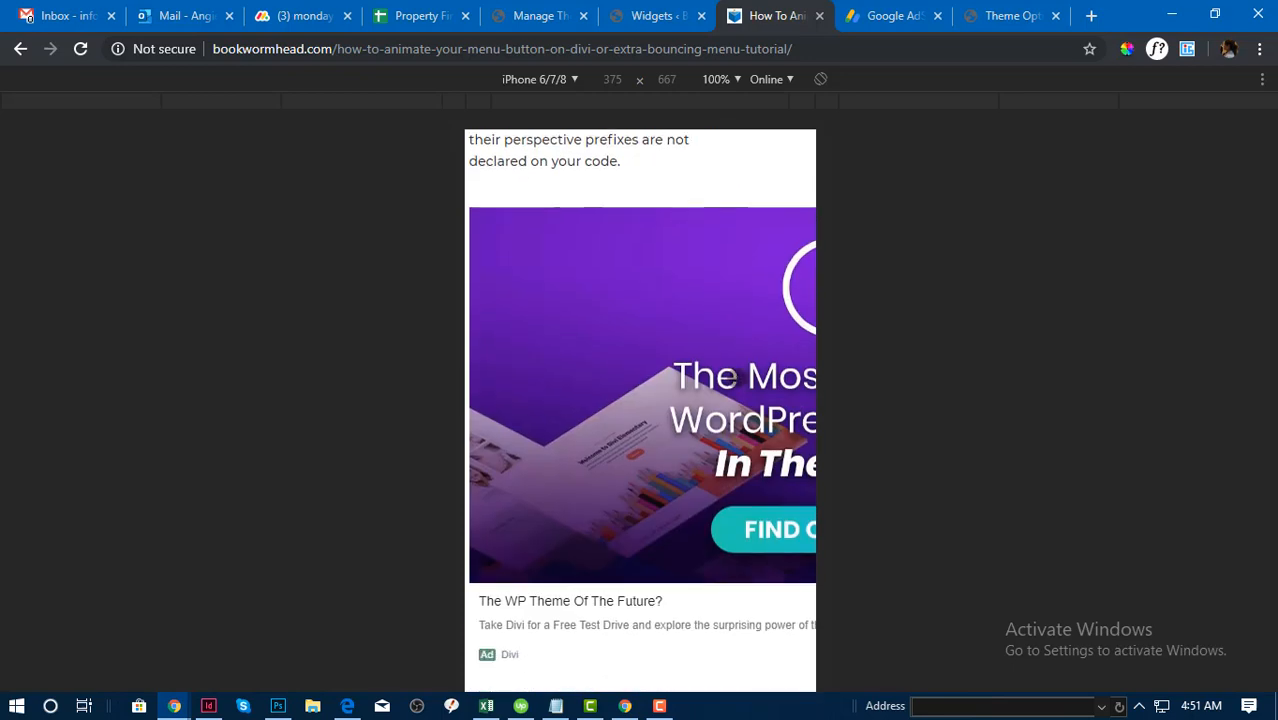
pyautogui.scroll(-3)
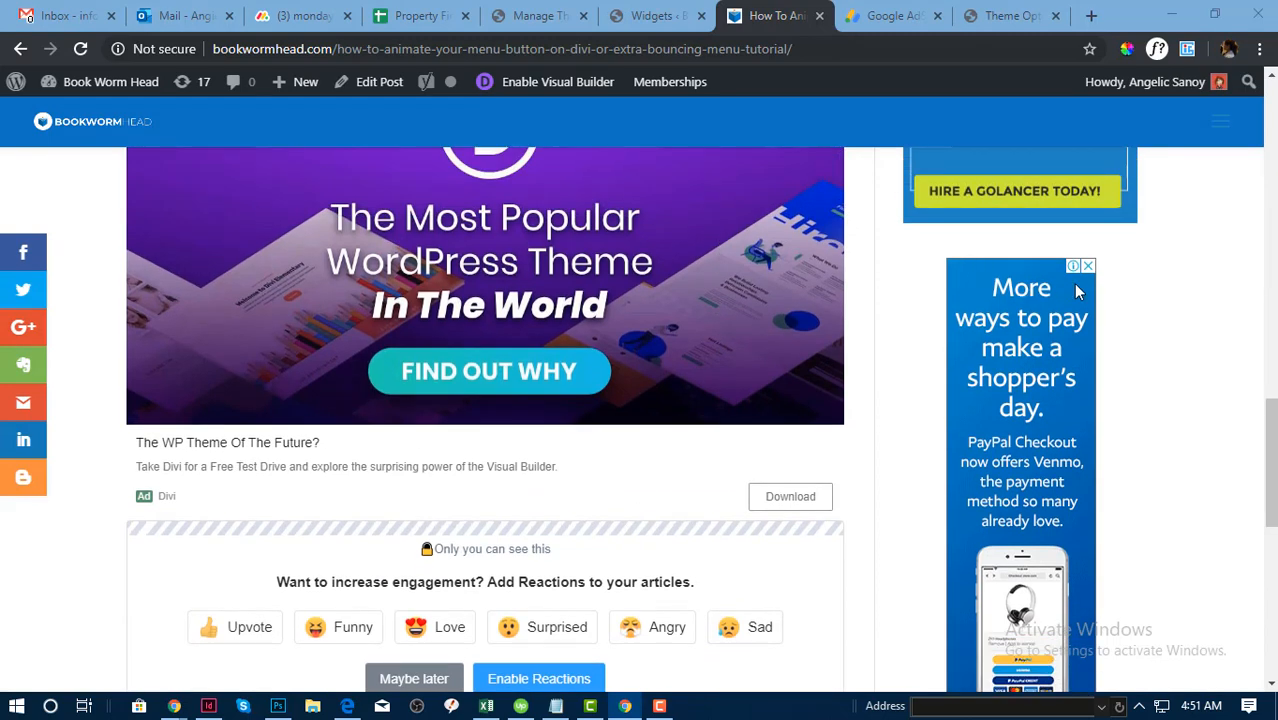
pyautogui.scroll(-3)
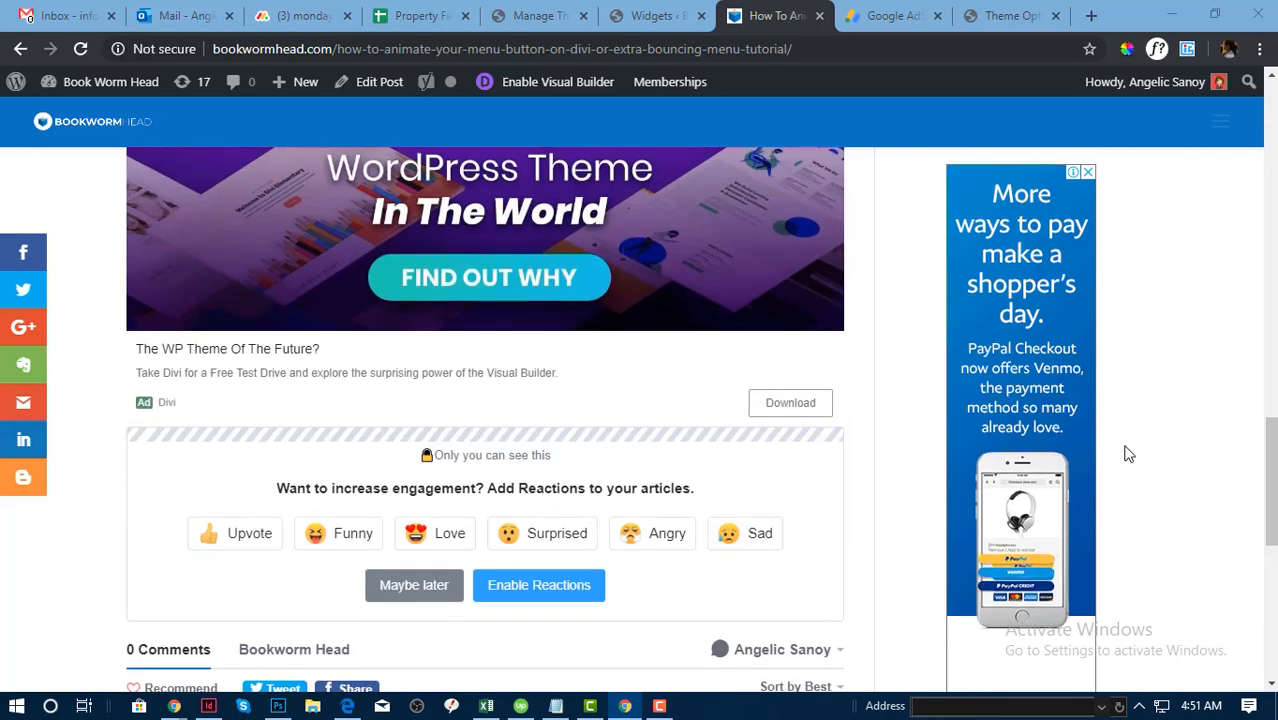
pyautogui.scroll(-3)
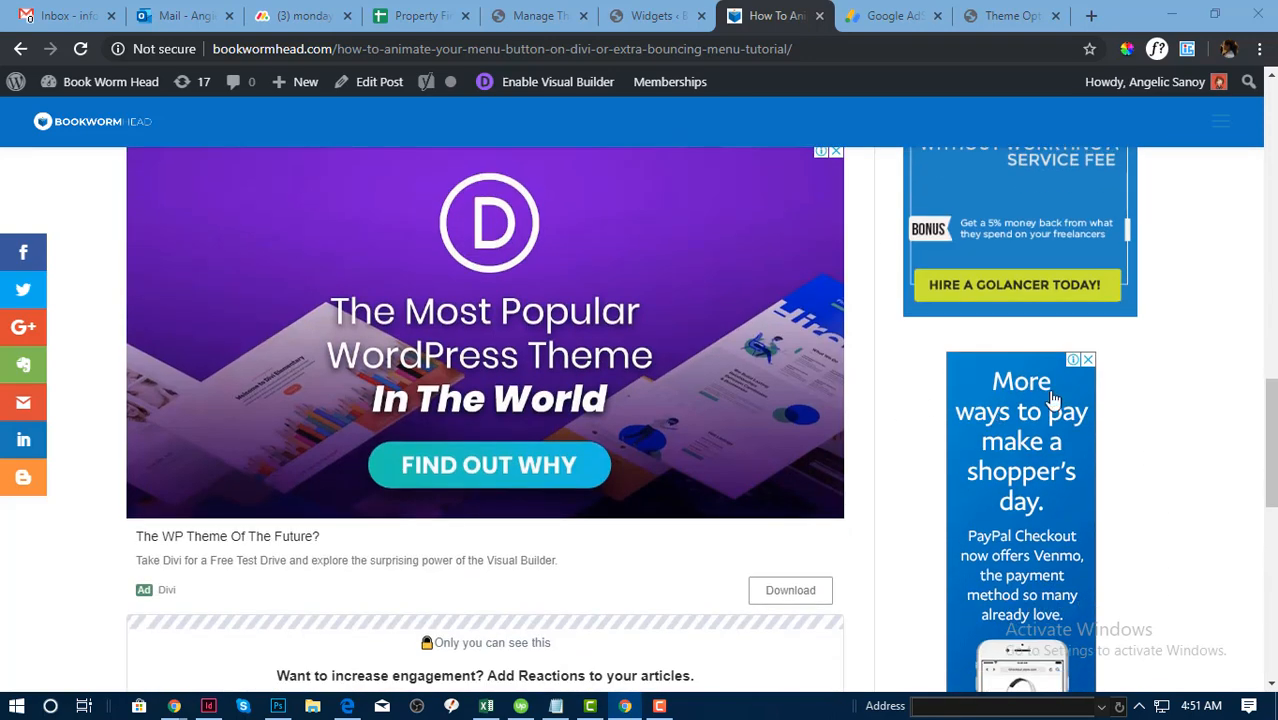
pyautogui.click(656, 16)
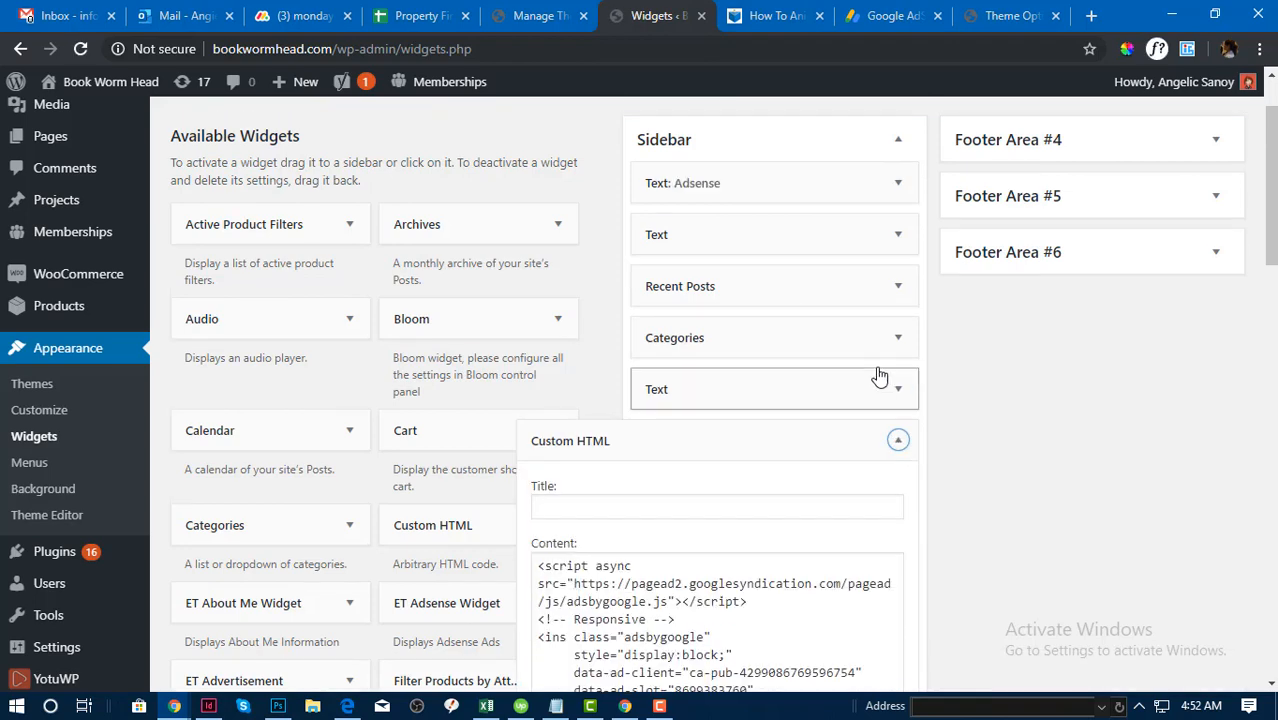
pyautogui.scroll(-3)
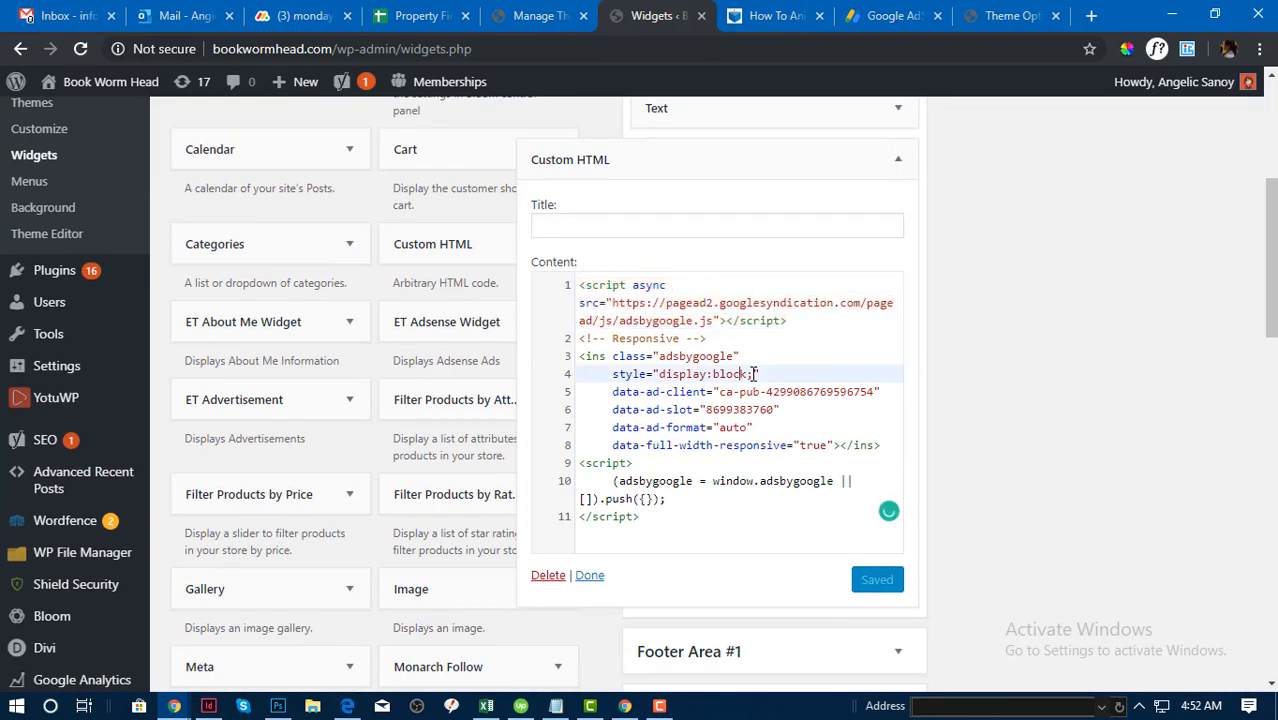
pyautogui.click(776, 16)
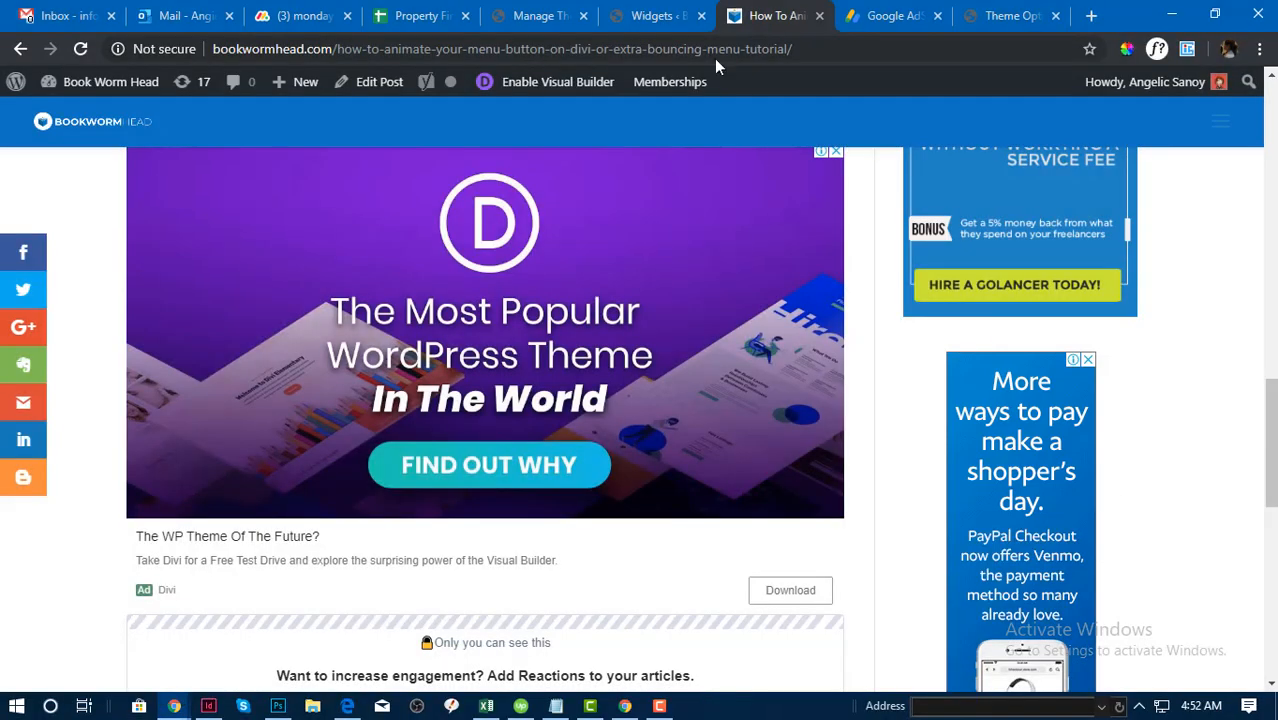
# Add width:253px; to the ins tag's style in the Custom HTML widget and check the live post
pyautogui.click(652, 16)
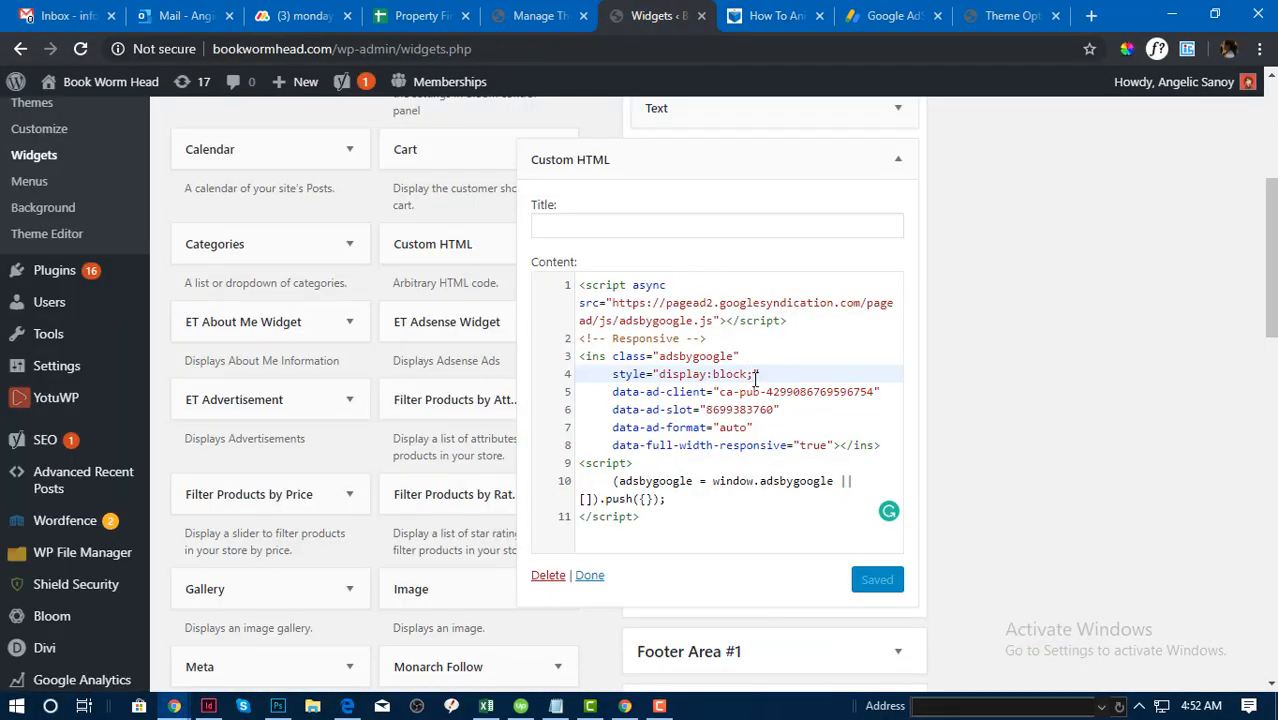
pyautogui.write('mid')
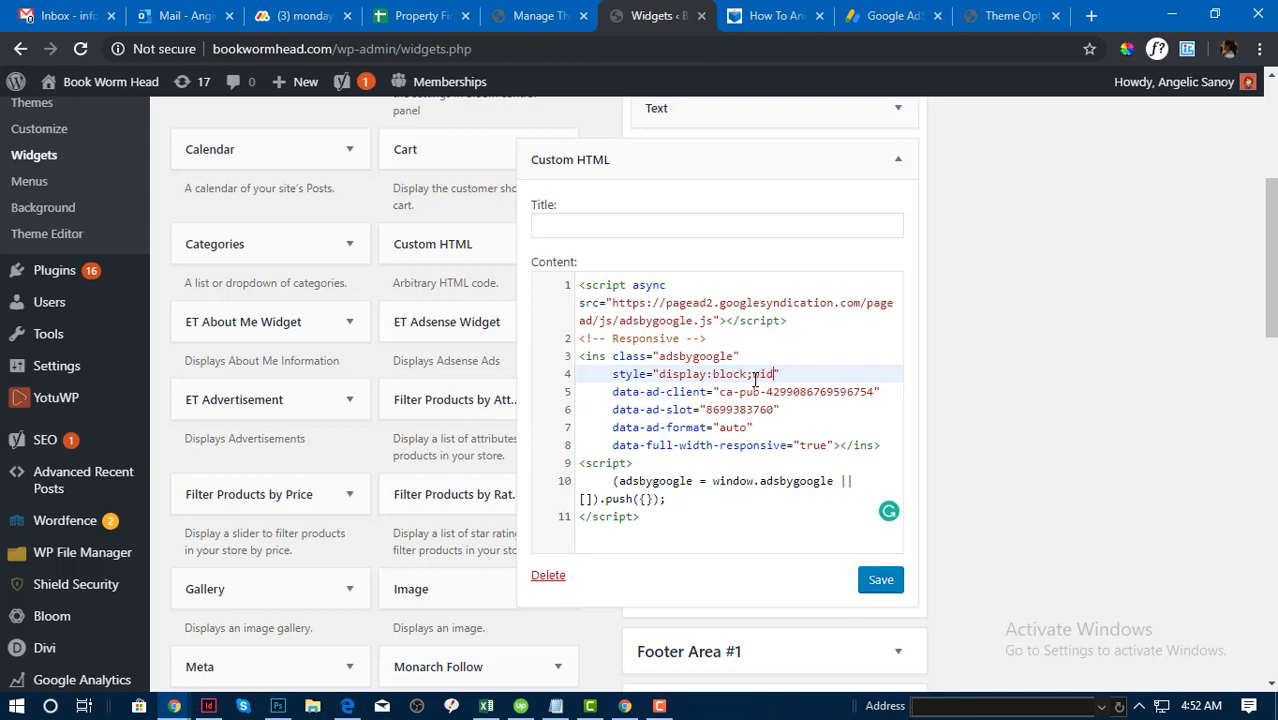
pyautogui.write('width:2')
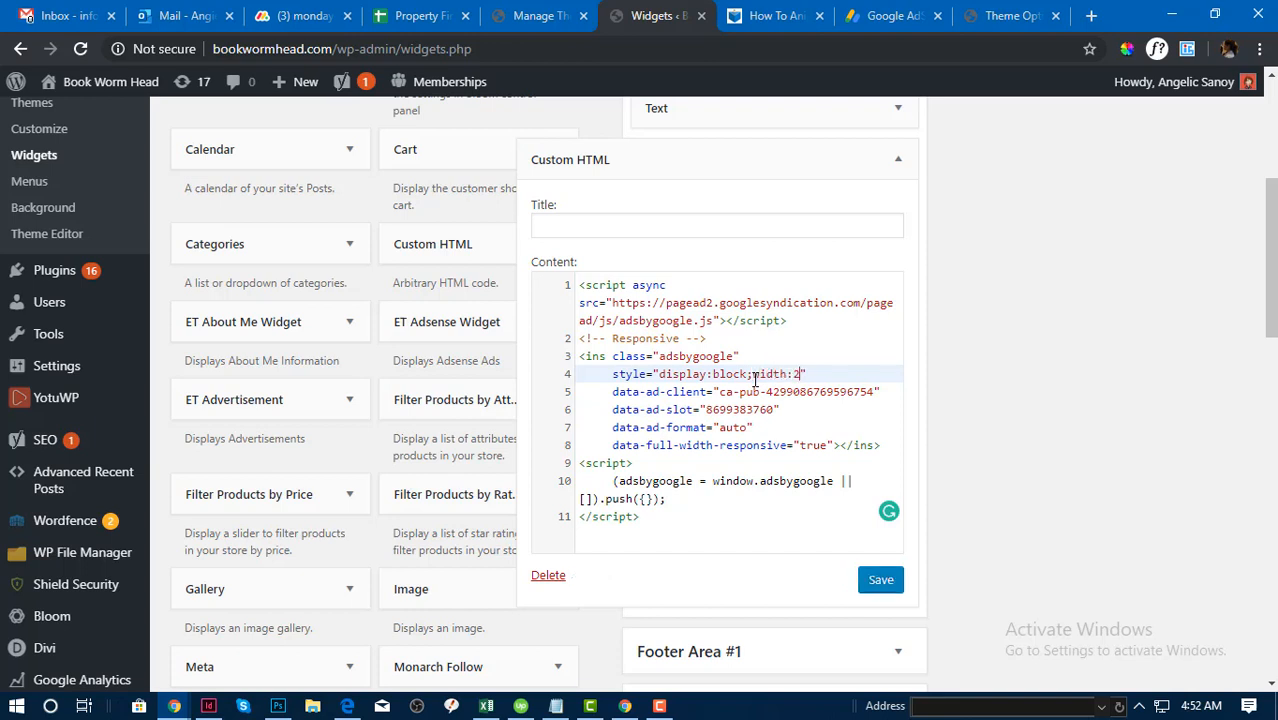
pyautogui.write('53')
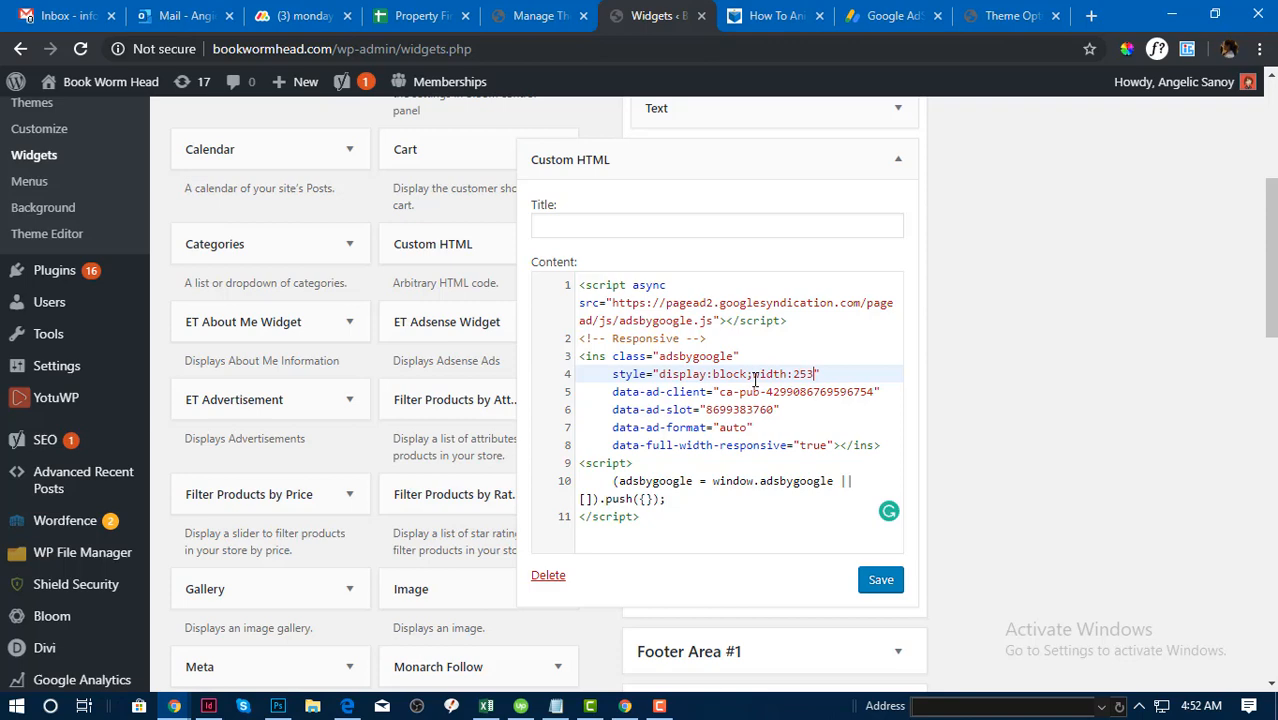
pyautogui.write('px;')
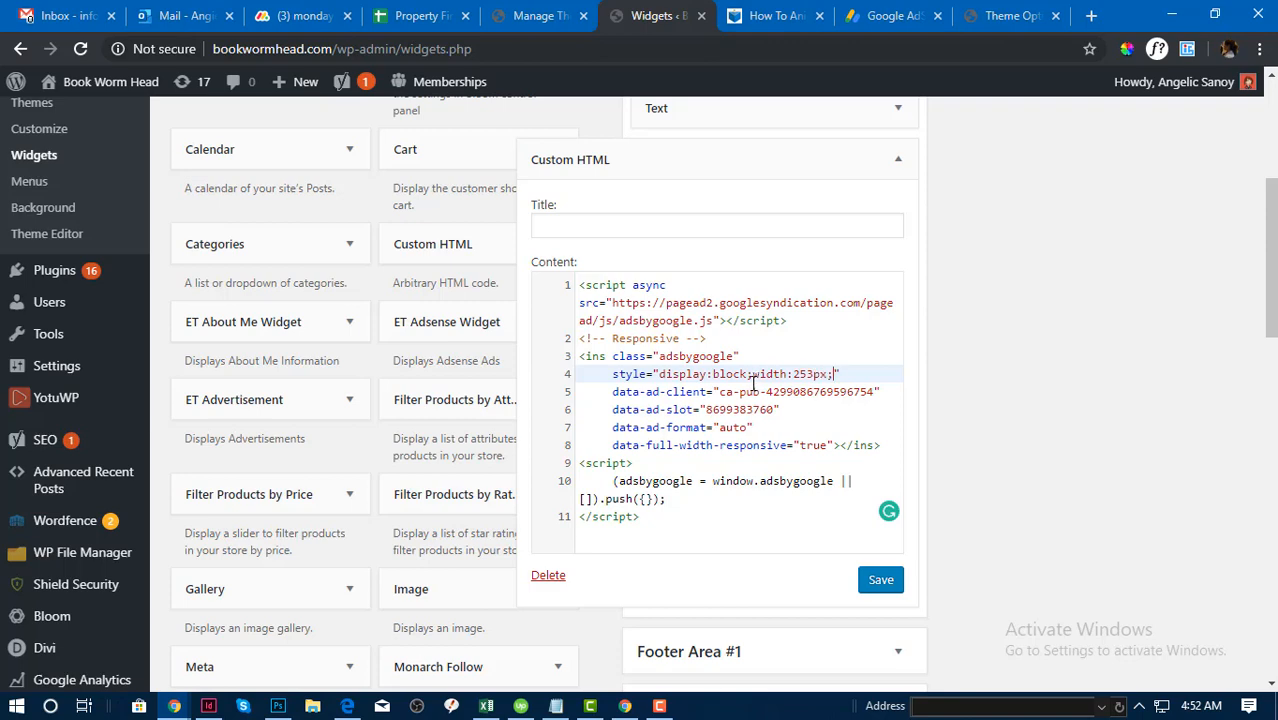
pyautogui.click(776, 16)
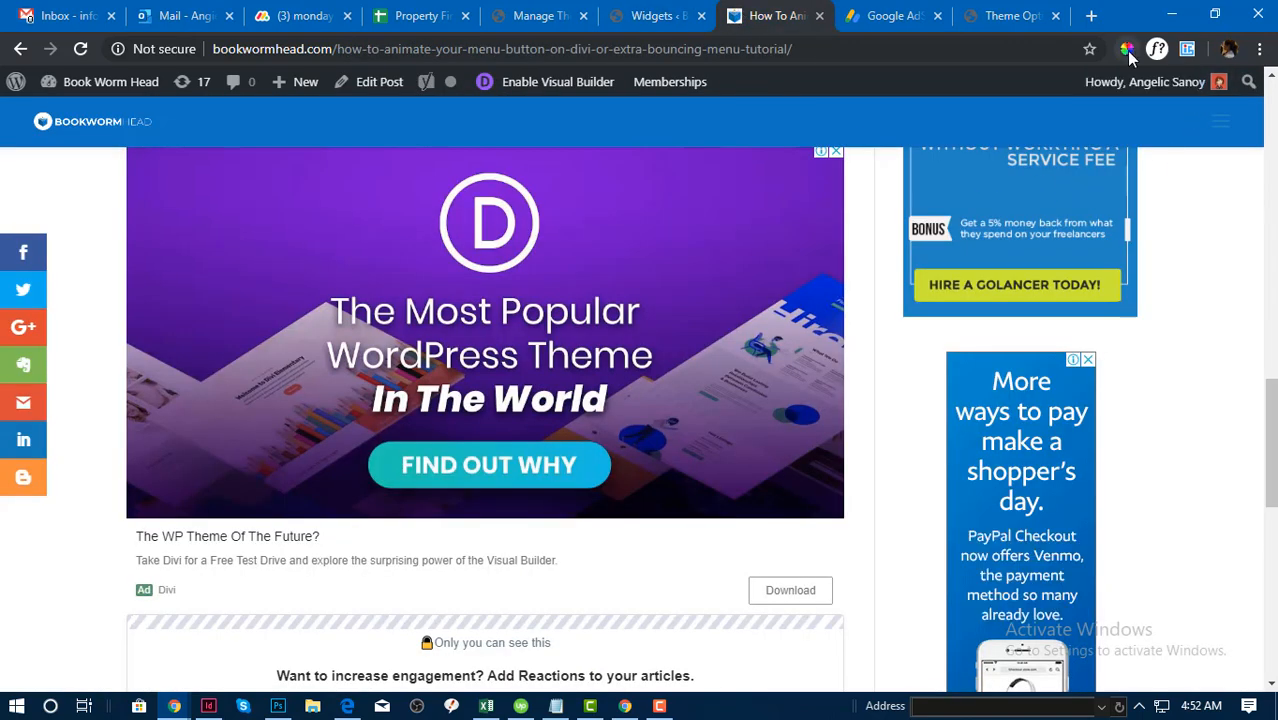
pyautogui.click(1124, 48)
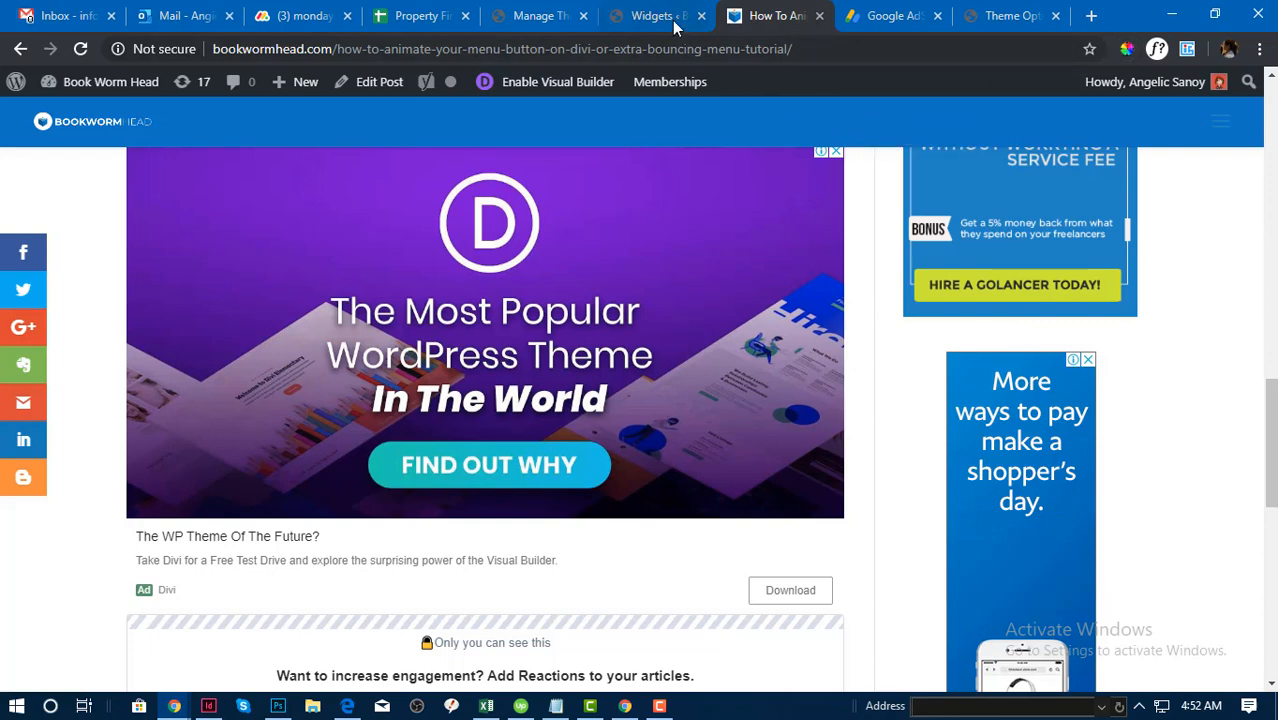
# Add background-color: #0C71C3; to the same ins style and view the post again
pyautogui.click(652, 16)
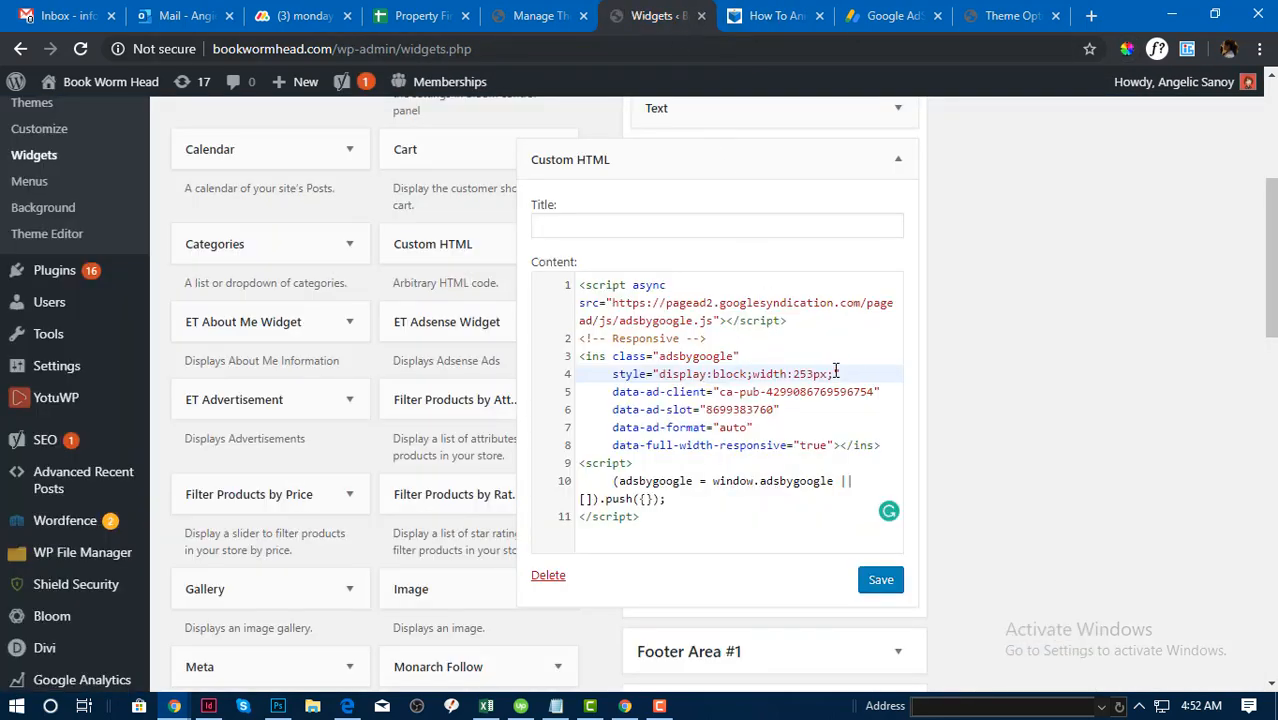
pyautogui.write('backgroun')
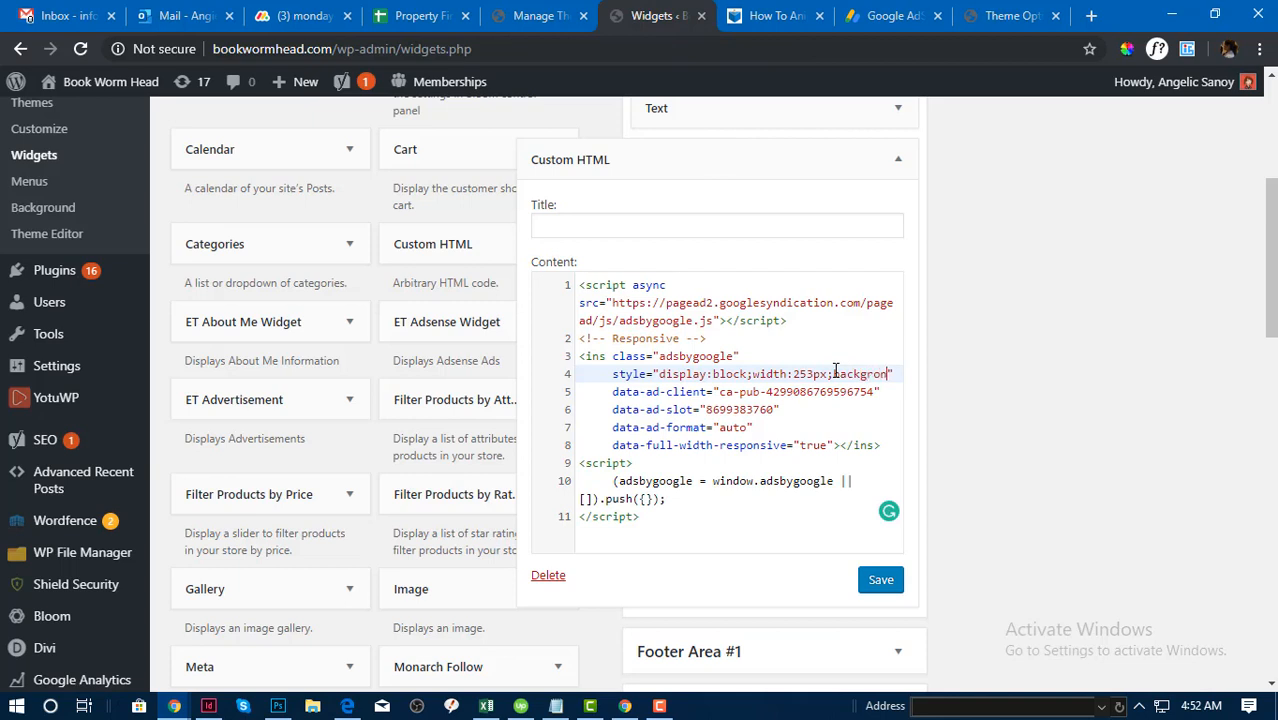
pyautogui.write('background-color: #0C71C3;')
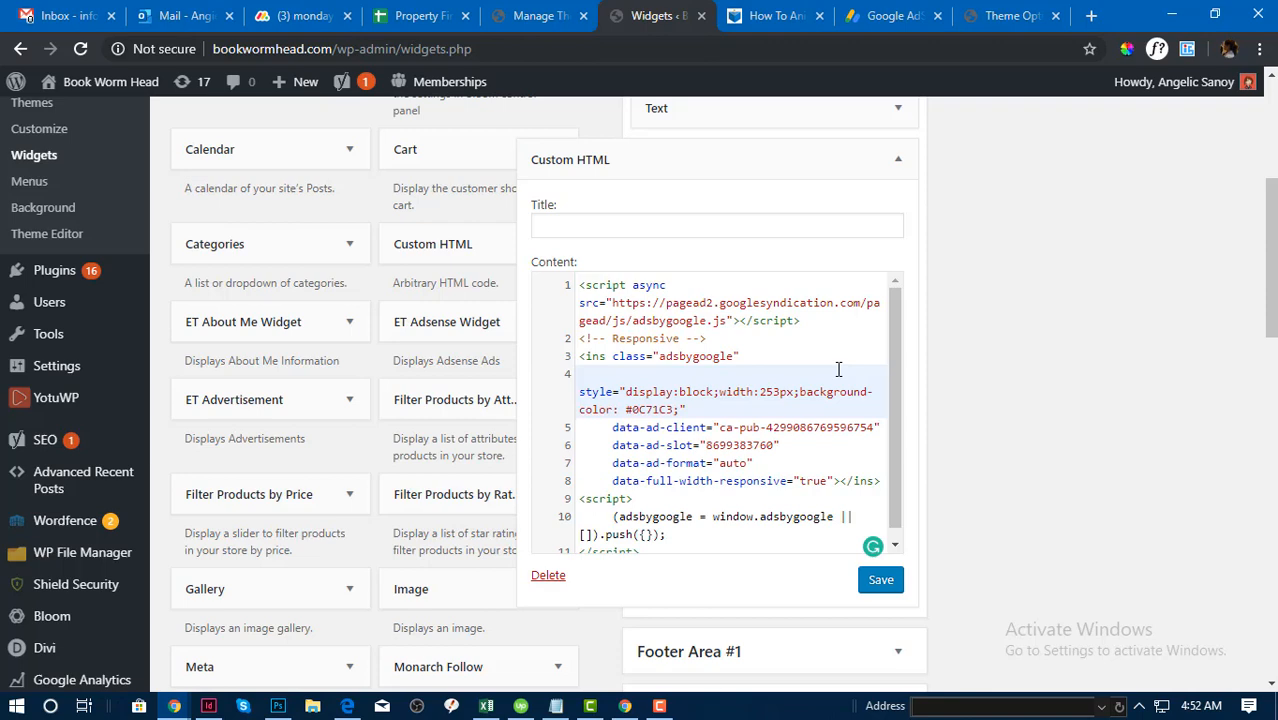
pyautogui.click(776, 16)
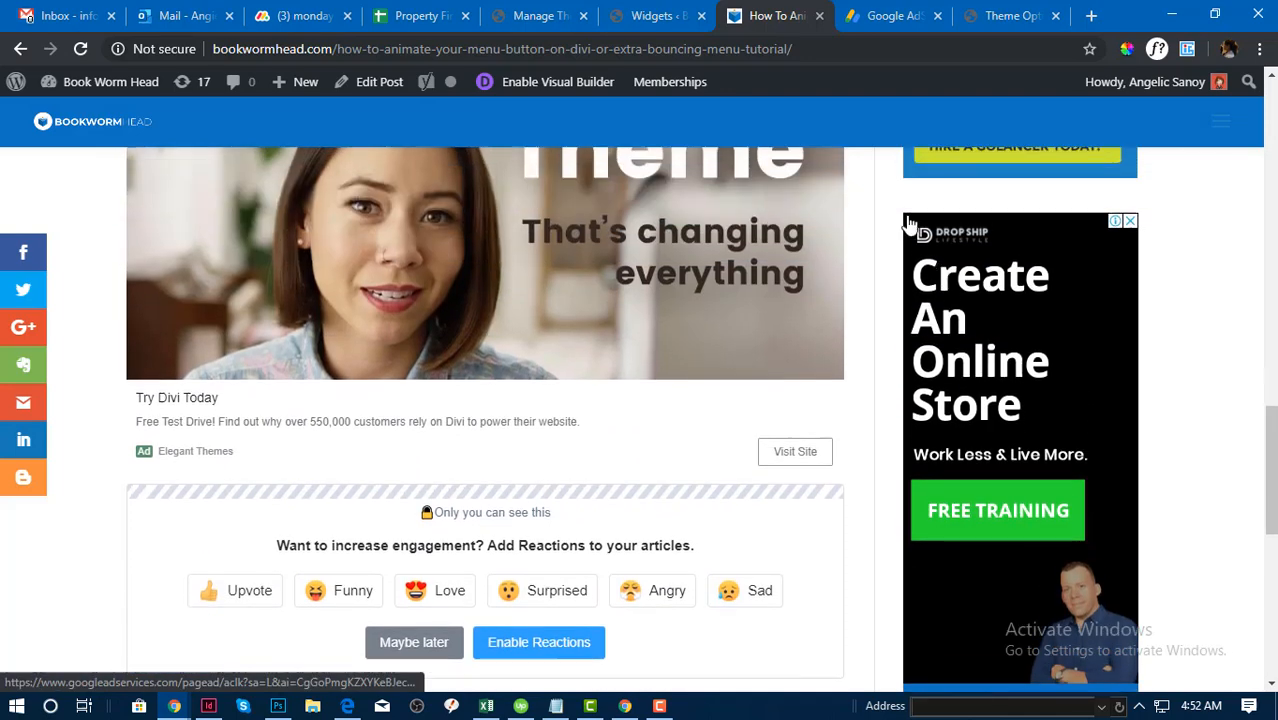
pyautogui.scroll(-3)
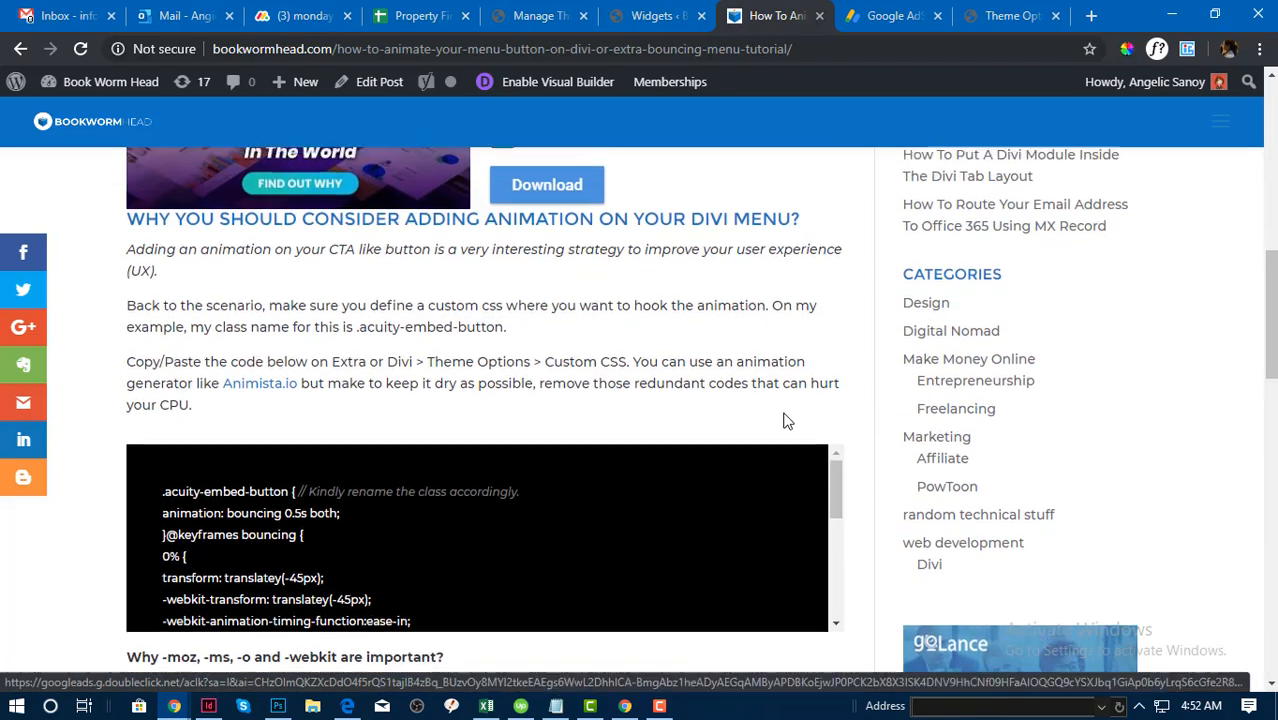
pyautogui.scroll(3)
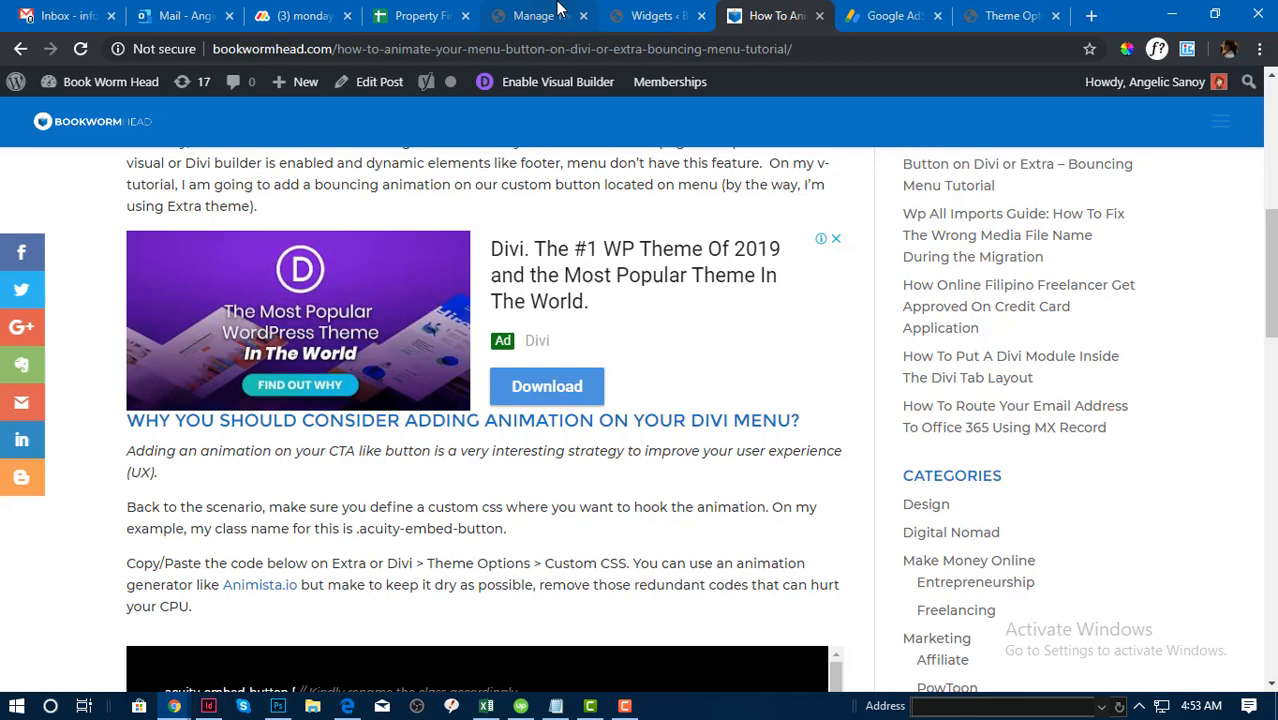
# In Divi Theme Options > Ads, change the 468x60 code's ins class to 'adsbygoogle responsive-adbanner'
pyautogui.click(538, 16)
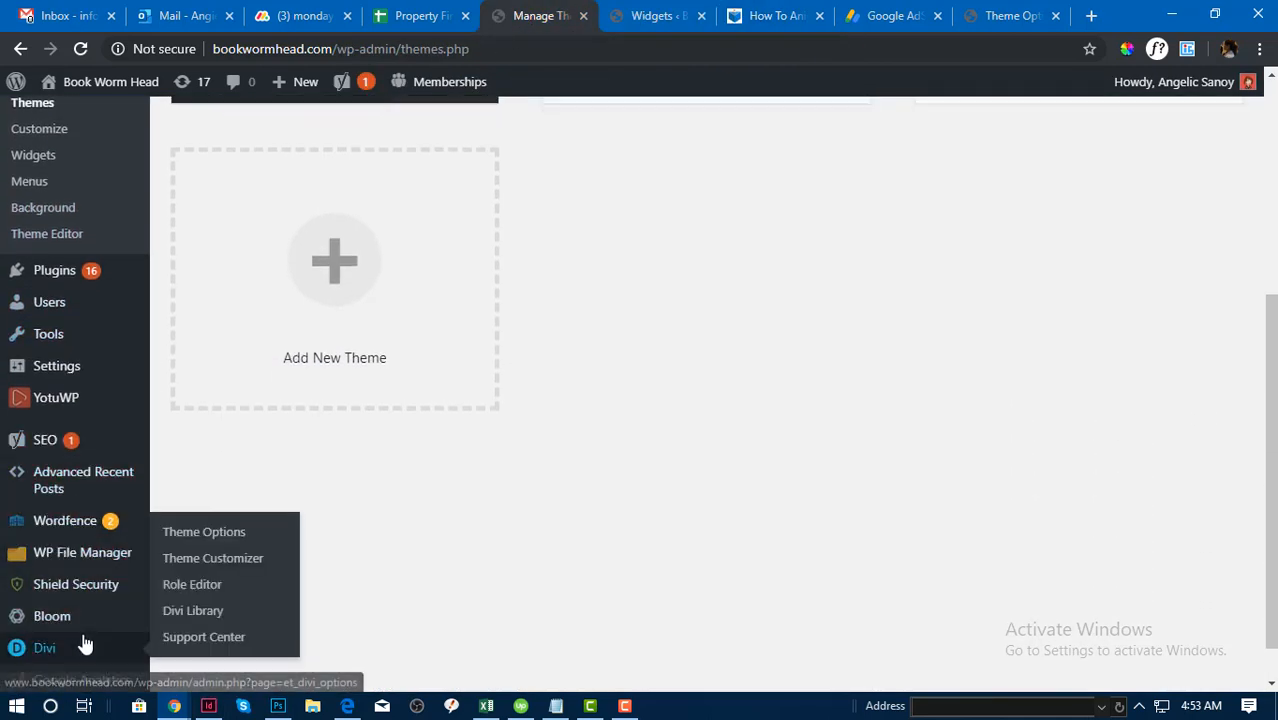
pyautogui.click(202, 532)
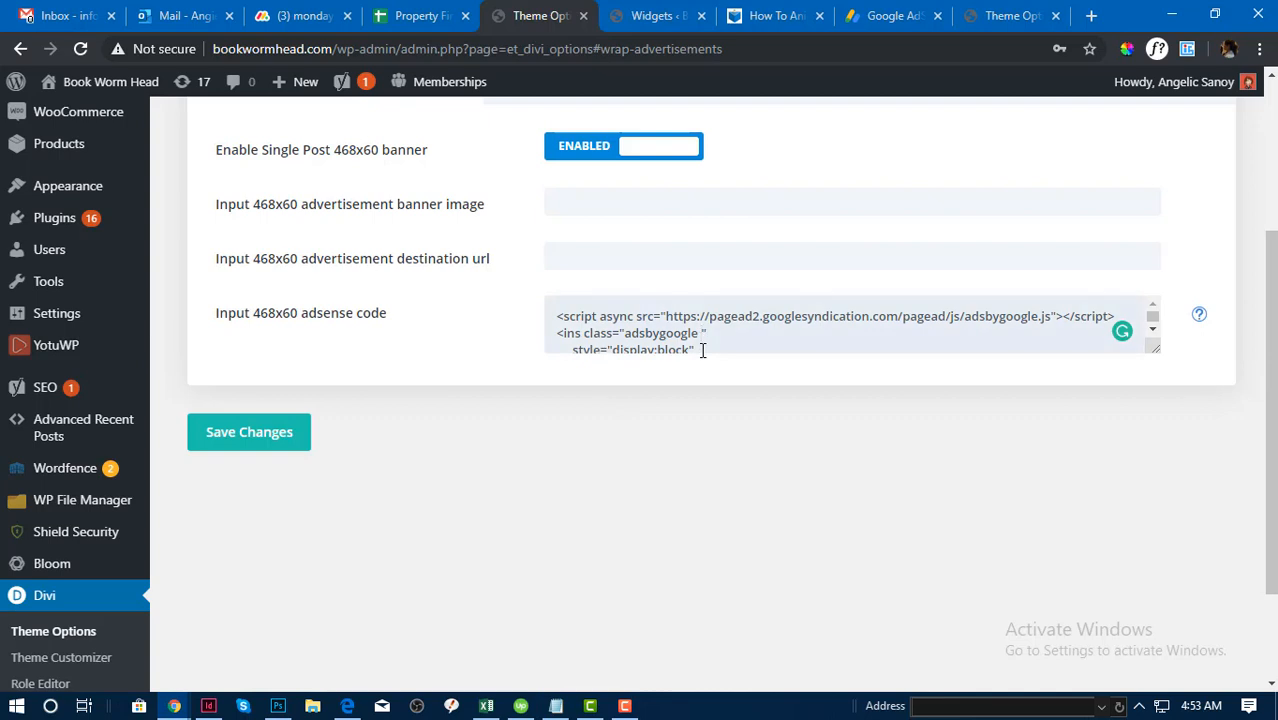
pyautogui.write('responsive-adbanner')
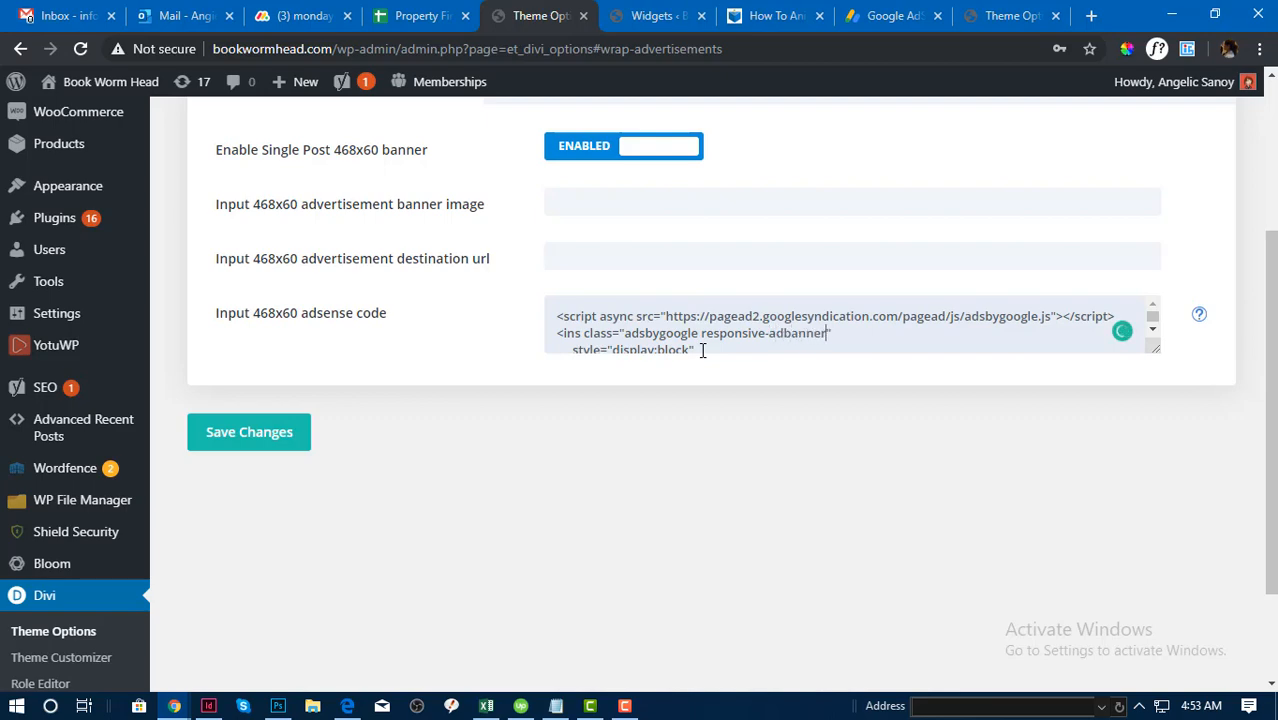
pyautogui.doubleClick(760, 332)
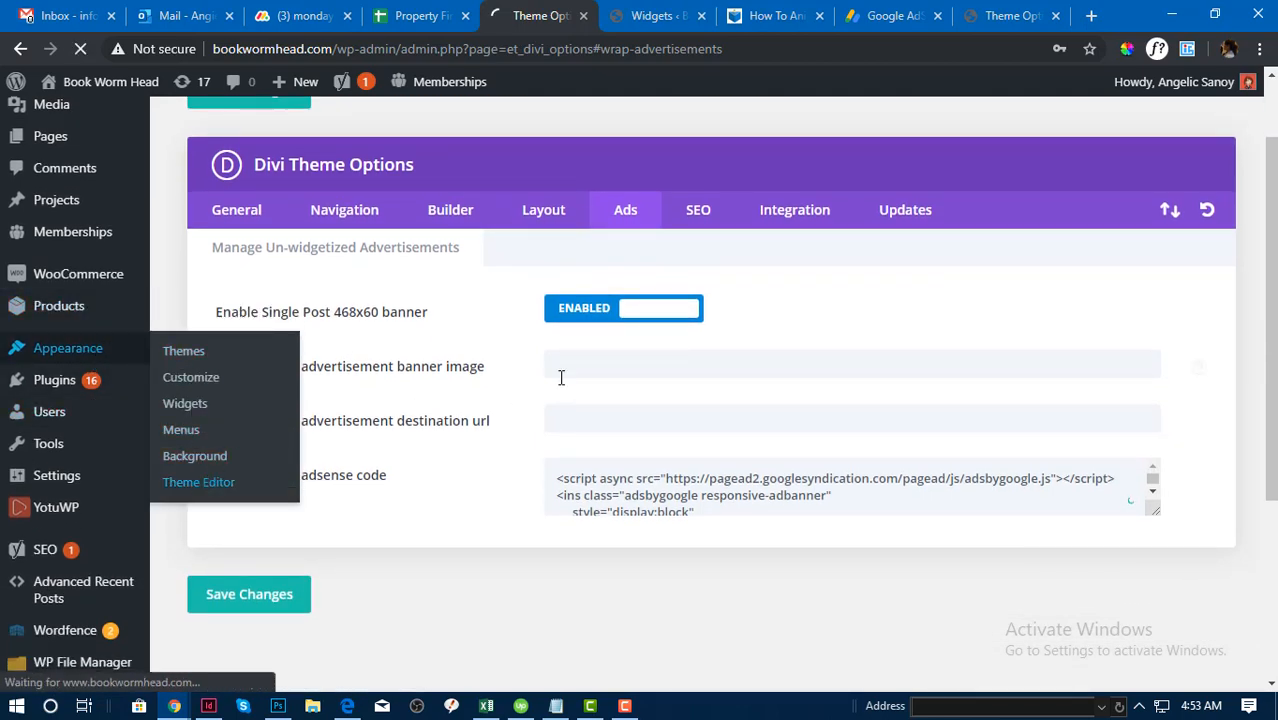
# Open the child theme's functions.php in the Theme Editor and scroll through its in-article AdSense code
pyautogui.click(198, 482)
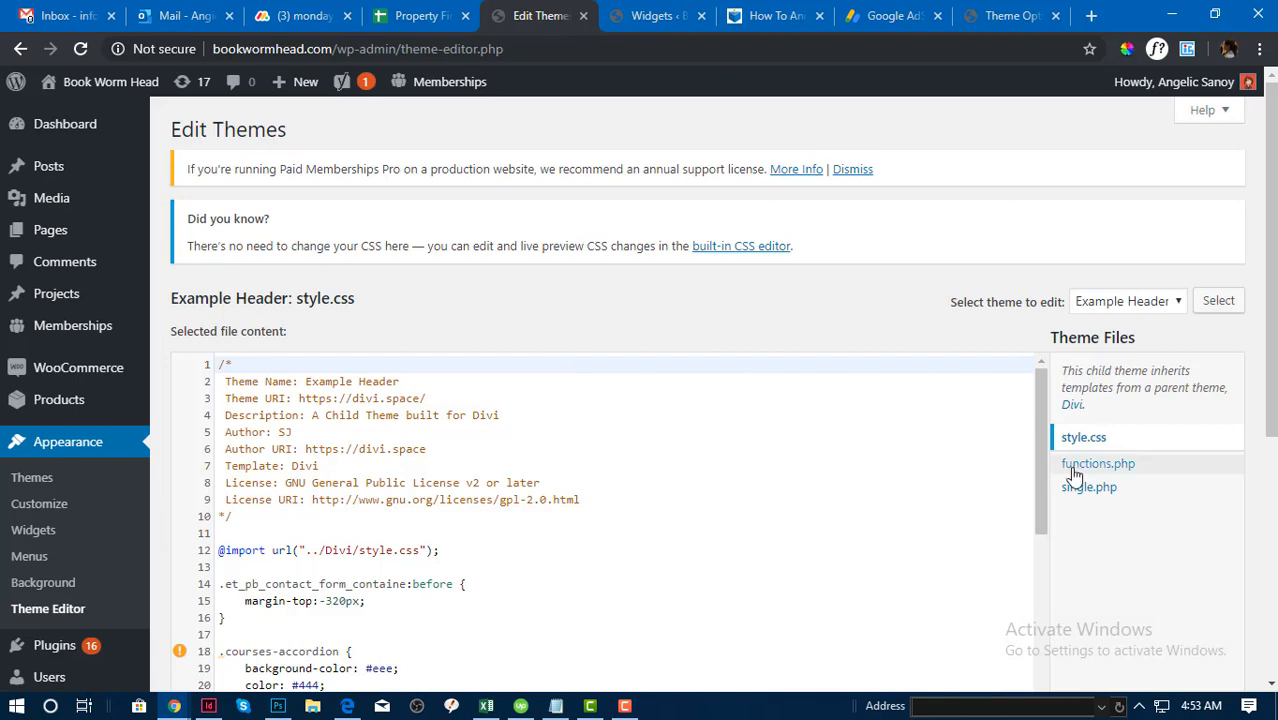
pyautogui.click(1098, 464)
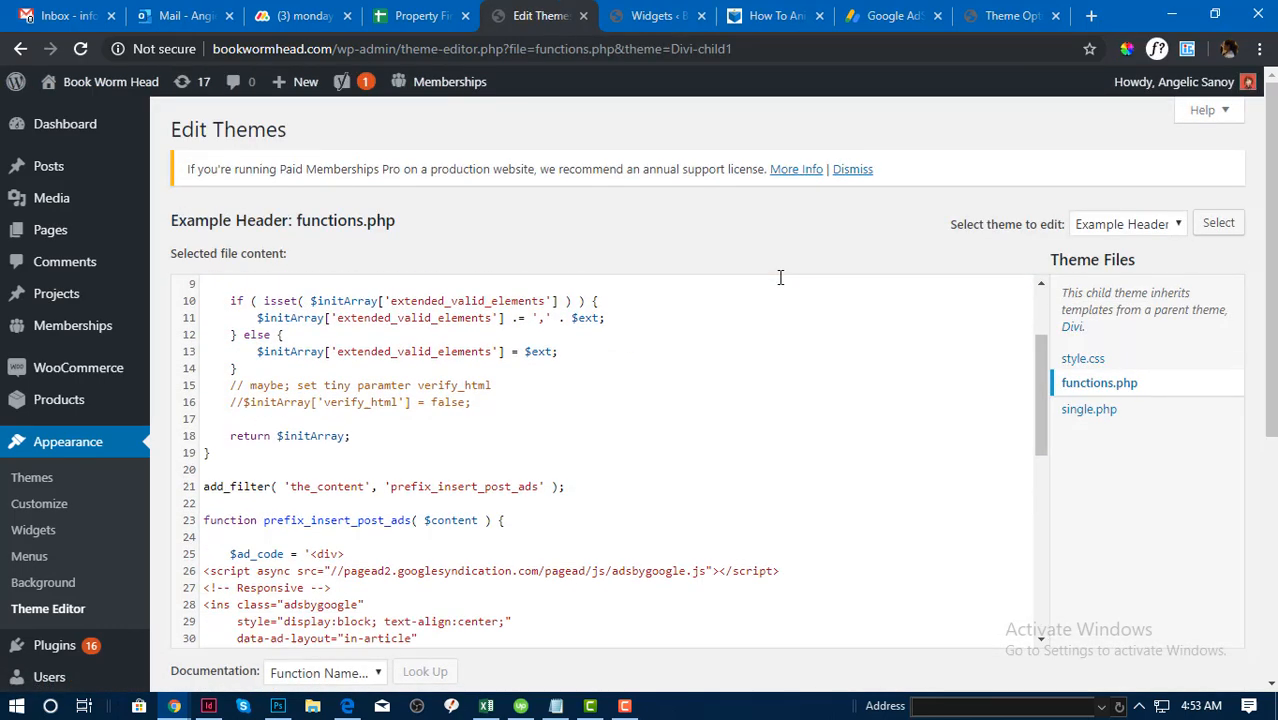
pyautogui.scroll(-3)
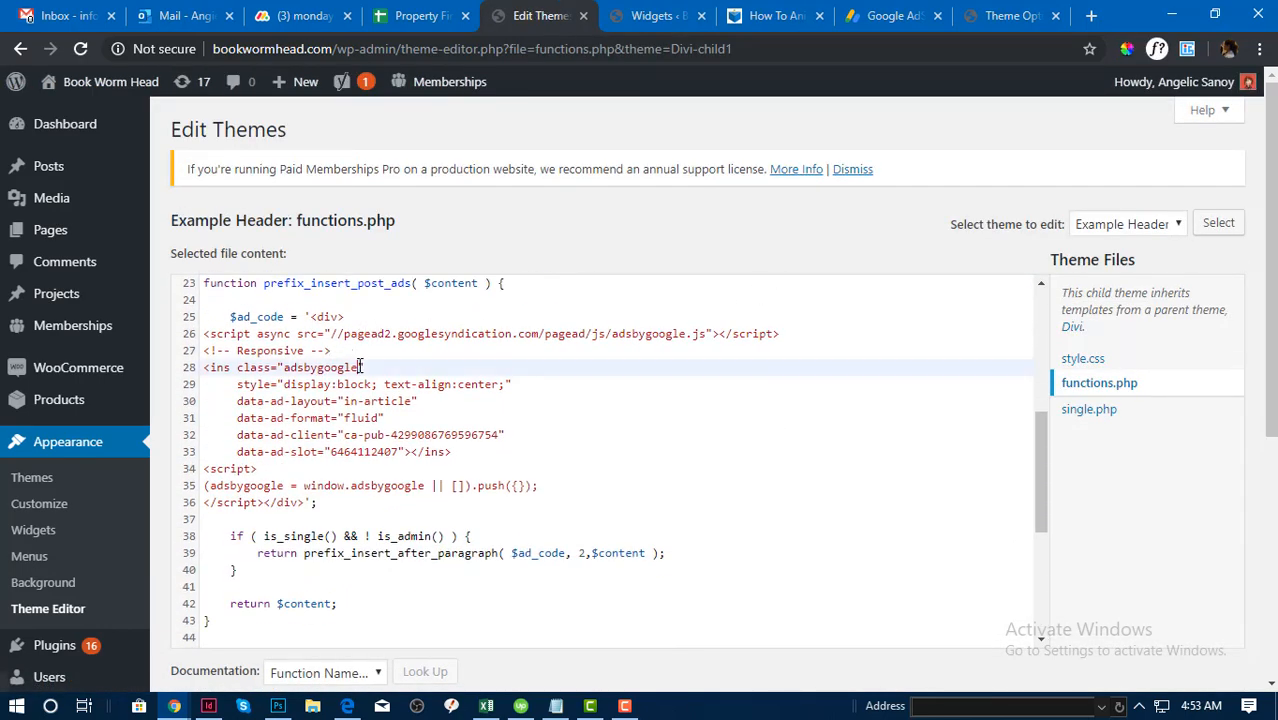
pyautogui.scroll(-3)
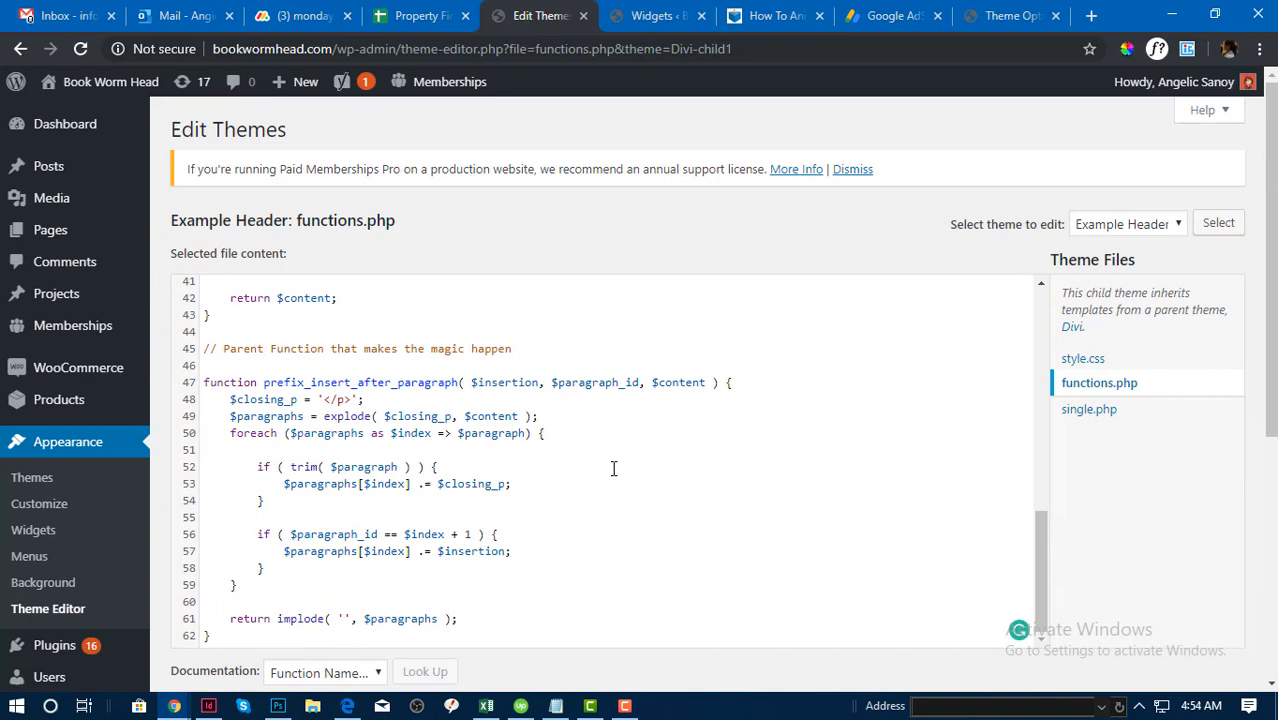
pyautogui.moveTo(458, 446)
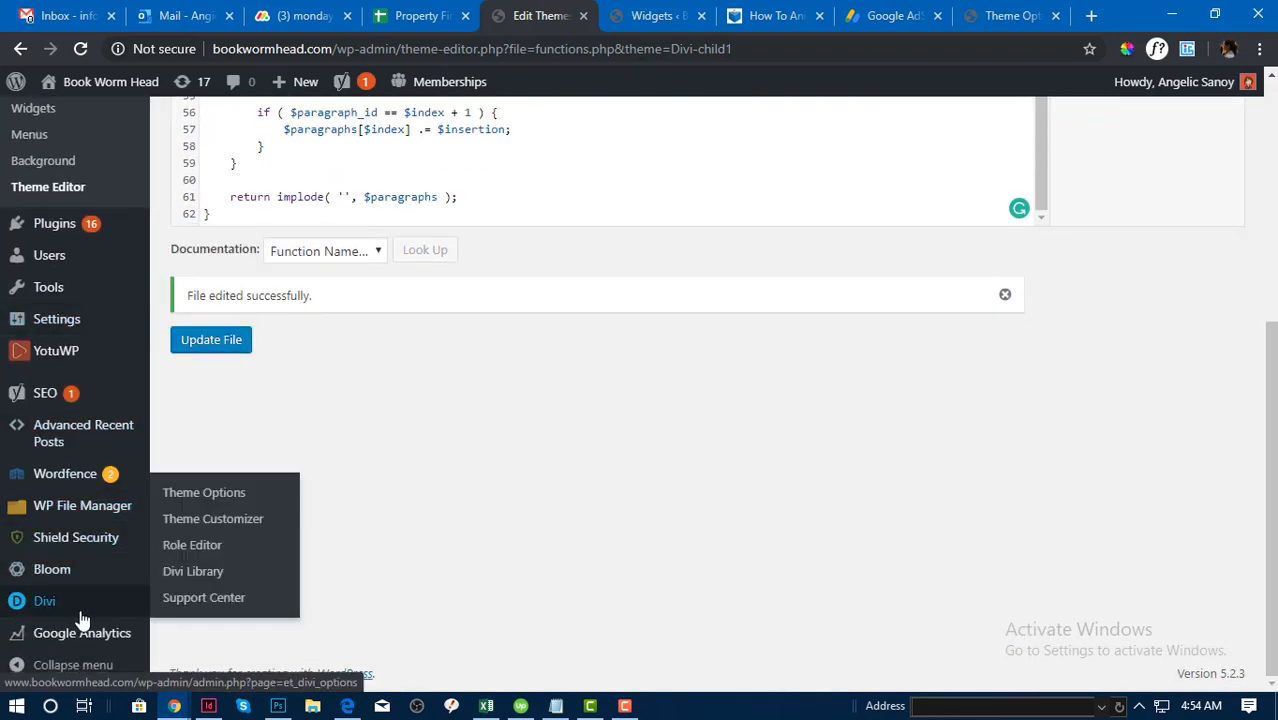
# Scroll the Divi Theme Options General tab down to the Custom CSS field
pyautogui.click(204, 492)
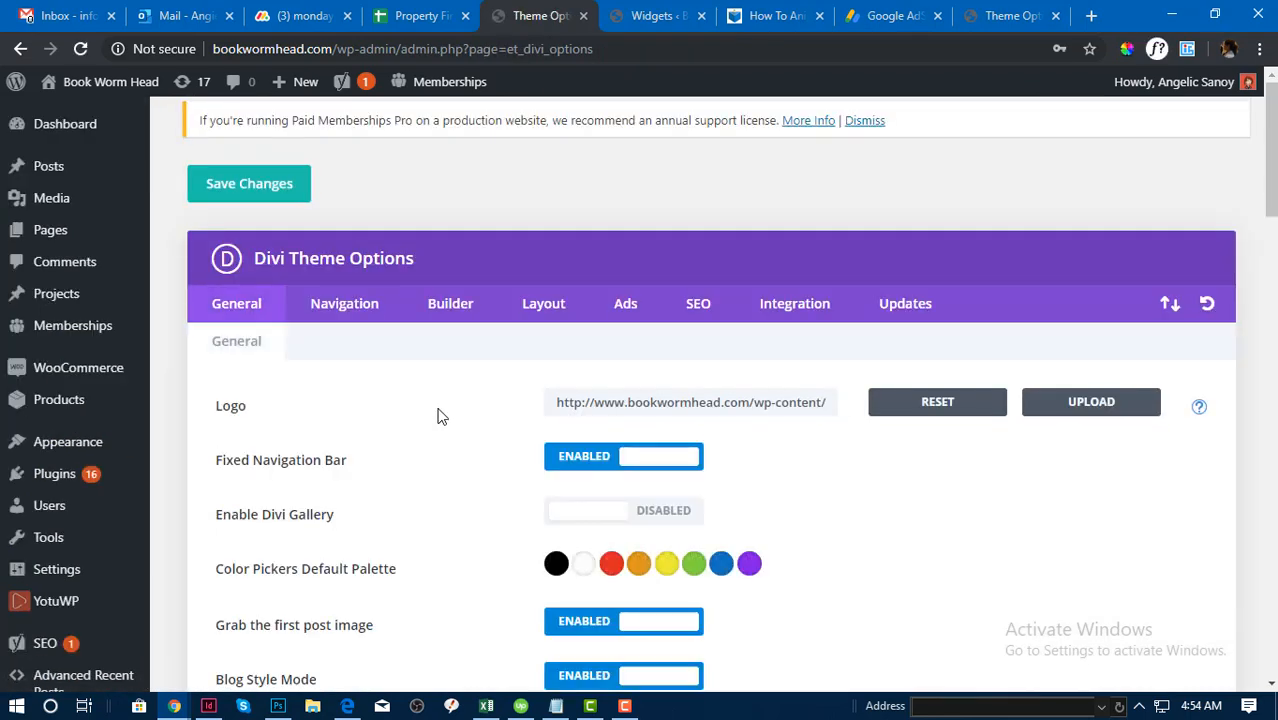
pyautogui.scroll(-3)
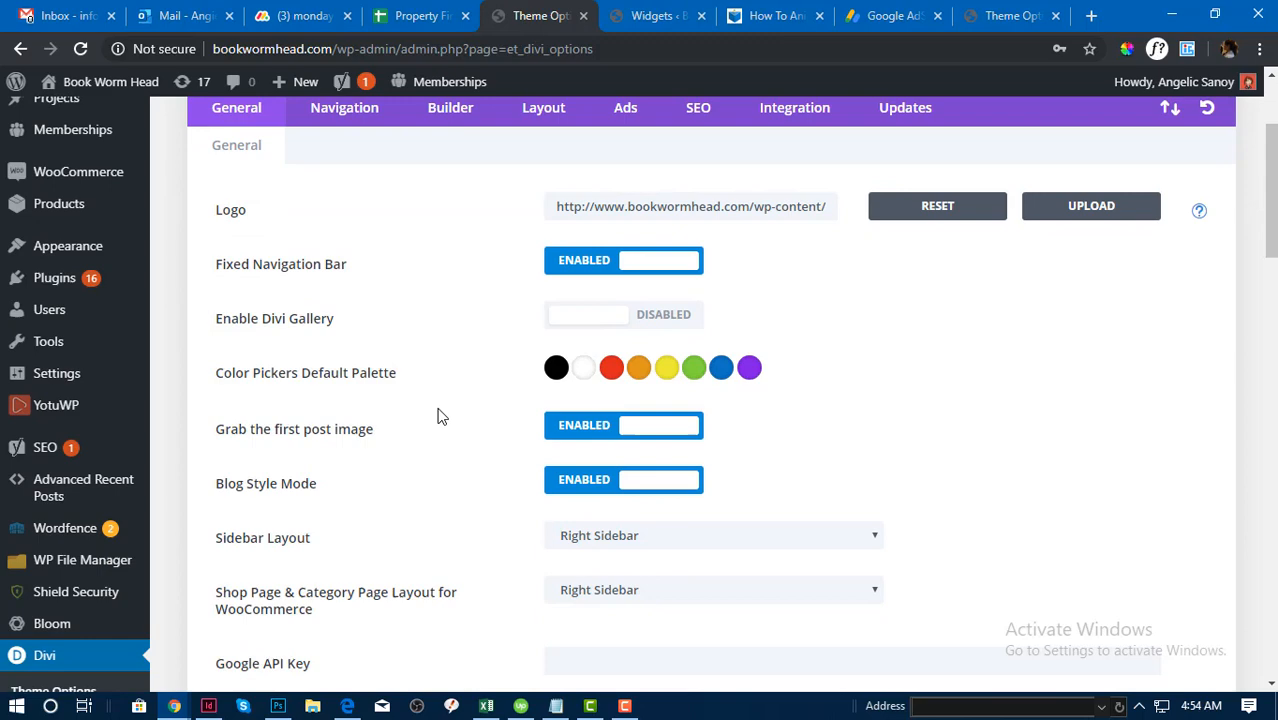
pyautogui.scroll(-3)
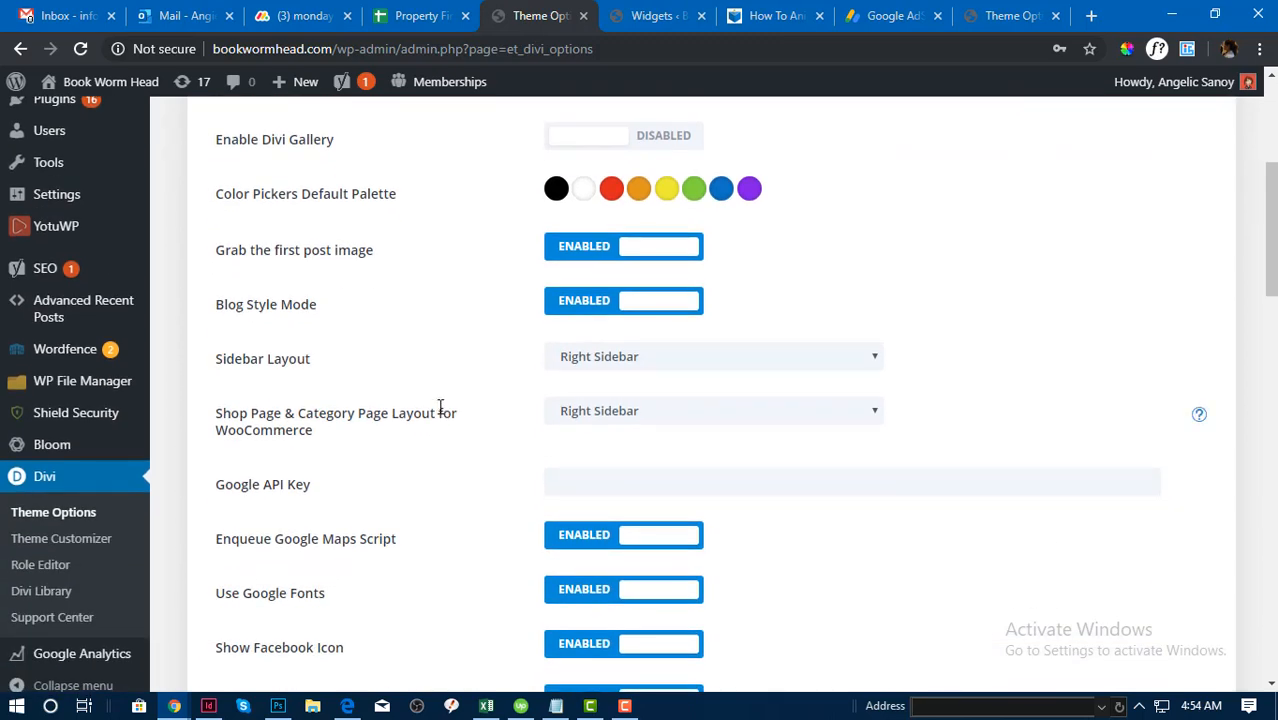
pyautogui.scroll(-3)
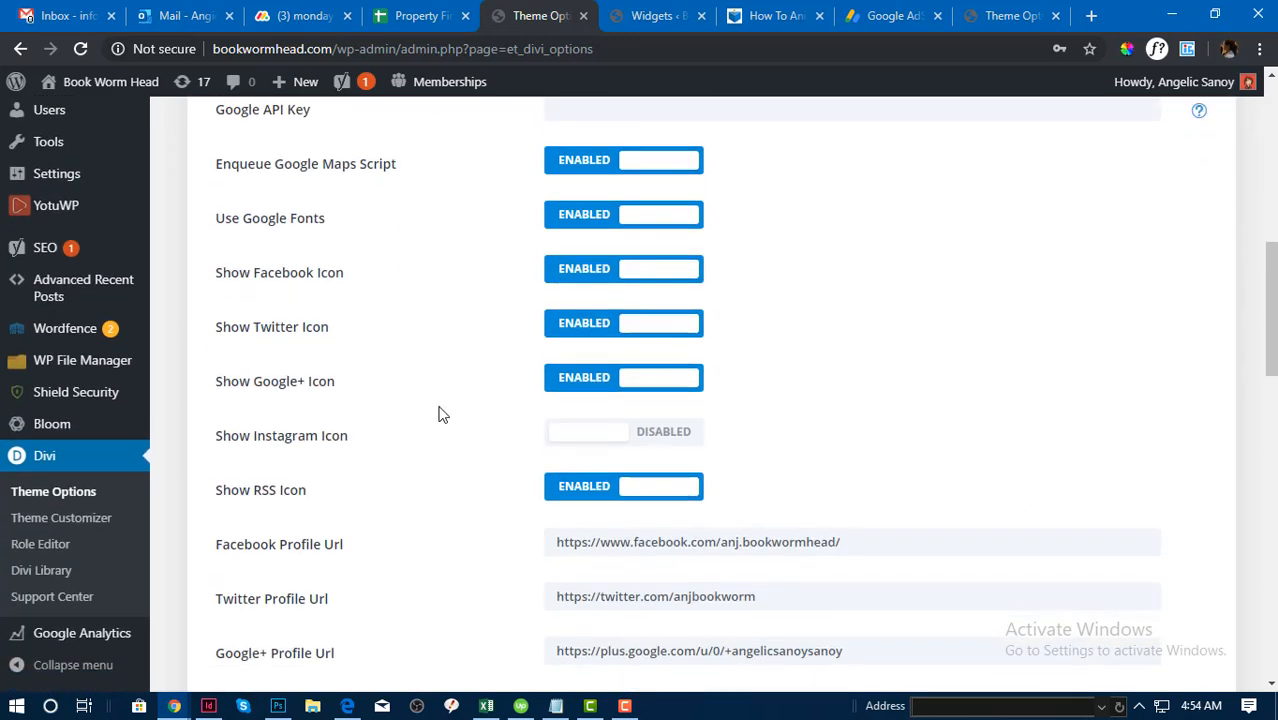
pyautogui.scroll(-3)
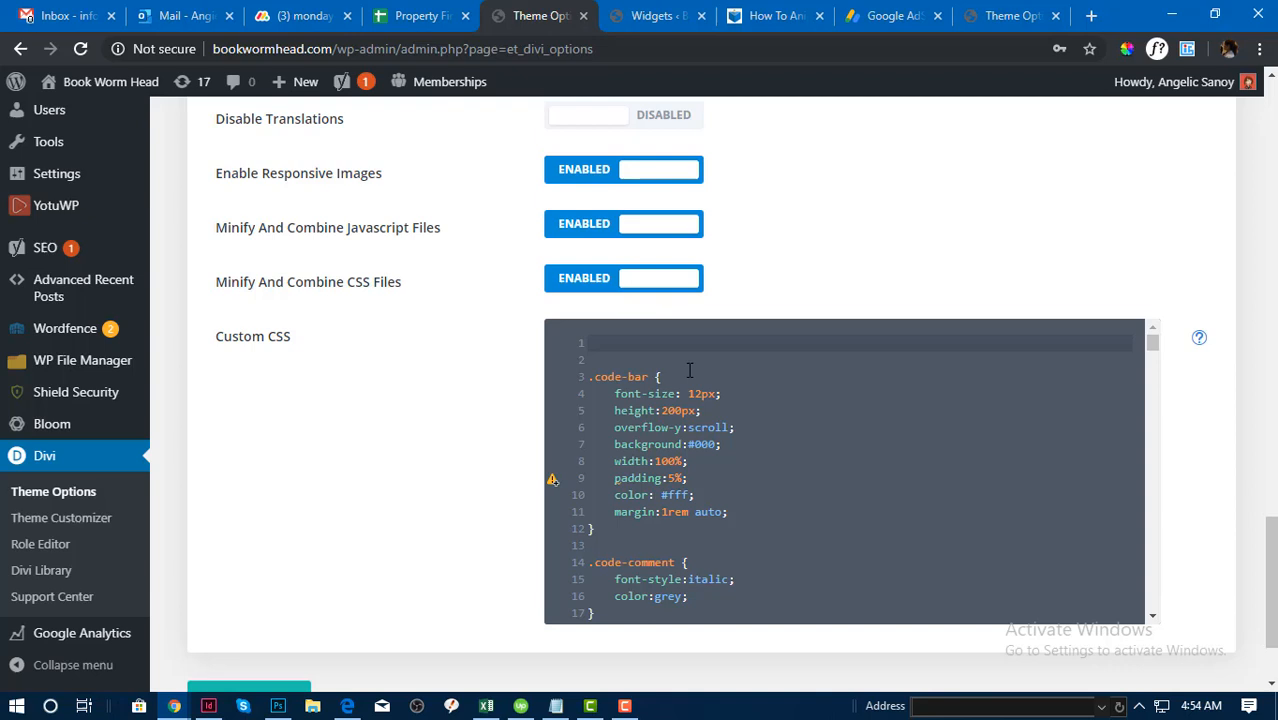
pyautogui.write('@media(')
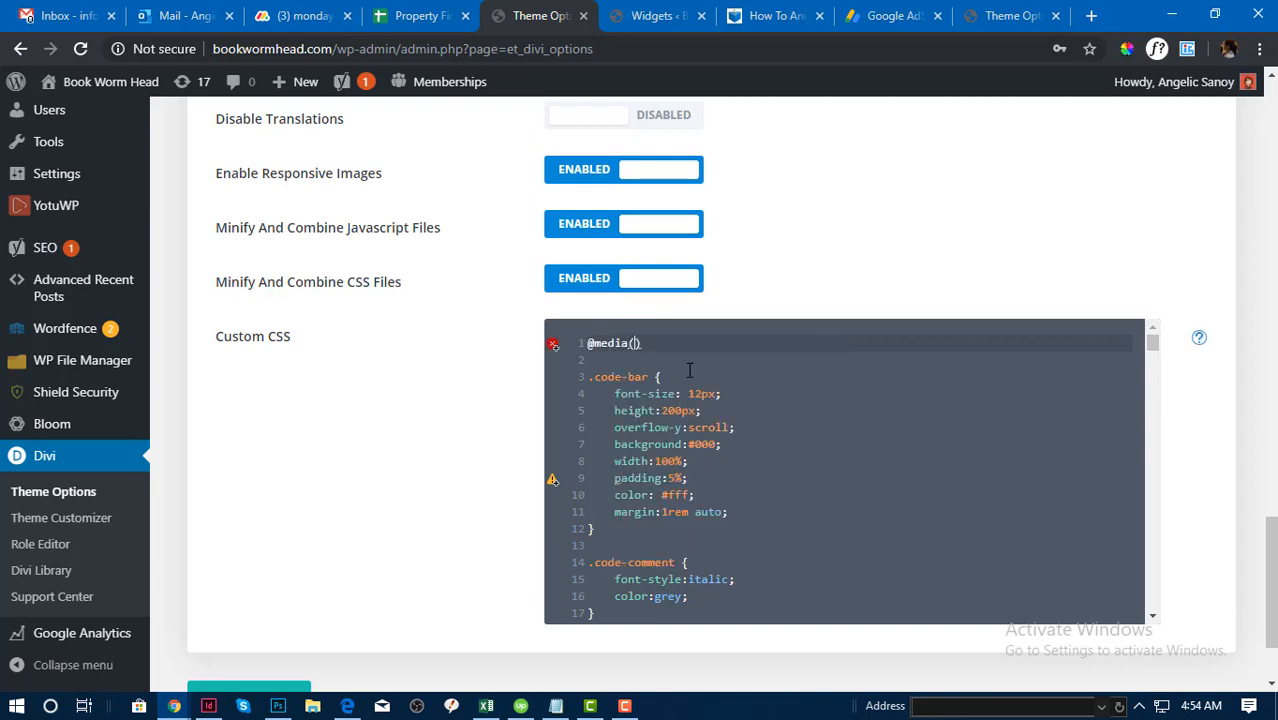
pyautogui.write('max-width:')
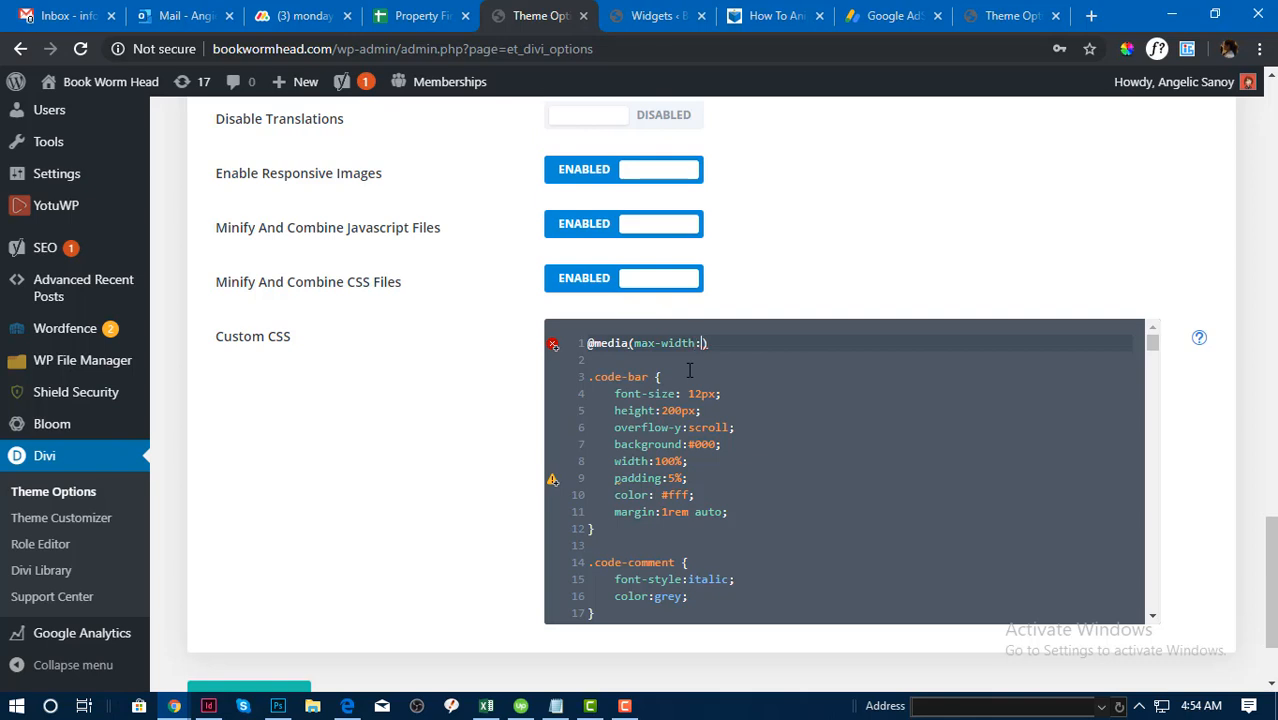
pyautogui.write('23.')
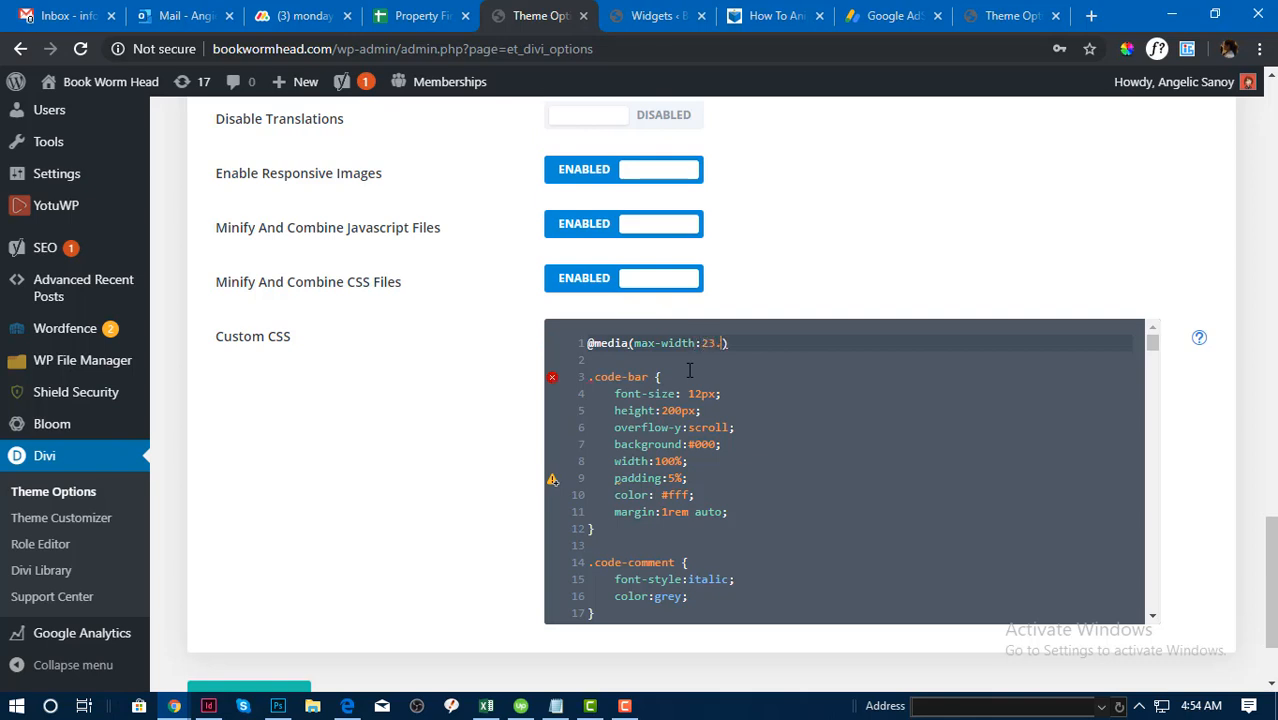
pyautogui.write('436em')
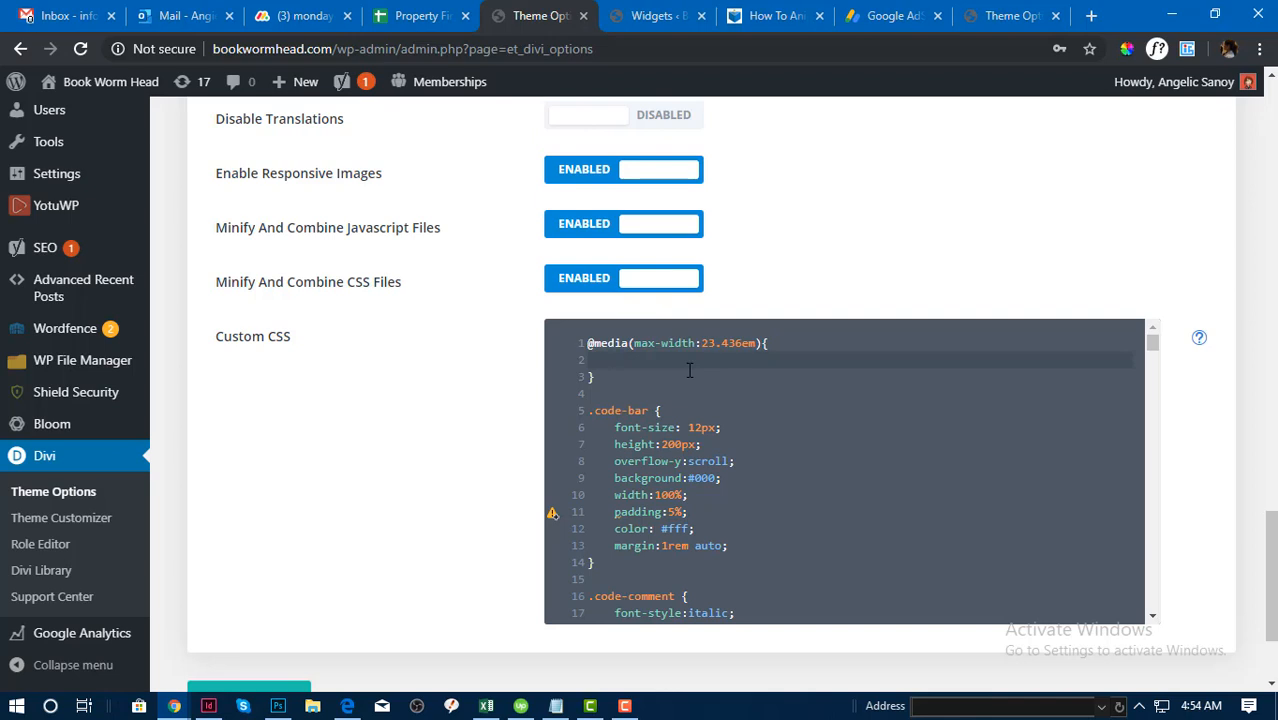
pyautogui.write('ad')
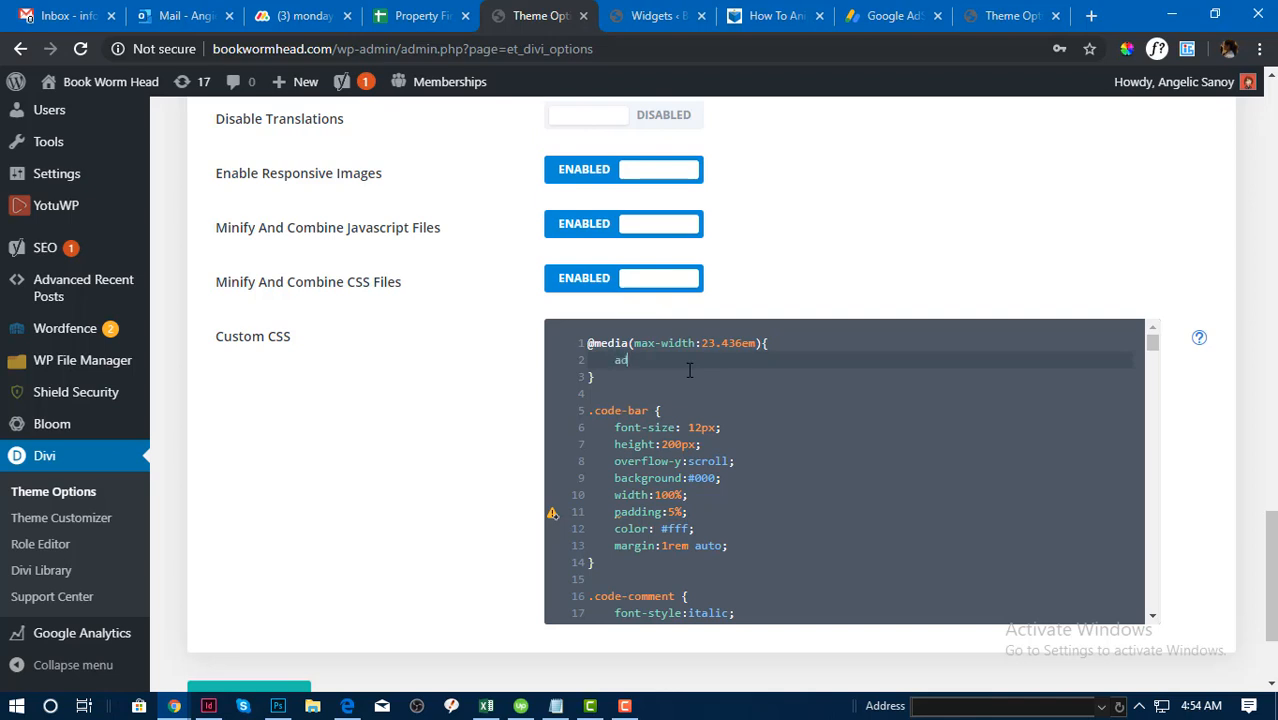
pyautogui.write('s')
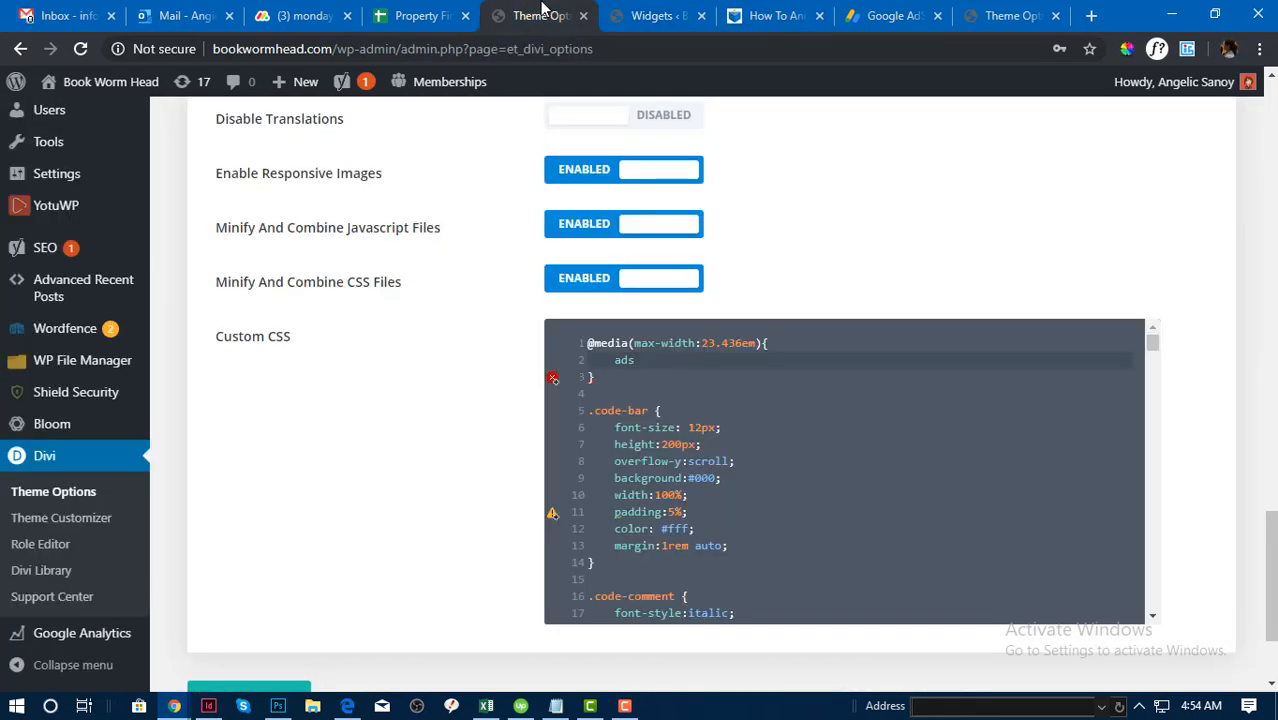
pyautogui.scroll(-3)
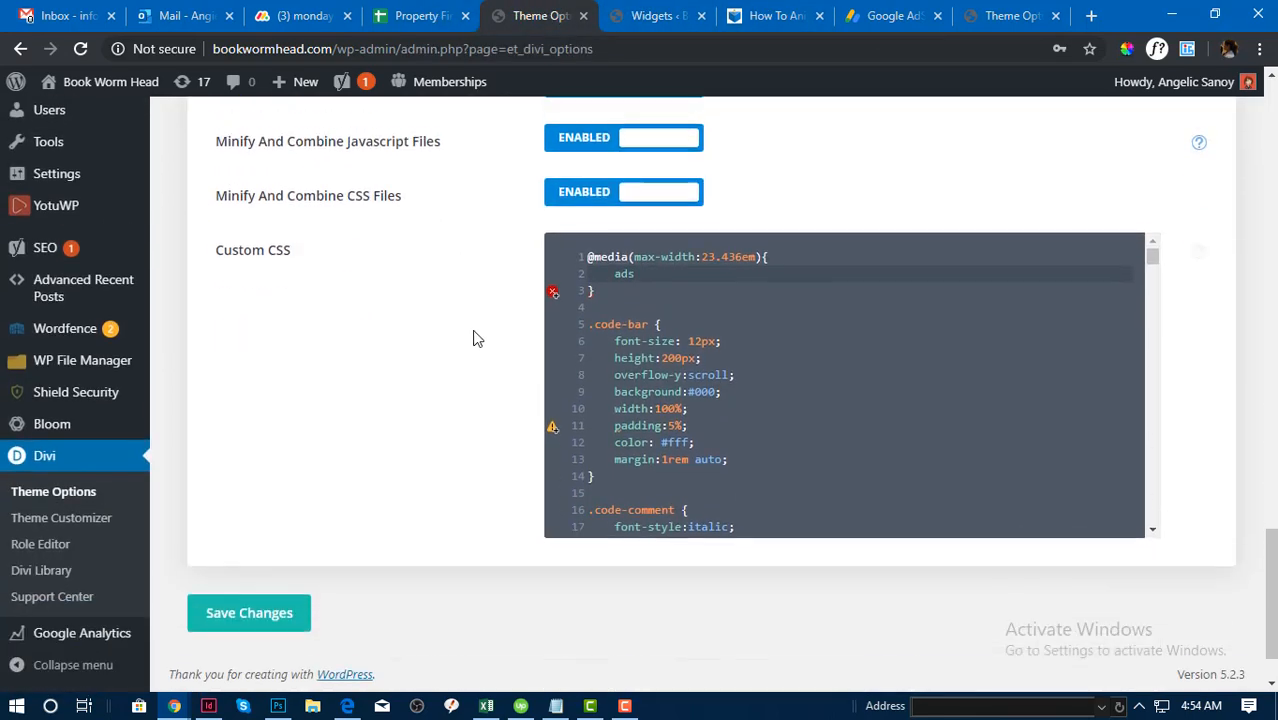
pyautogui.scroll(-3)
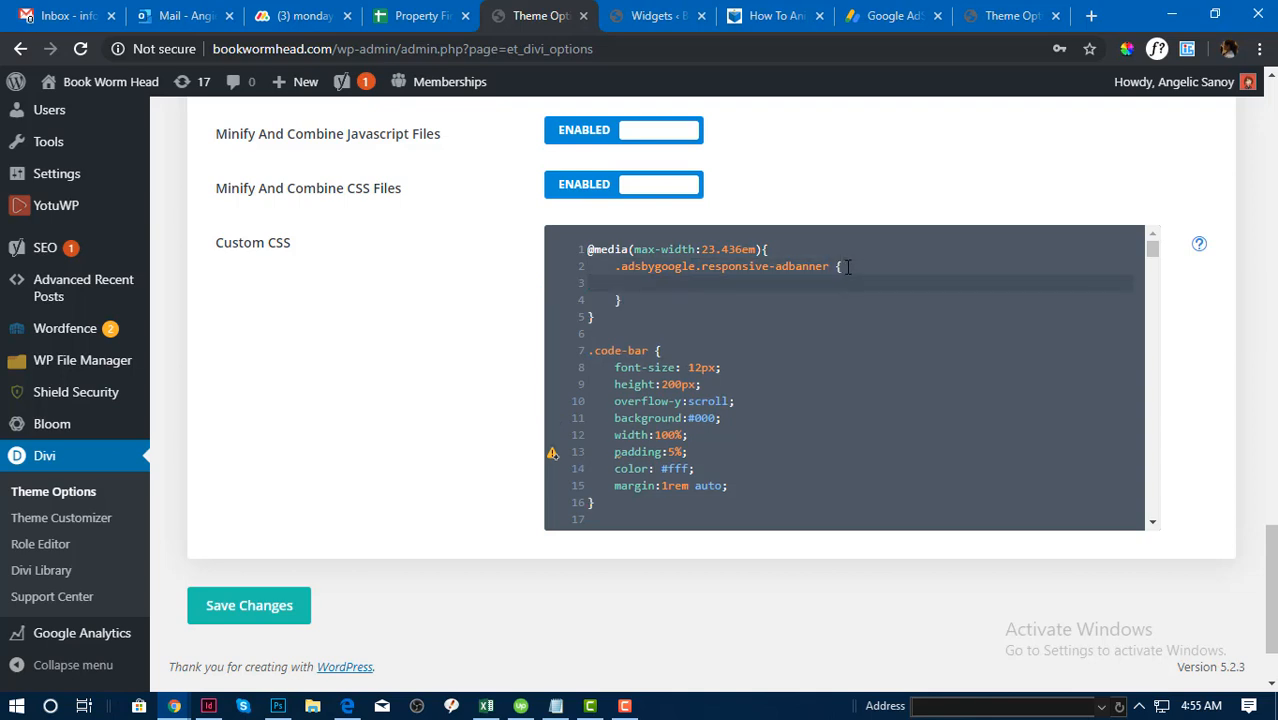
# Add max-width:22em; to the rule, then duplicate the block as a 64.436em query with max-width:63em
pyautogui.write('max-width:')
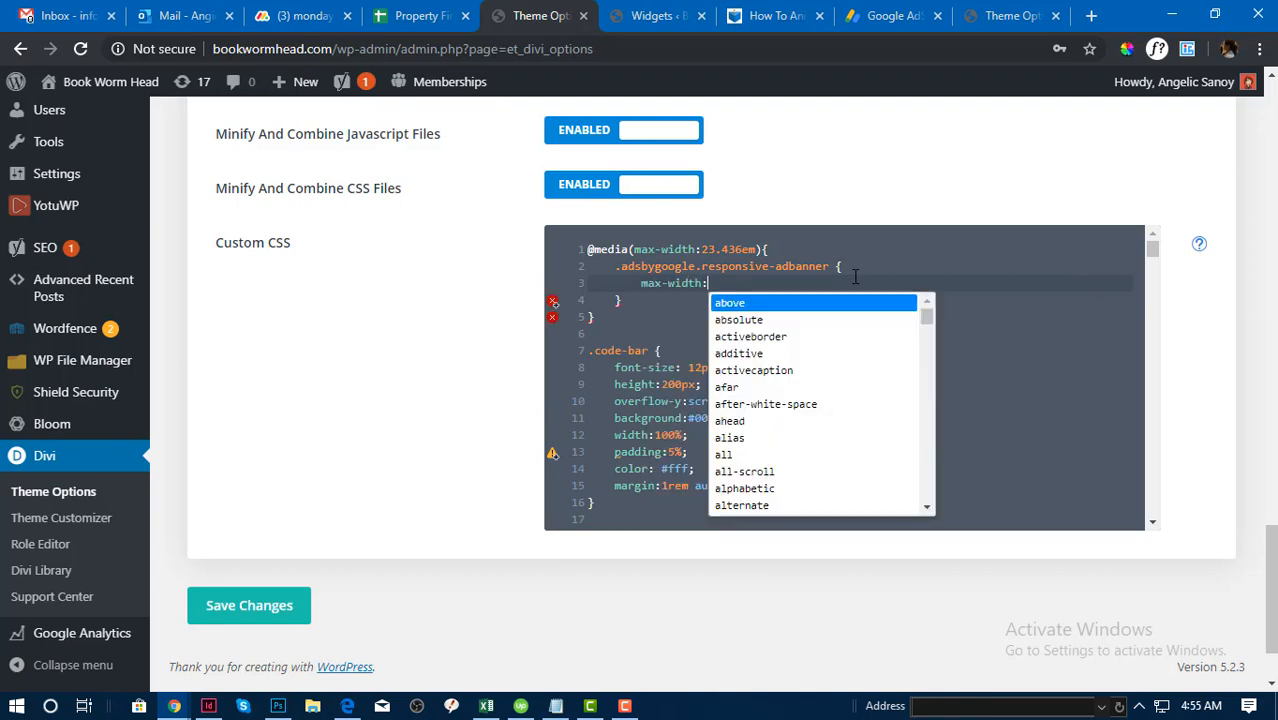
pyautogui.write('22em;')
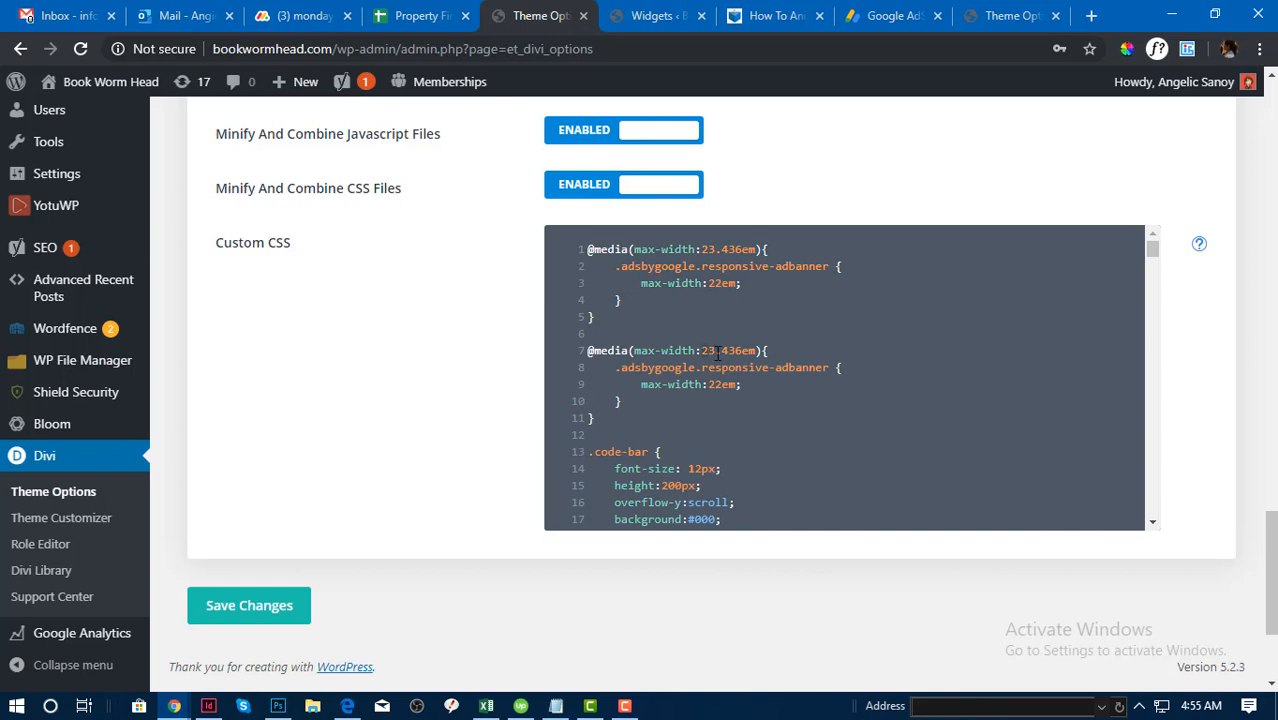
pyautogui.write('64')
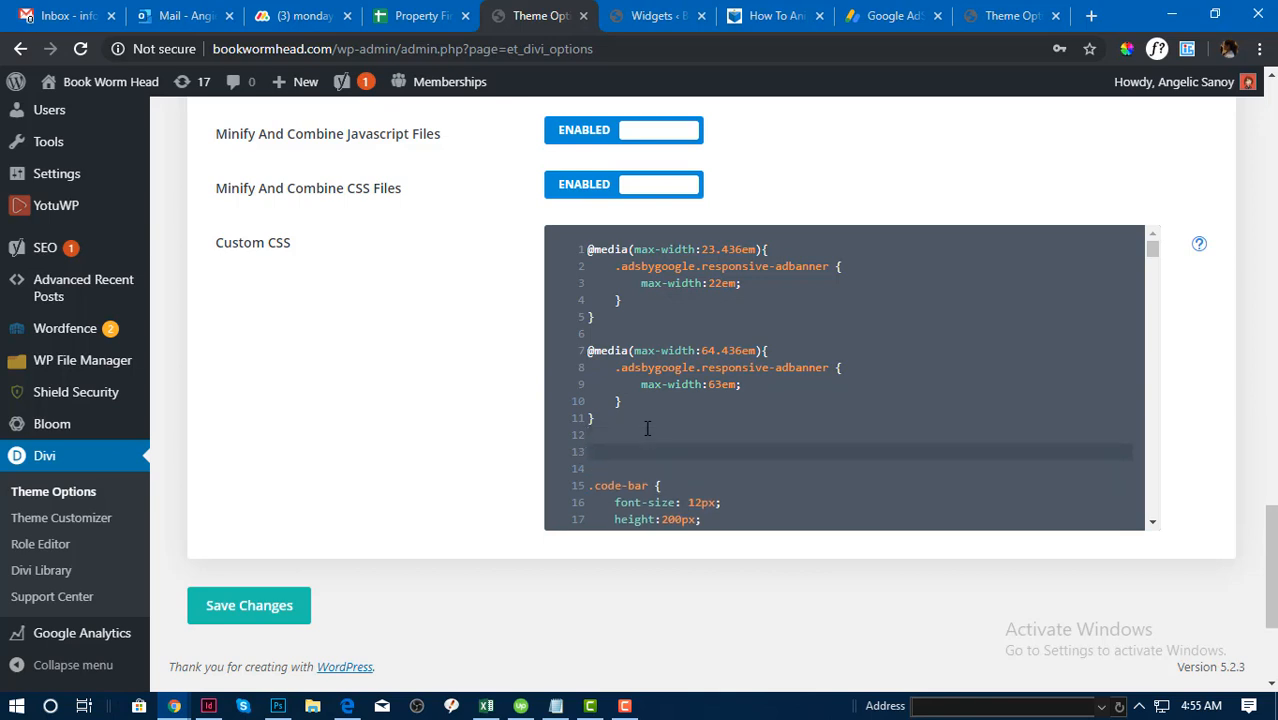
pyautogui.moveTo(648, 424)
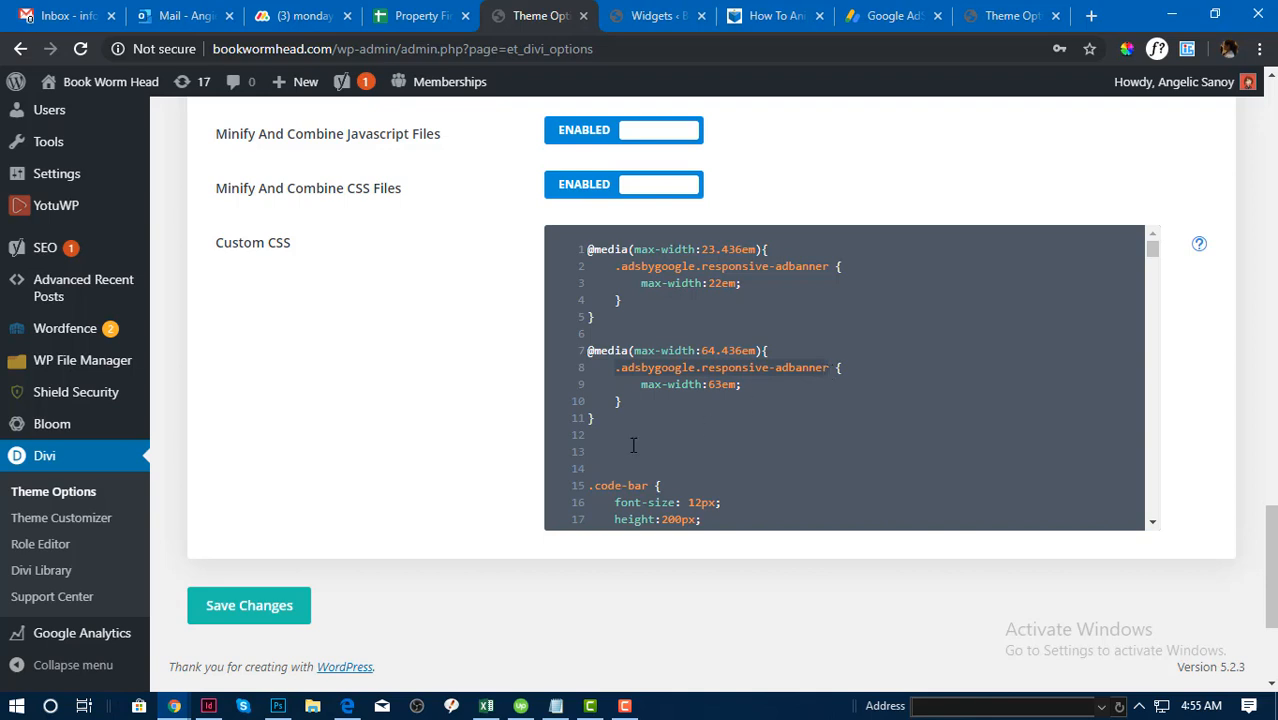
# Write a general .adsbygoogle.responsive-adbanner rule: width:95%; overflow:hidden; padding:0; margin:1rem 0; object-fit:contain;
pyautogui.write('.adsbygoogle.responsive-adbanner {}')
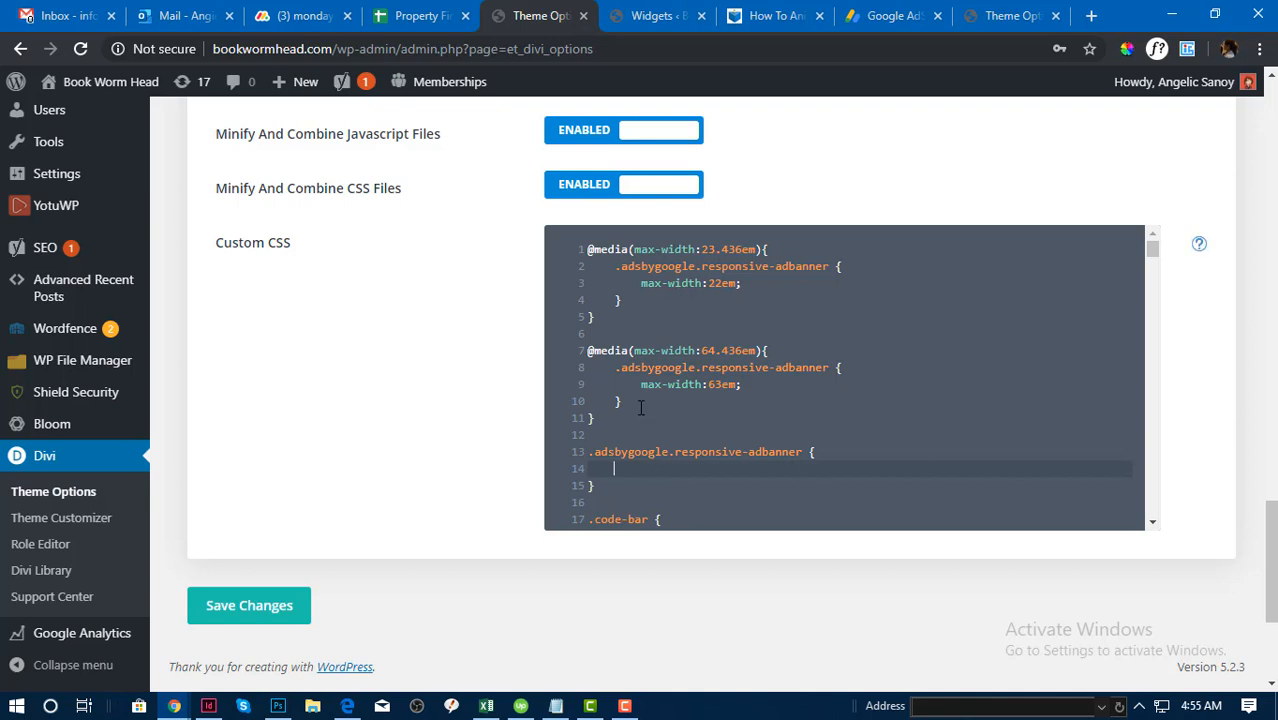
pyautogui.write('width')
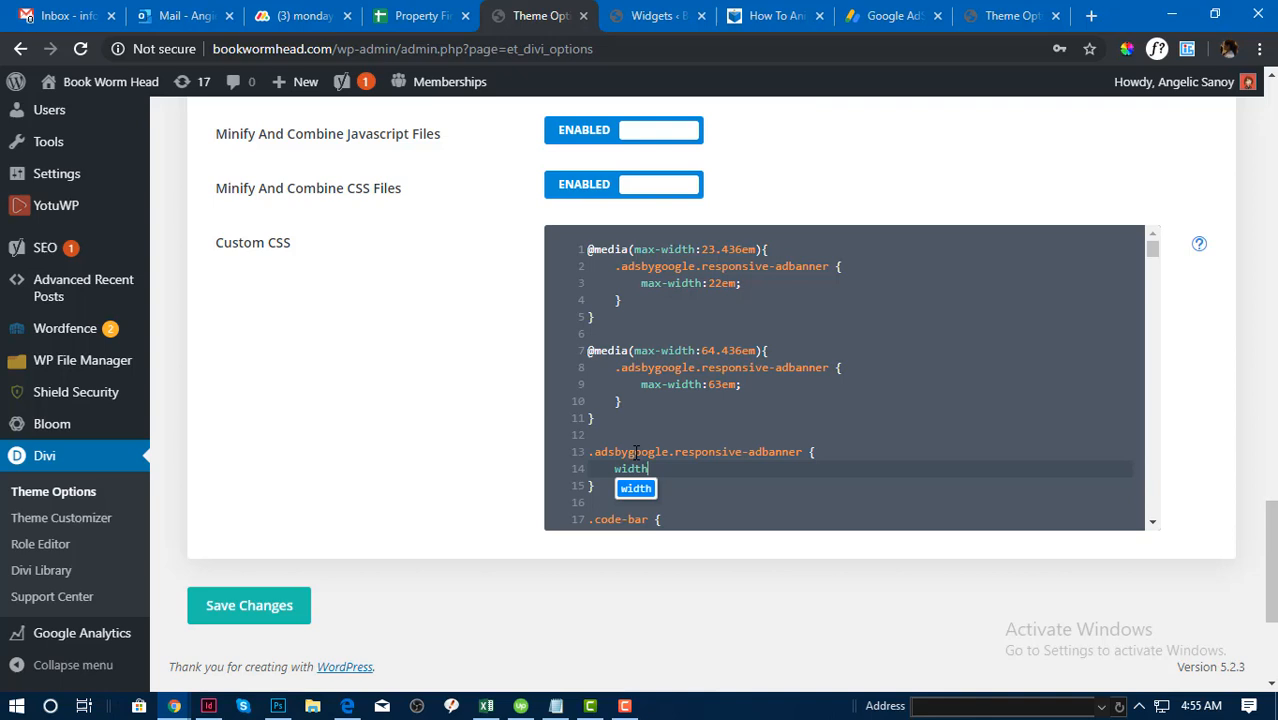
pyautogui.write(':99')
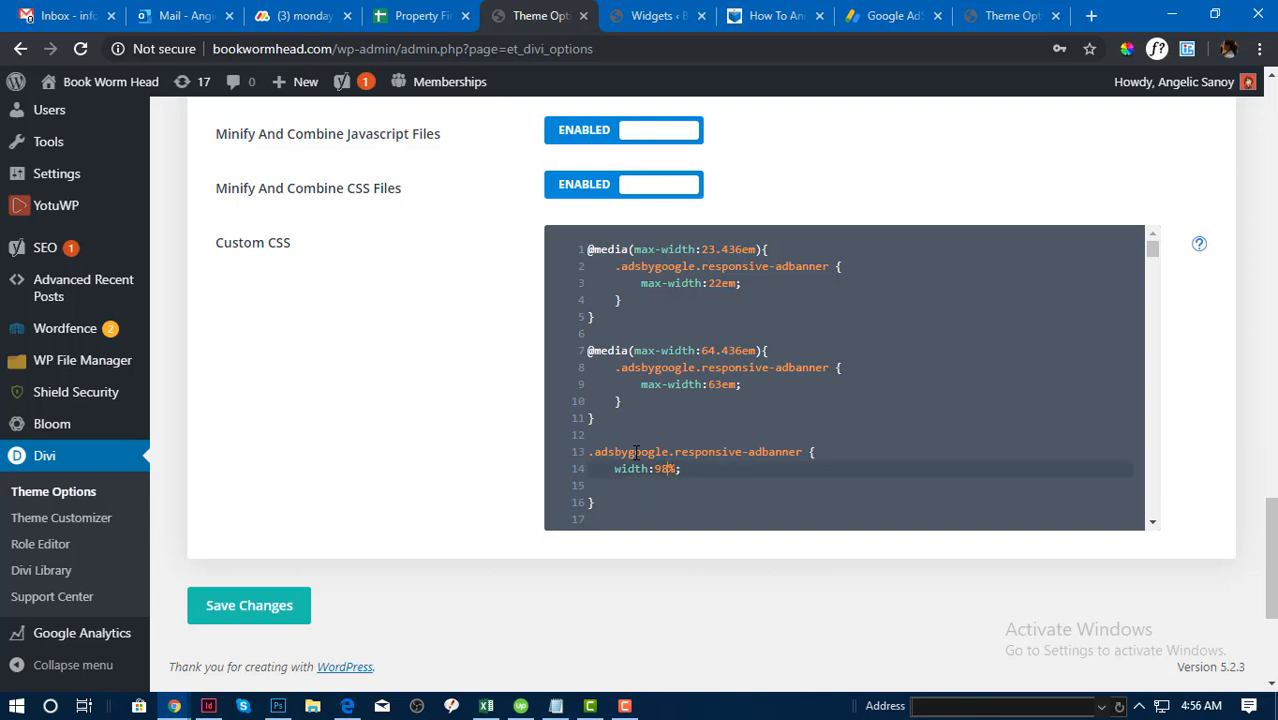
pyautogui.write('95%')
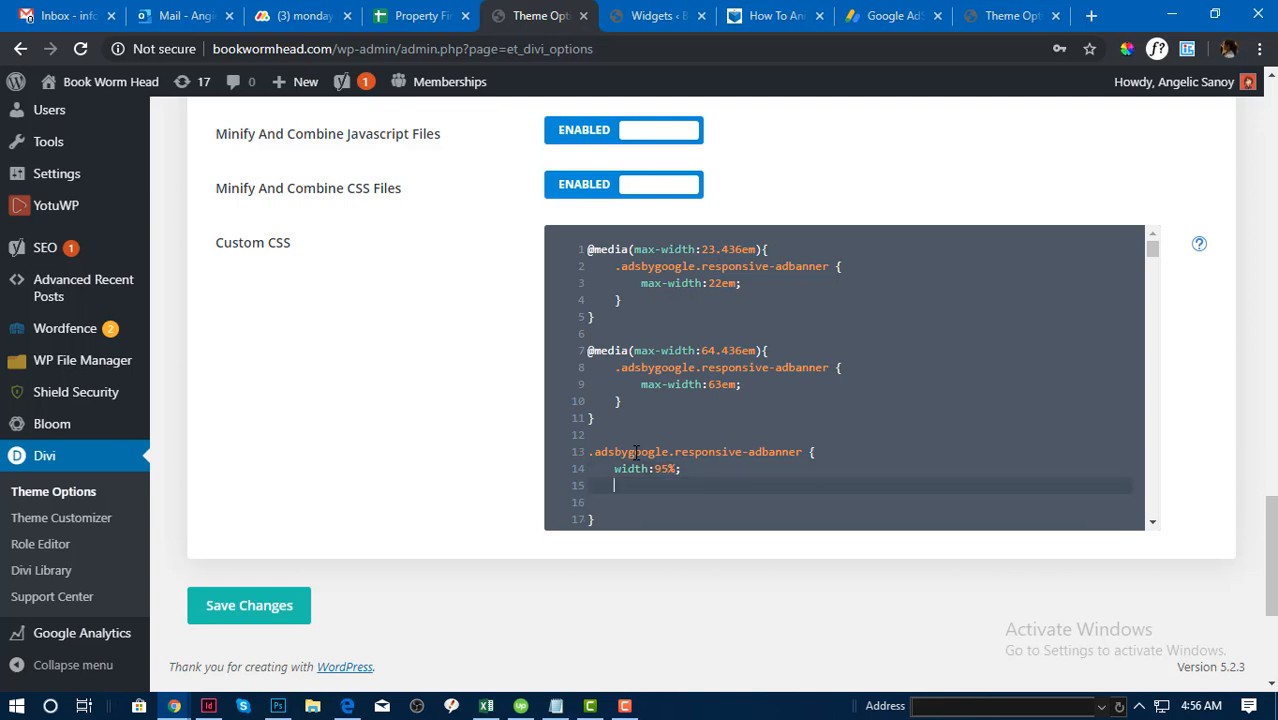
pyautogui.write('overflow:')
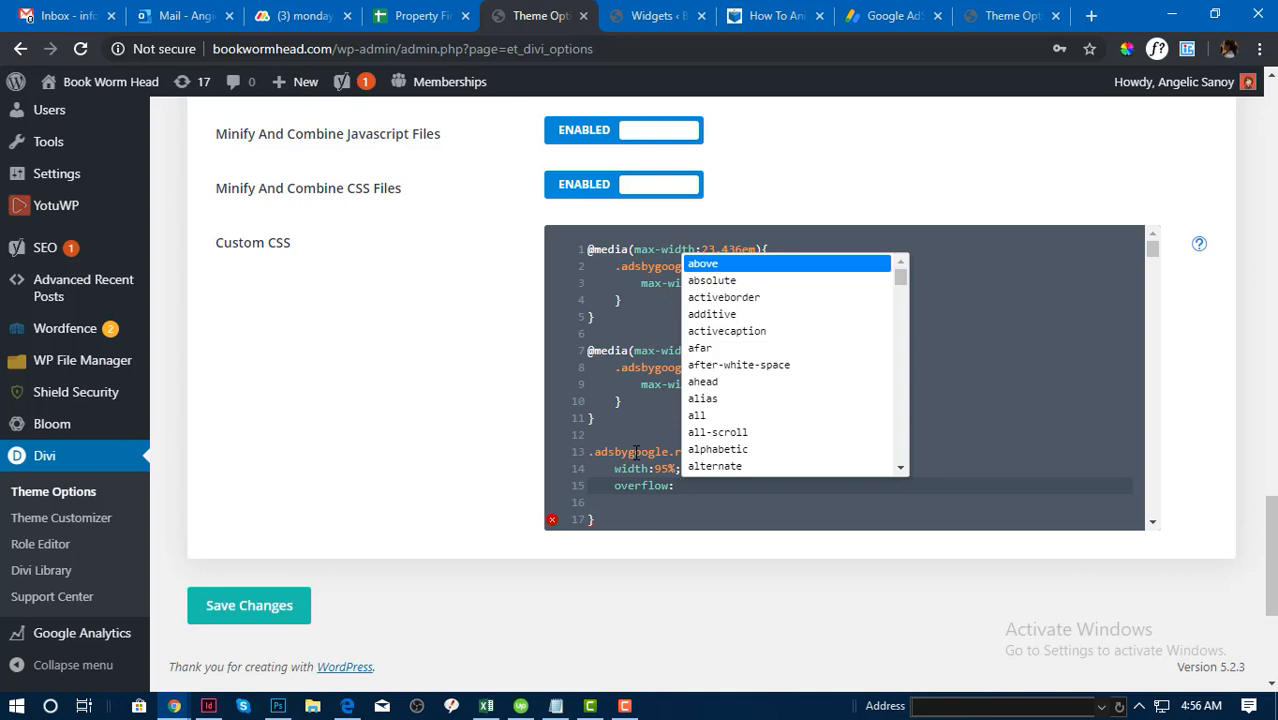
pyautogui.write('hidden;')
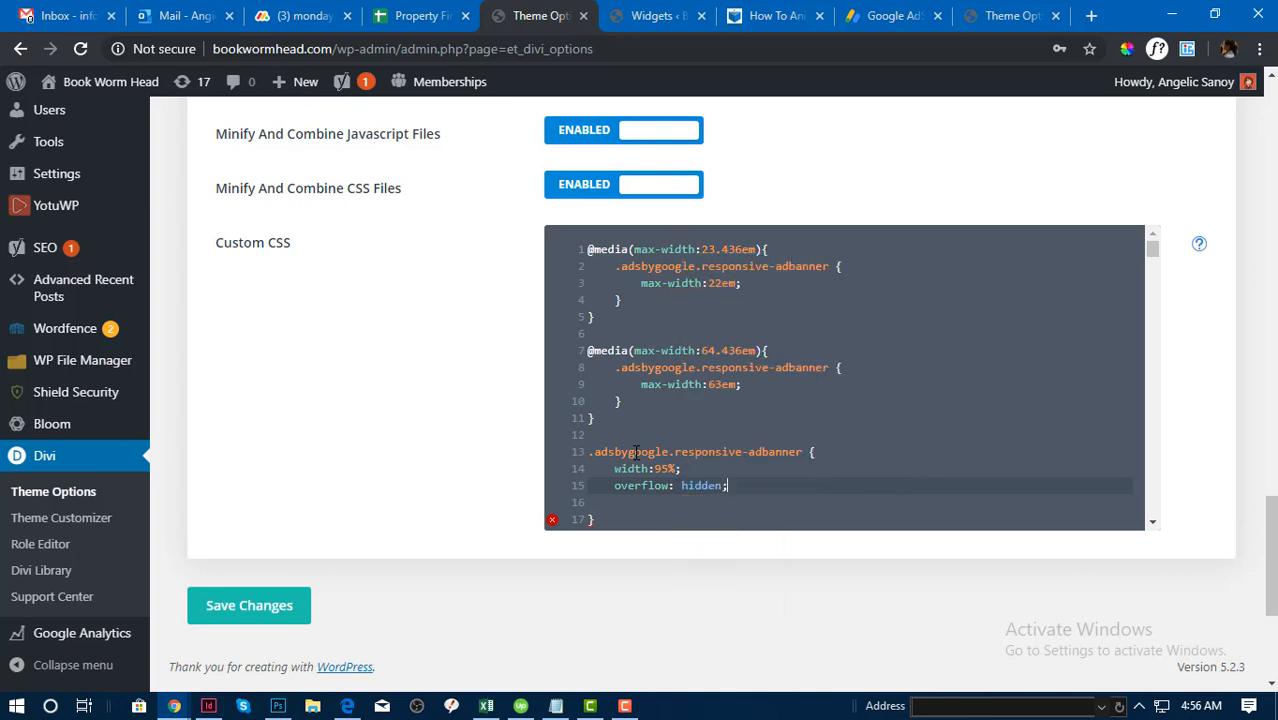
pyautogui.write('padding:')
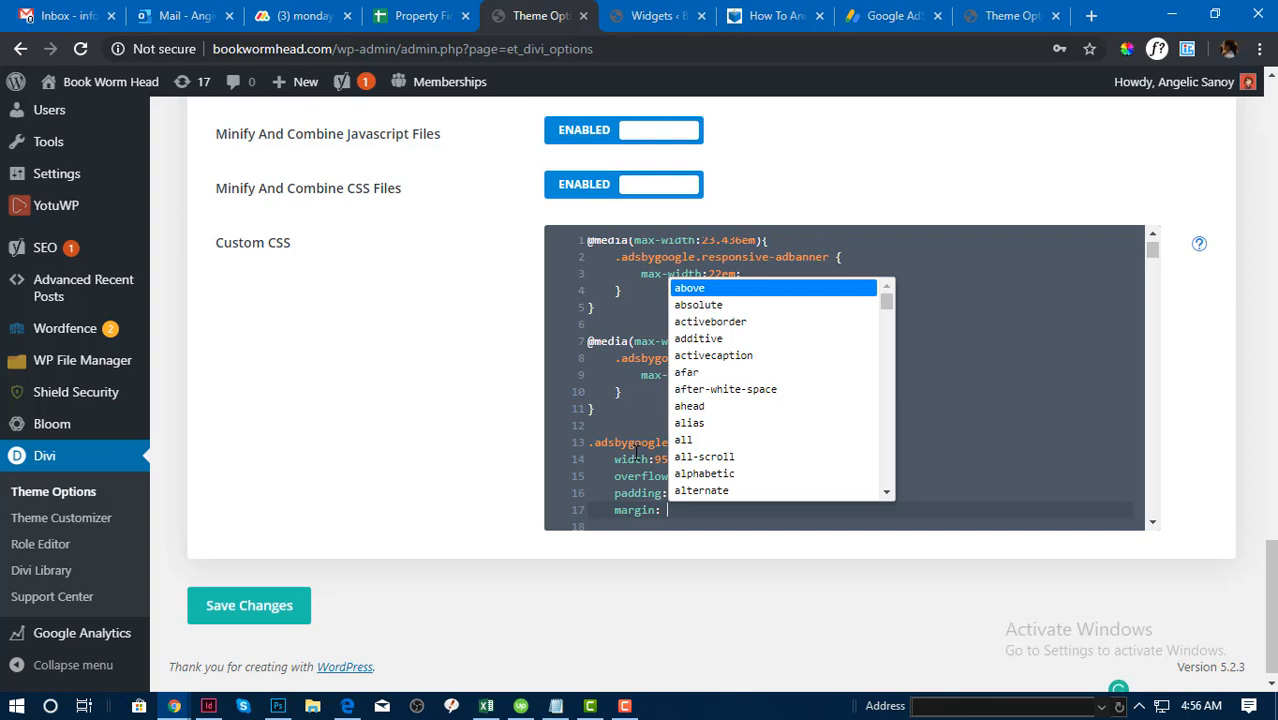
pyautogui.write('1')
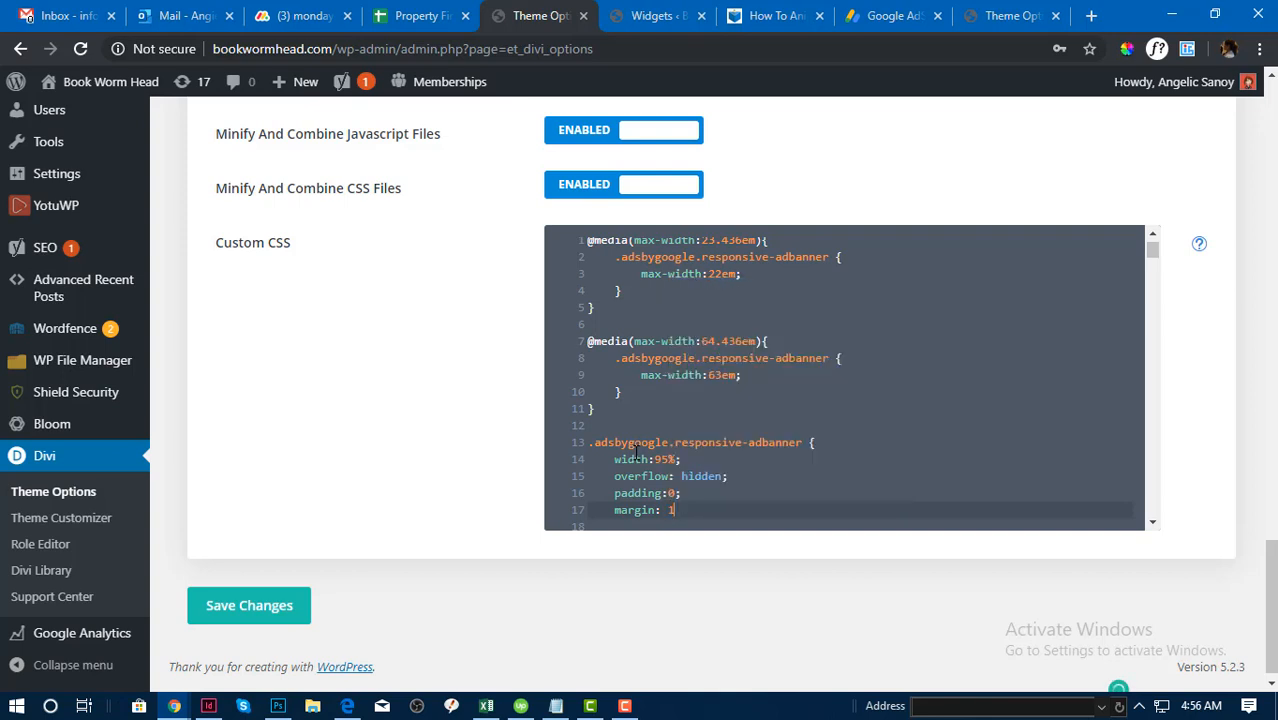
pyautogui.write('rem 0;')
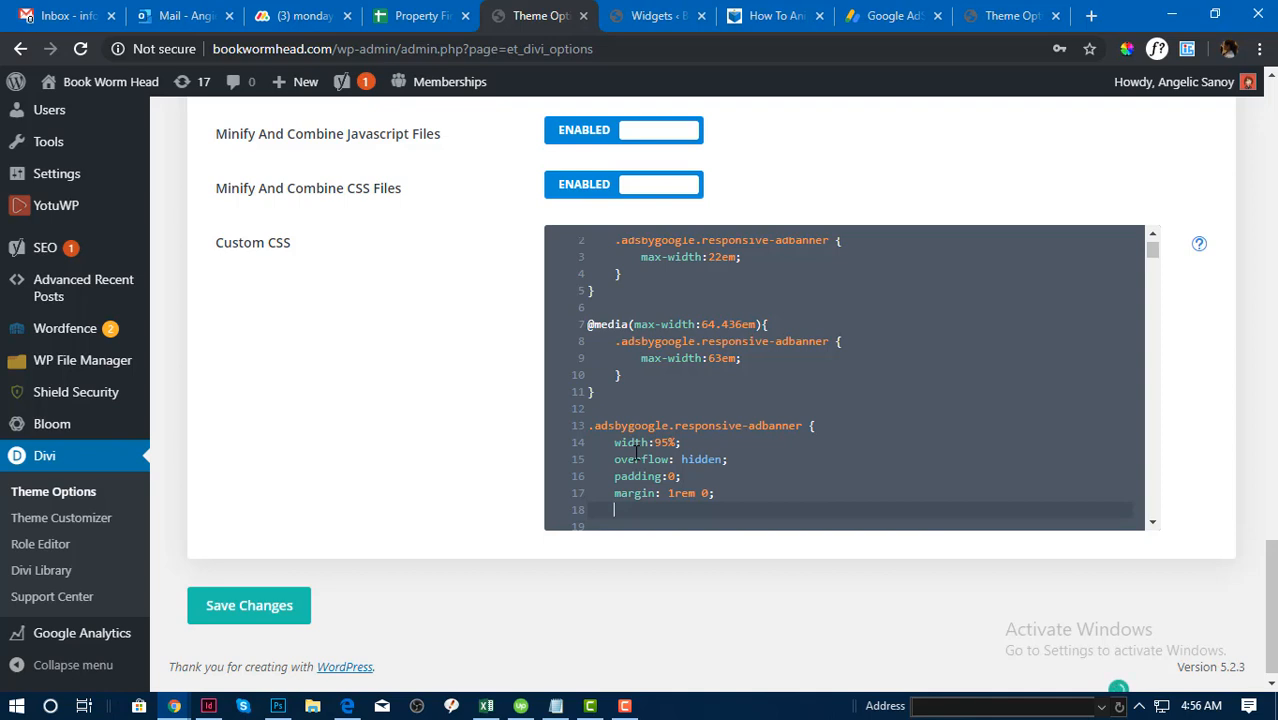
pyautogui.write('object-fit:')
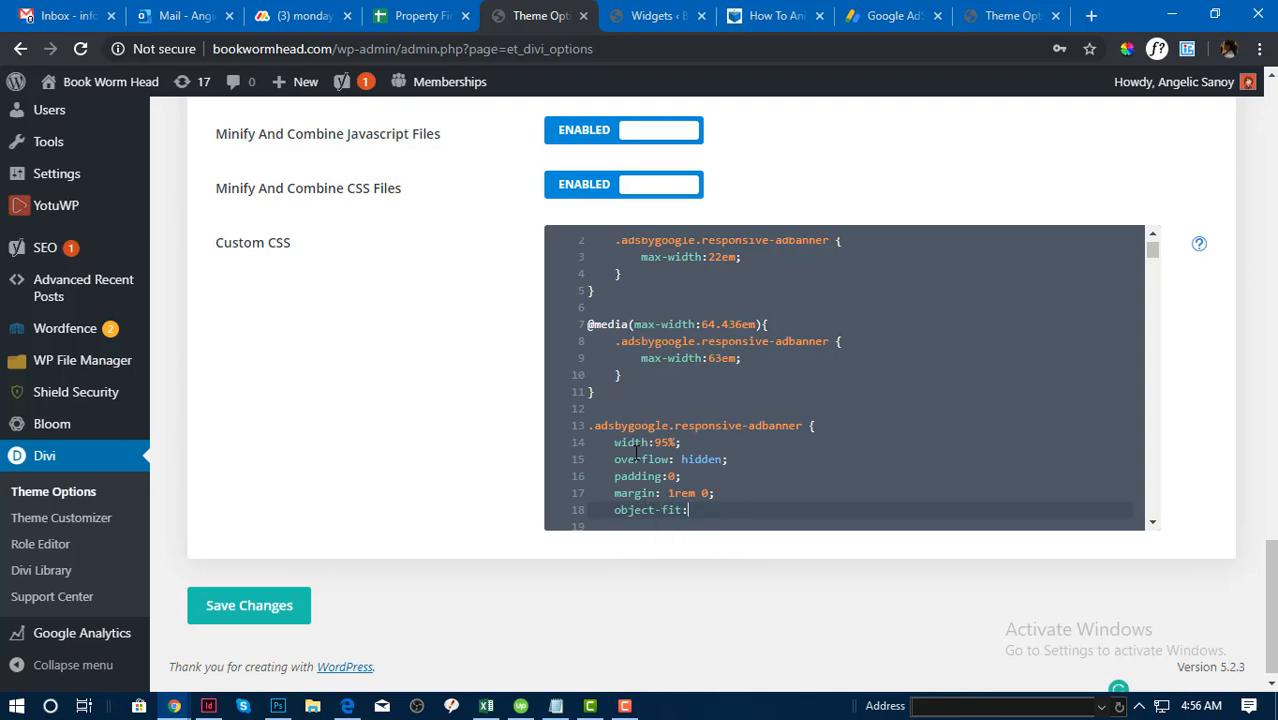
pyautogui.write('contain;')
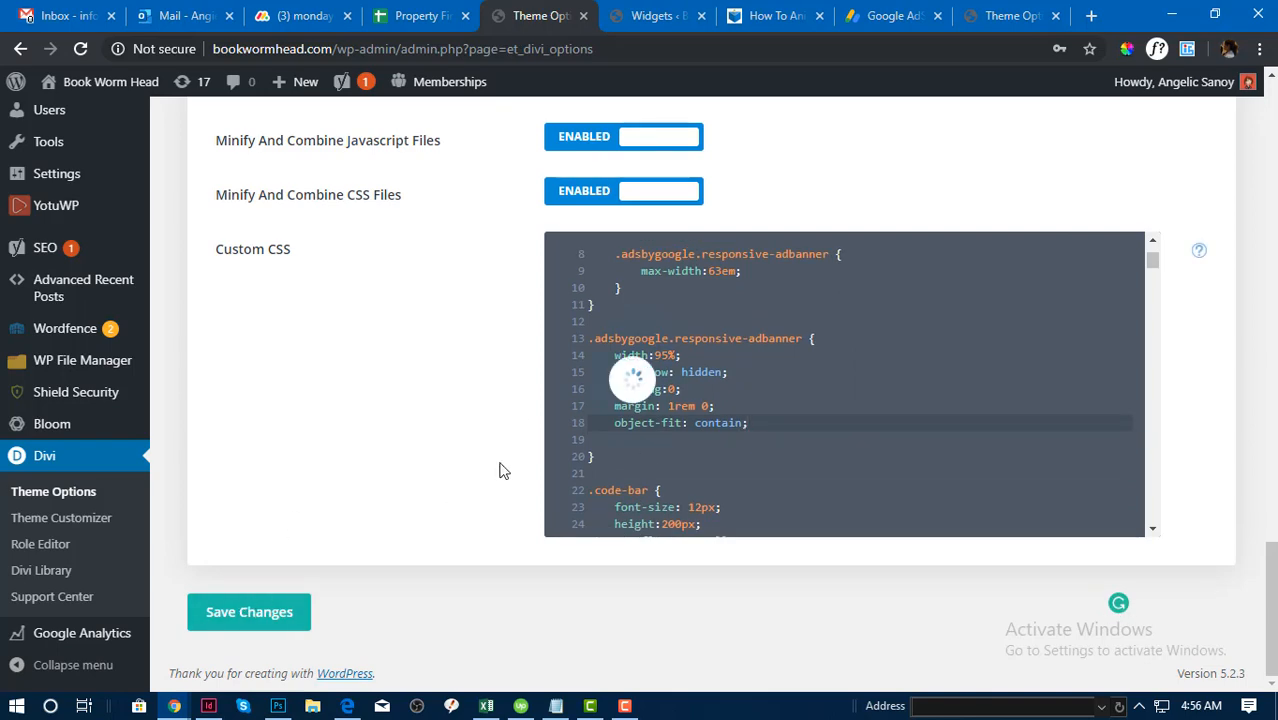
# Load the bookwormhead.com Divi menu-button animation post in a new Incognito window
pyautogui.click(776, 16)
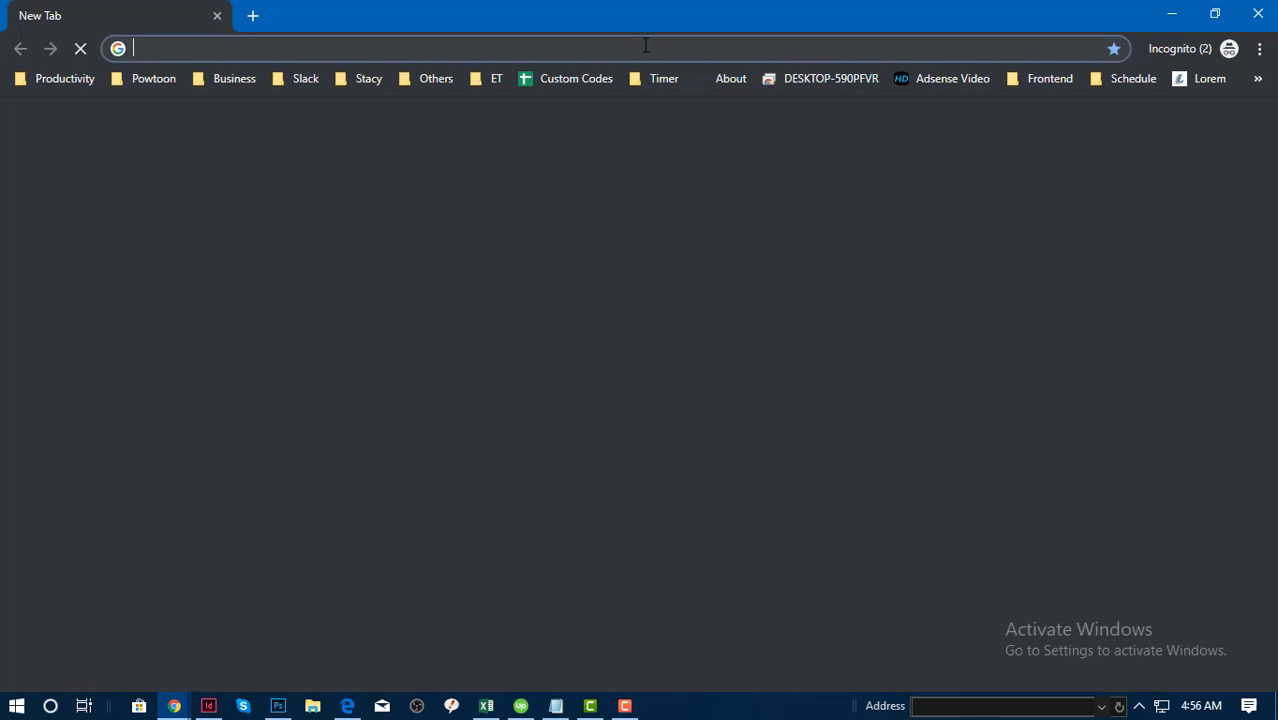
pyautogui.write('bookwormhead.com/how-to-animate-your-menu-button-on-divi-or-extra-bouncing-menu-tutorial/')
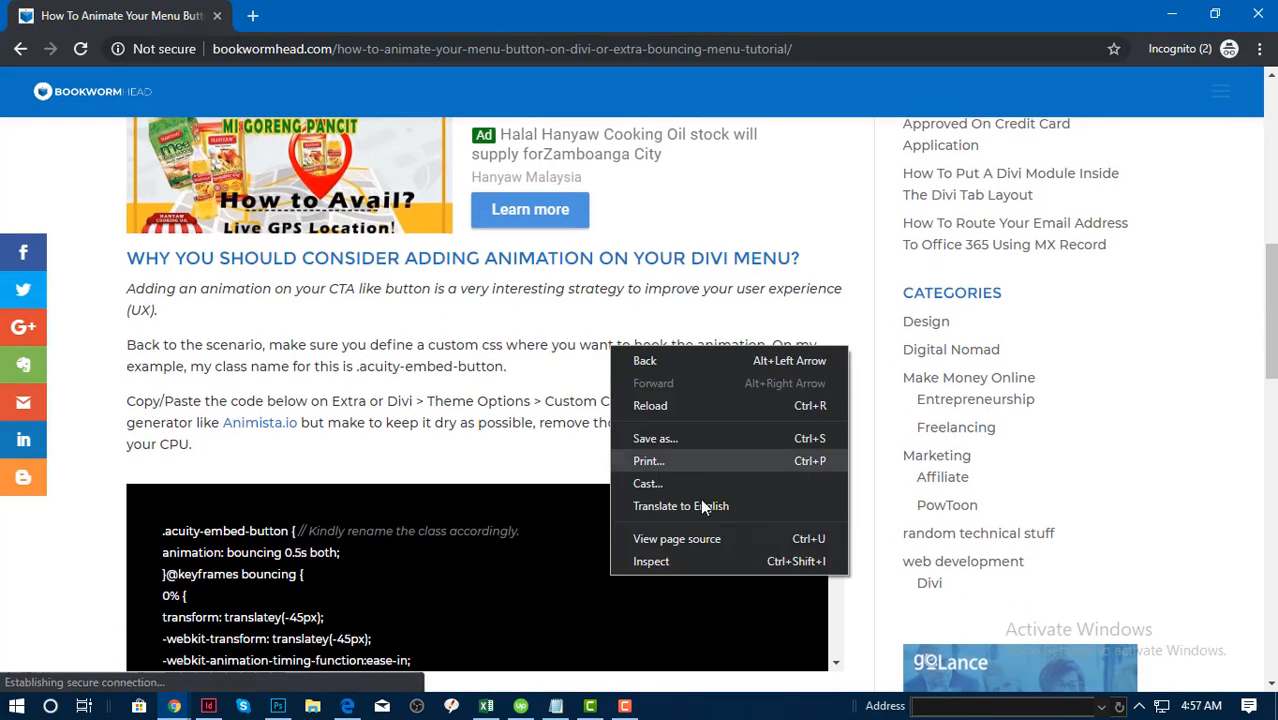
# Inspect the post at iPhone 6/7/8 device size and scroll to check the ads fit the narrow screen
pyautogui.click(652, 560)
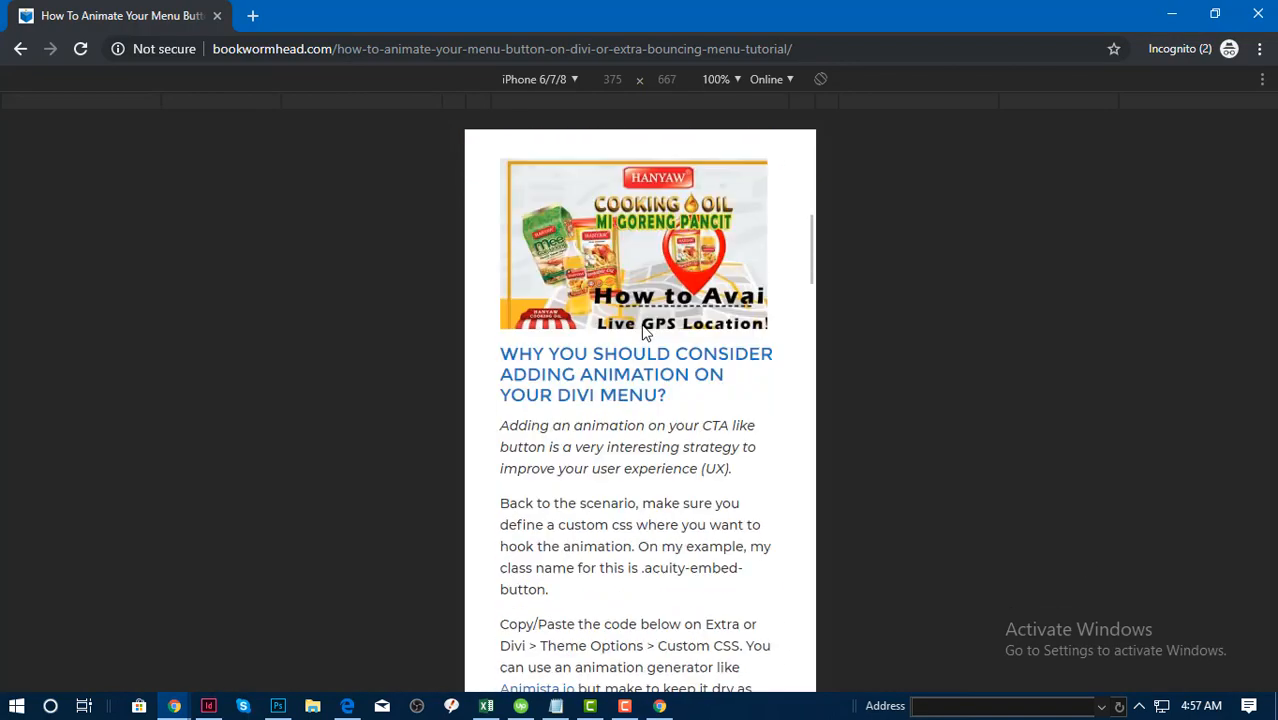
pyautogui.scroll(-3)
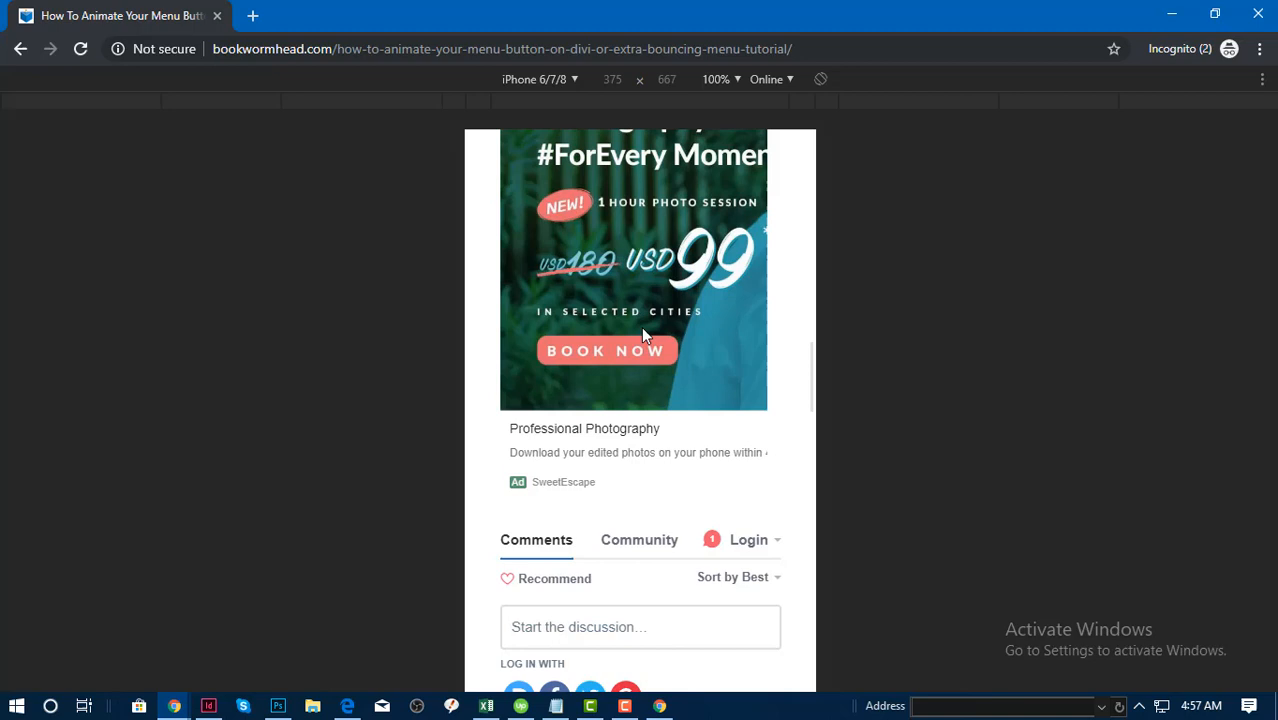
pyautogui.scroll(3)
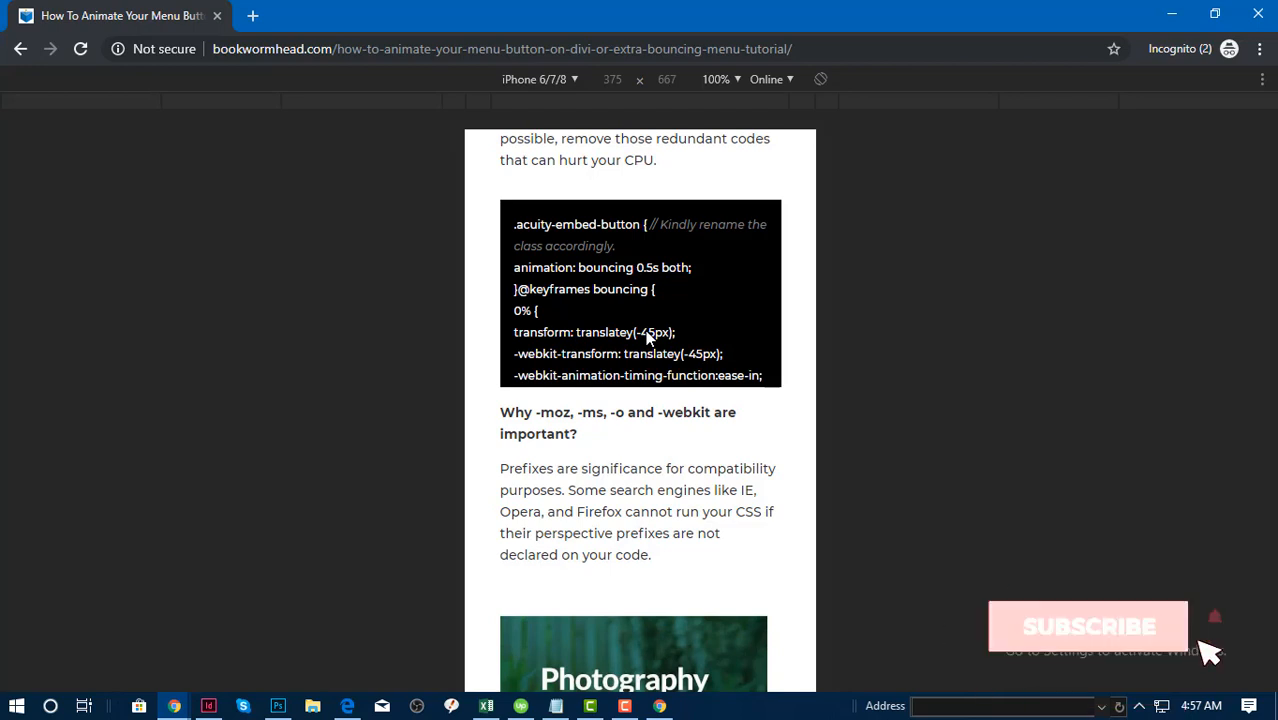
pyautogui.click(1088, 626)
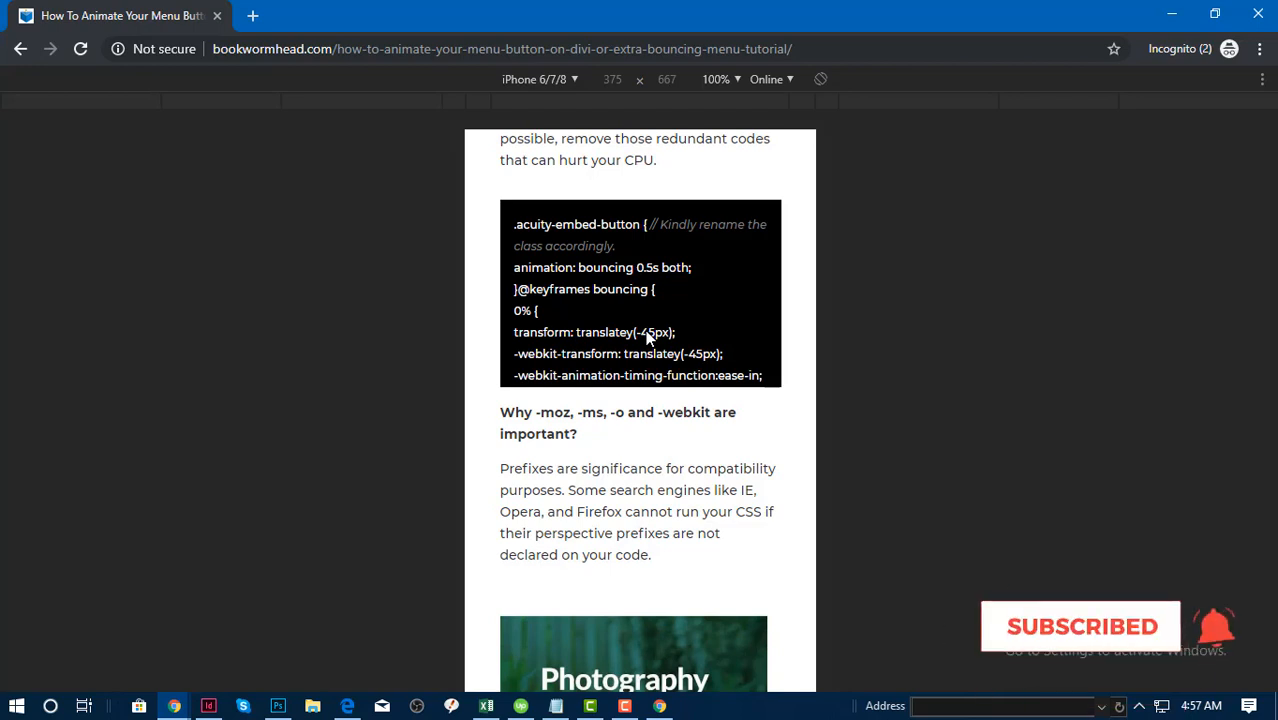